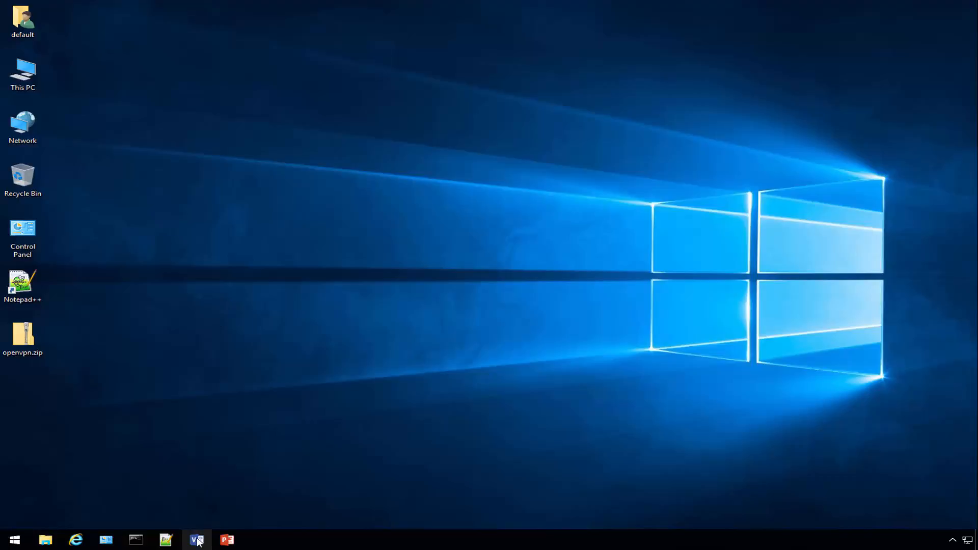
- Launch Visio 2013 and create a Blank Drawing in US units, briefly viewing the Design tab
left_click(197, 539)
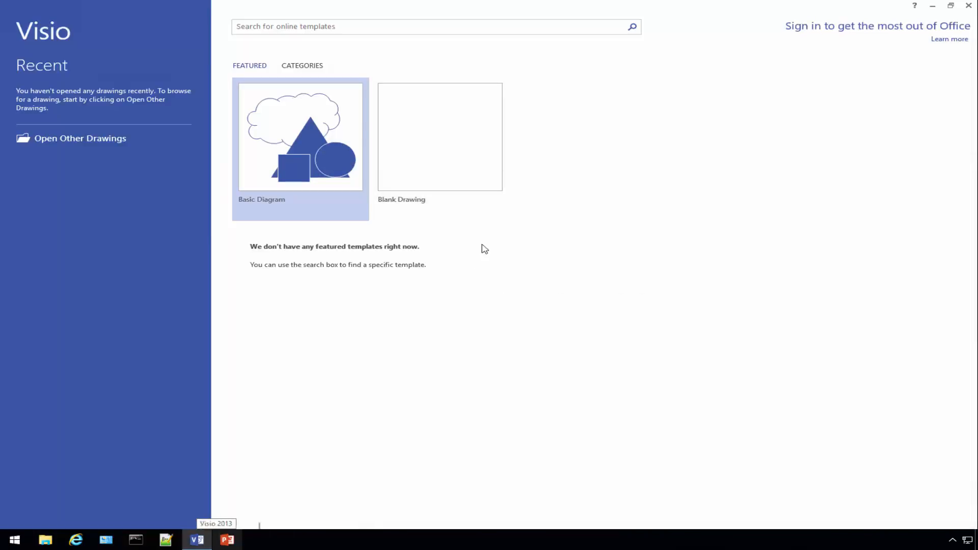
left_click(439, 136)
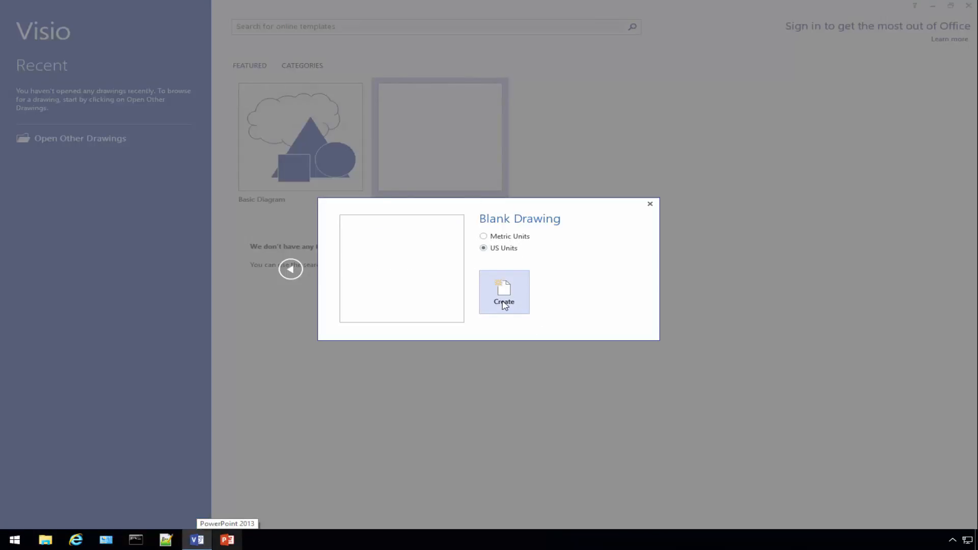
left_click(504, 293)
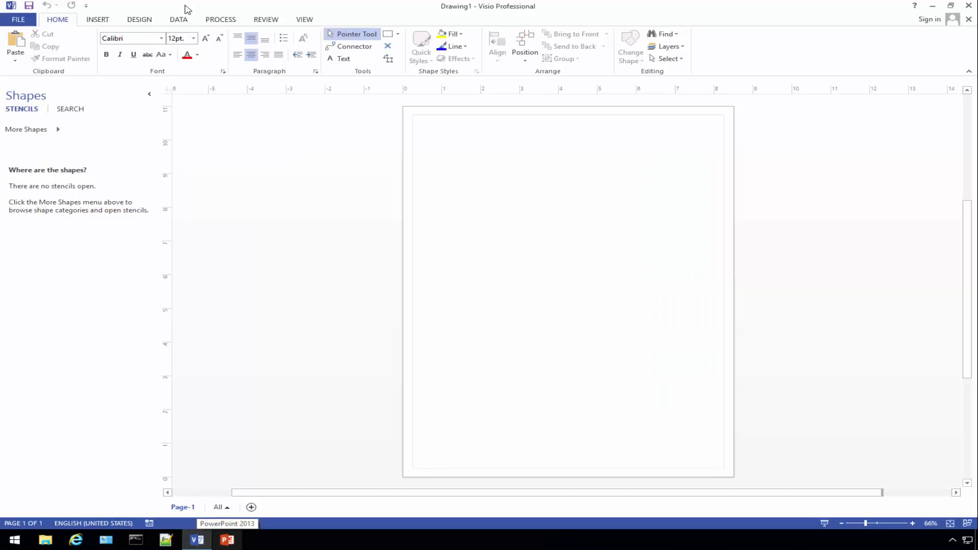
left_click(139, 19)
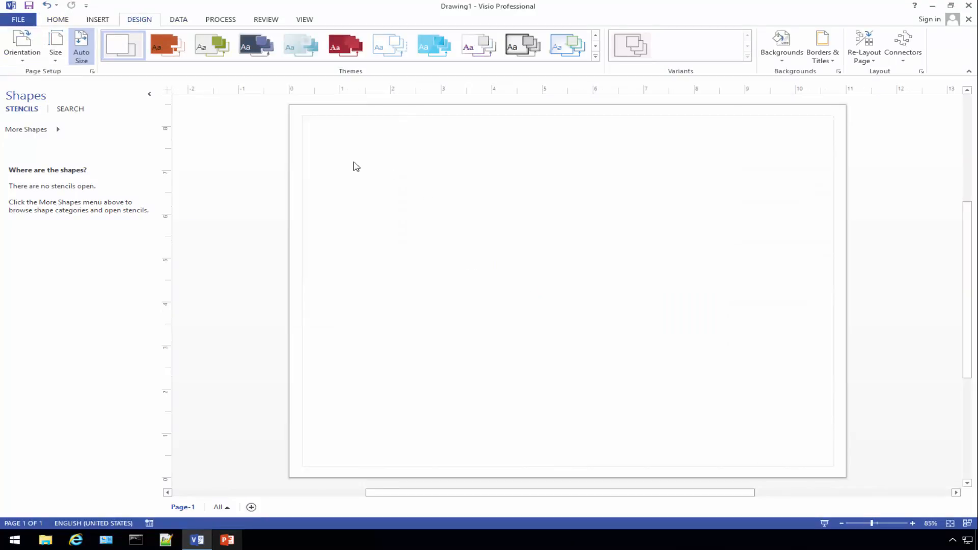
left_click(58, 19)
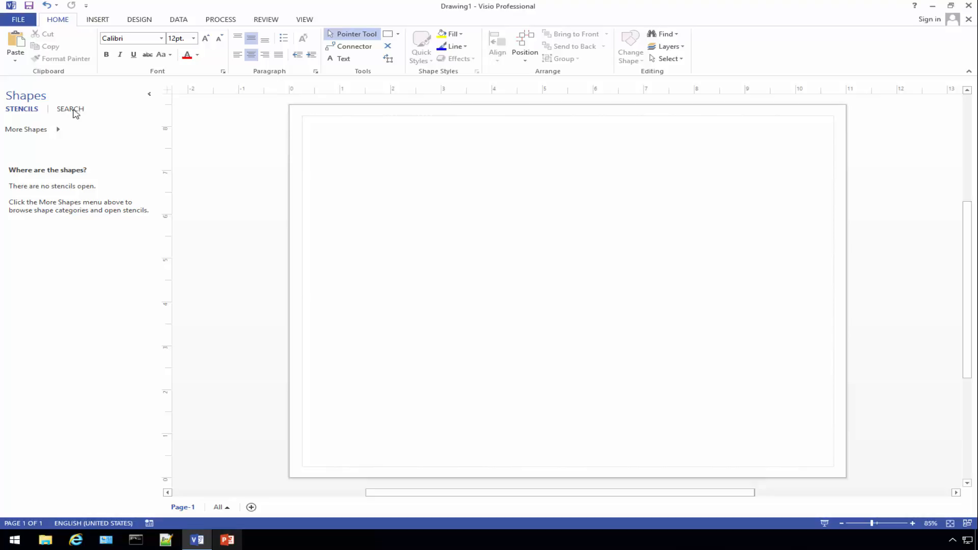
- Search shapes for 'firewall' and place two Firewall shapes level at page centre
left_click(71, 108)
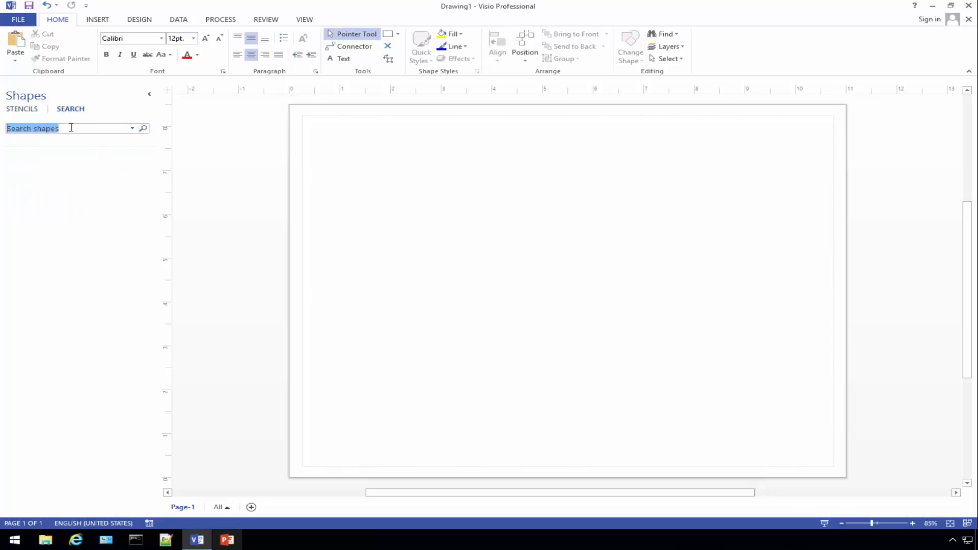
type("firewall")
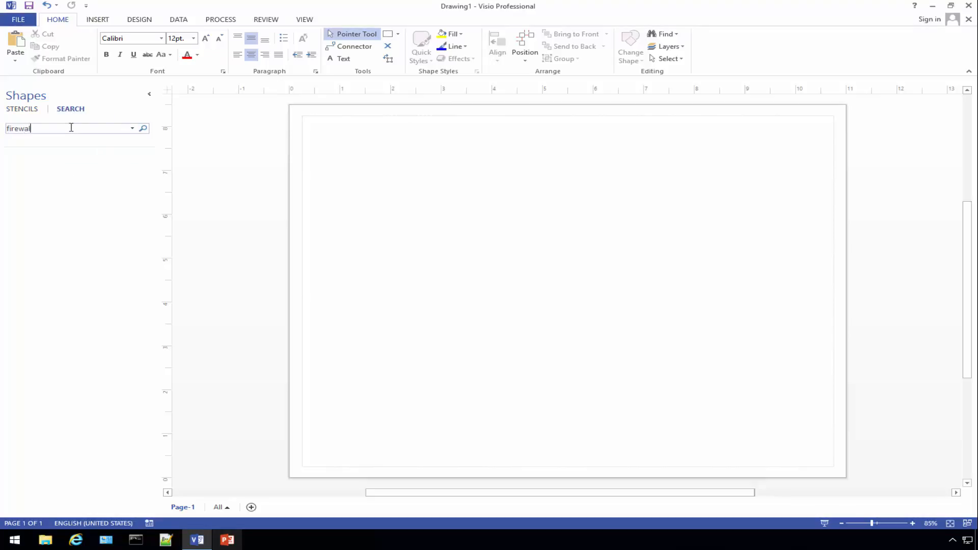
left_click(143, 128)
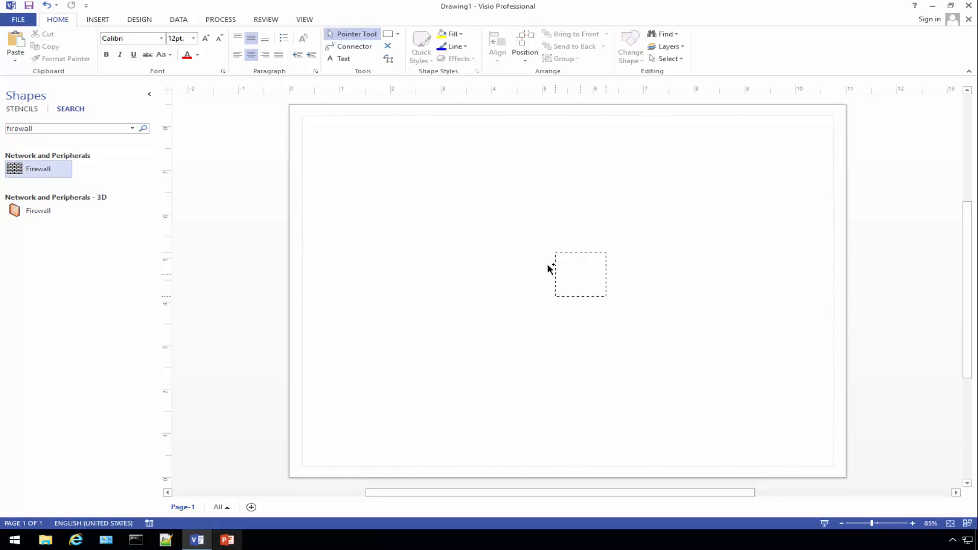
left_click_drag(38, 169, 497, 256)
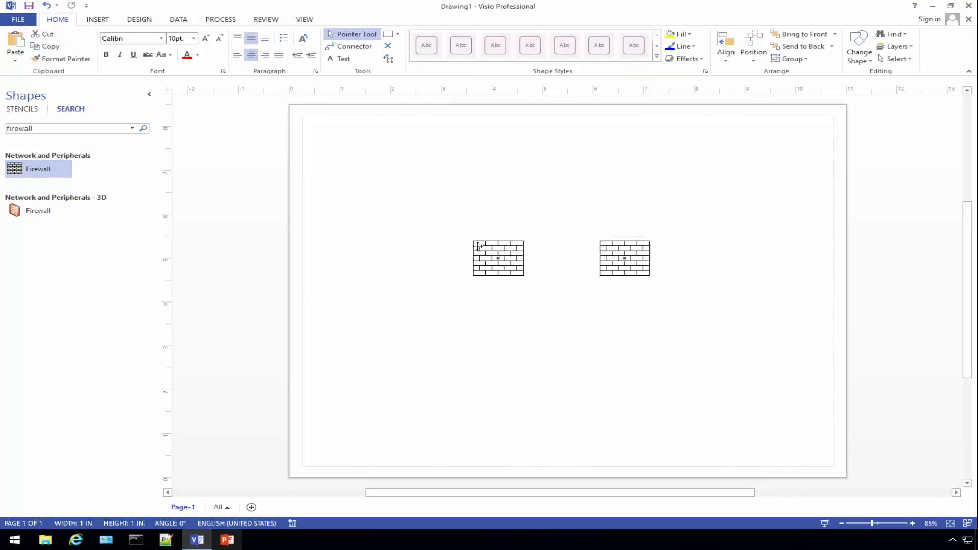
left_click(496, 258)
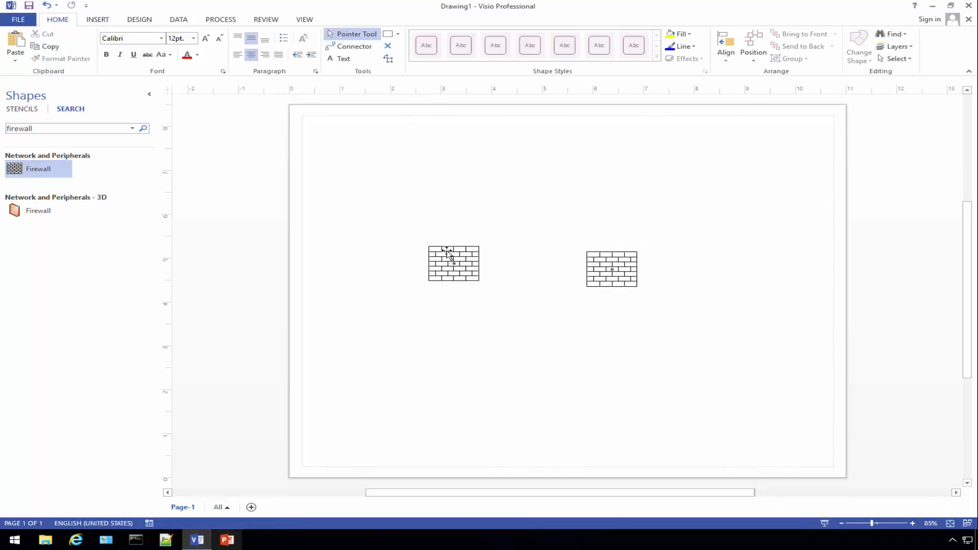
left_click(452, 264)
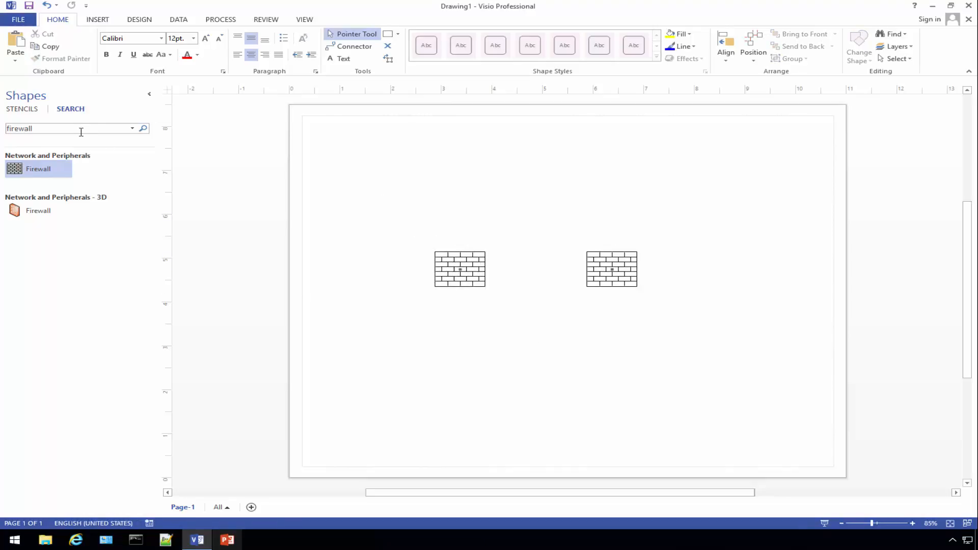
- Add an enlarged internet cloud, connecting it to the left firewall and the firewalls together
type("internet")
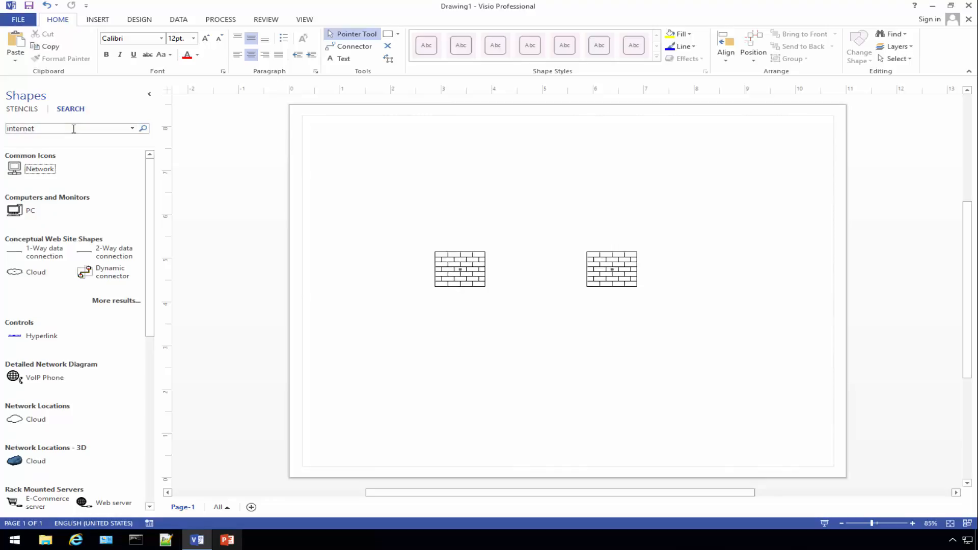
scroll("down", 3)
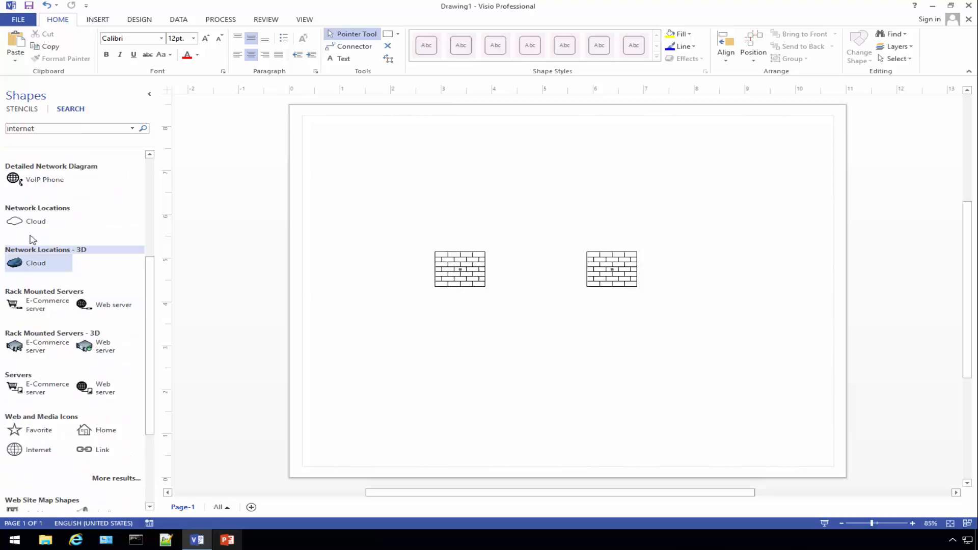
left_click_drag(36, 220, 383, 181)
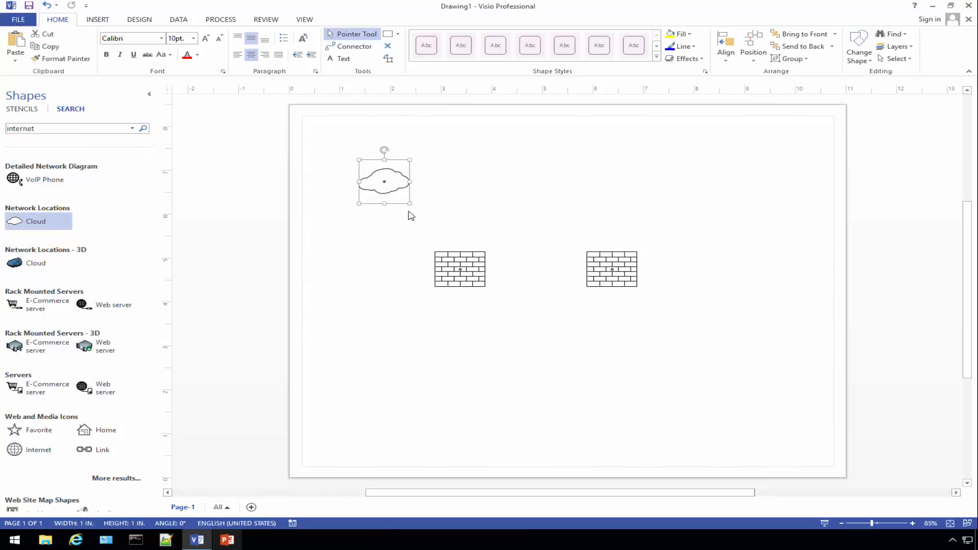
left_click_drag(410, 203, 447, 236)
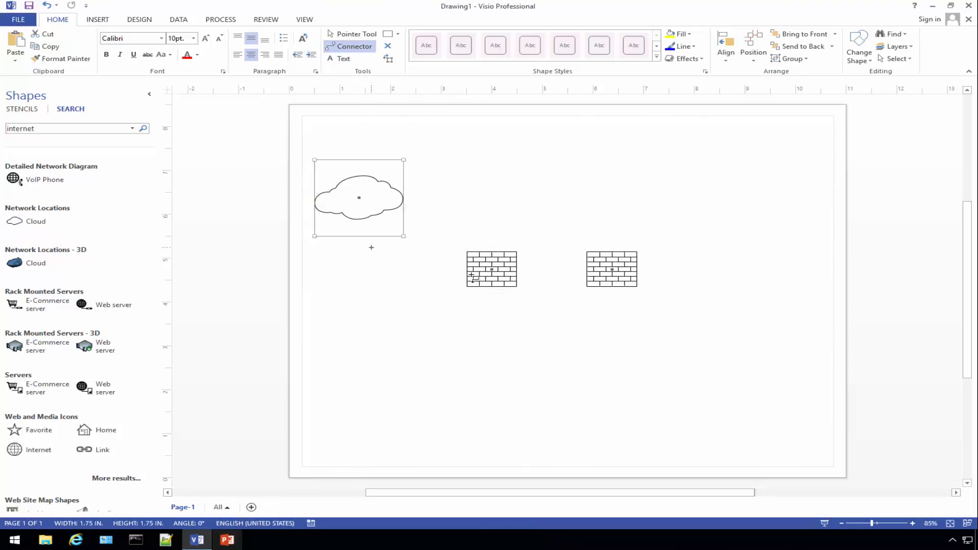
left_click_drag(358, 237, 467, 269)
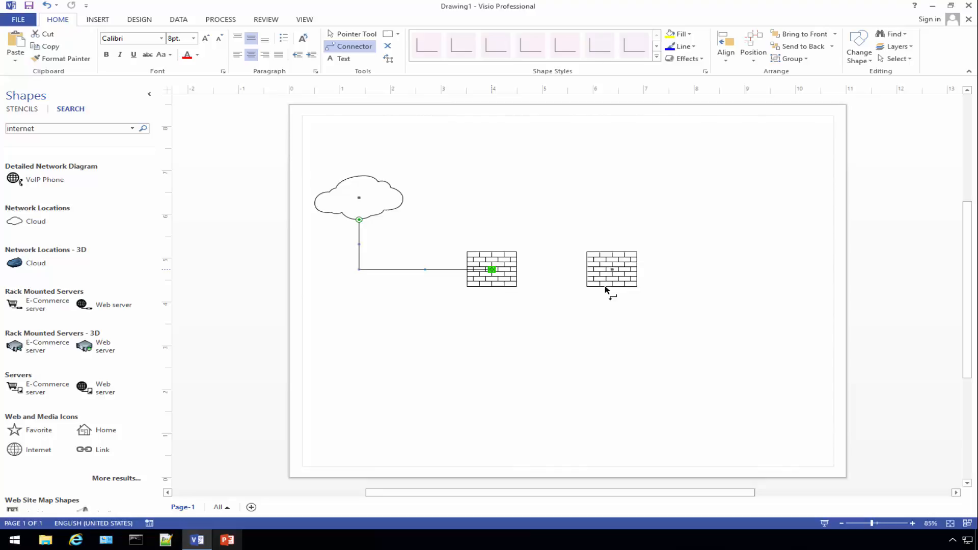
left_click_drag(492, 269, 611, 268)
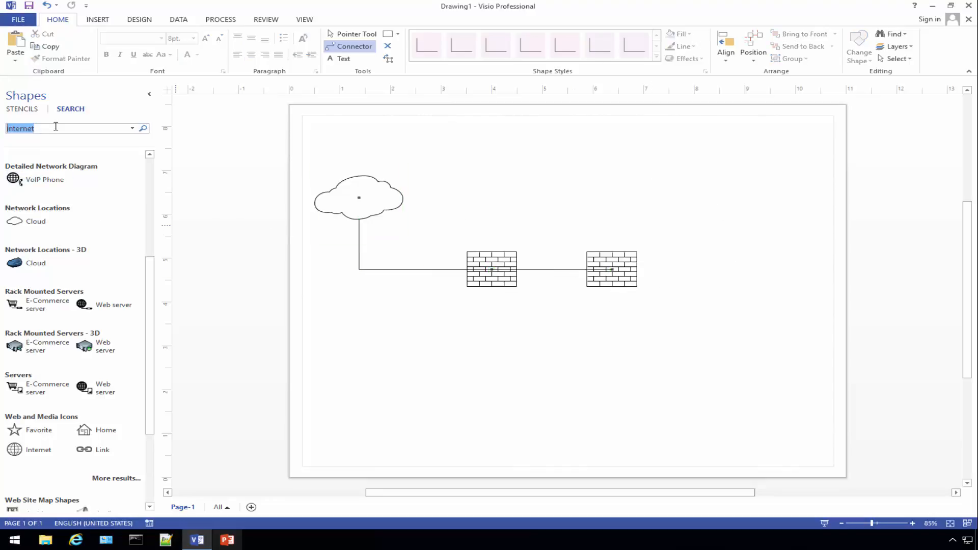
- Search 'computer', place a laptop level with the firewalls and connect it
type("computer")
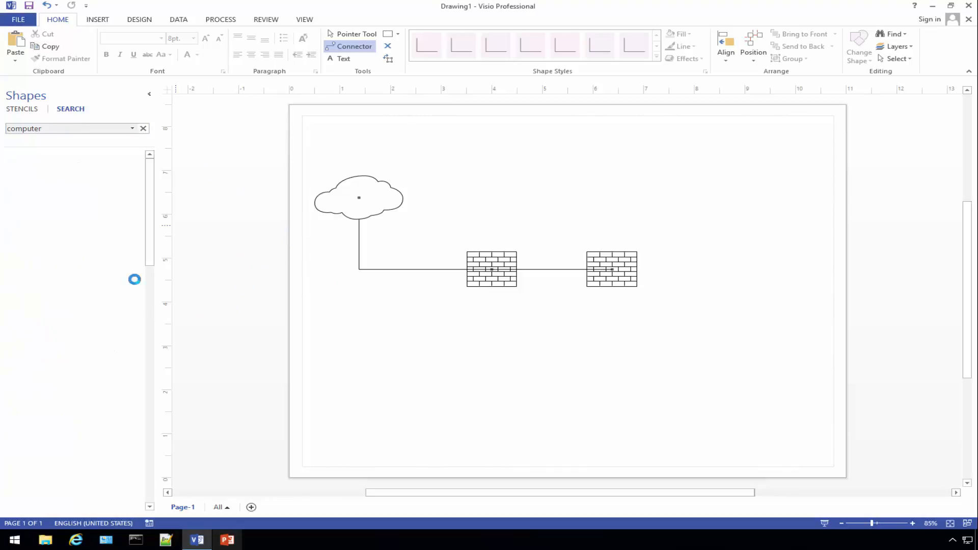
left_click(143, 128)
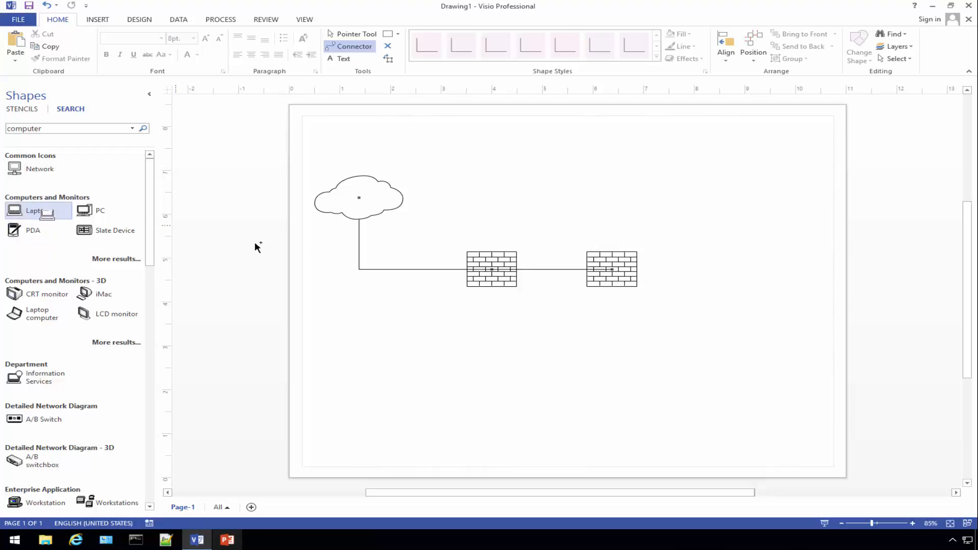
left_click_drag(37, 211, 764, 323)
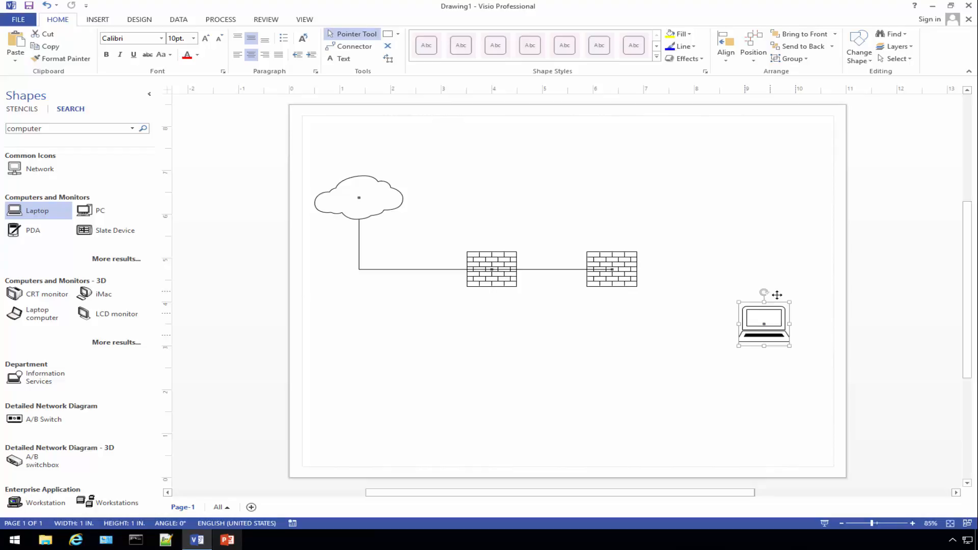
left_click_drag(763, 321, 770, 267)
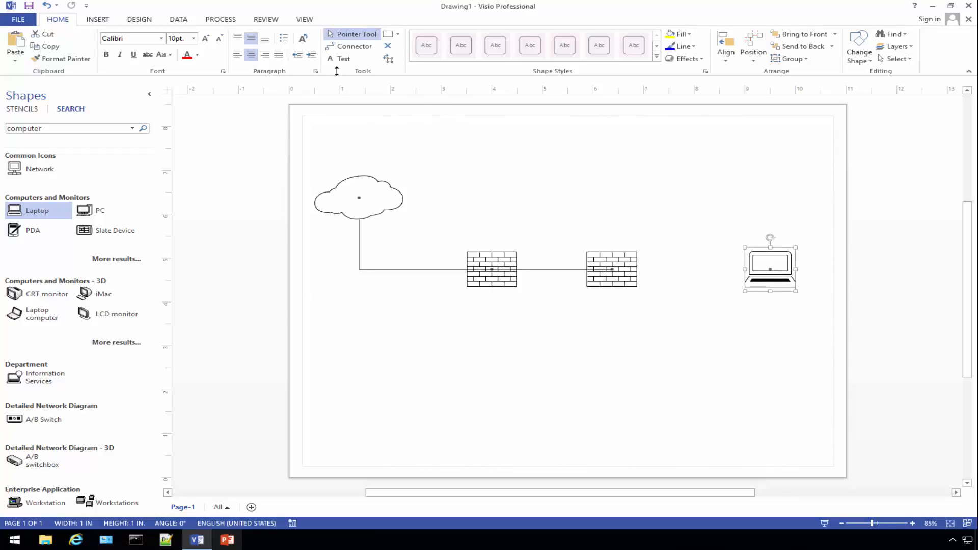
left_click(354, 46)
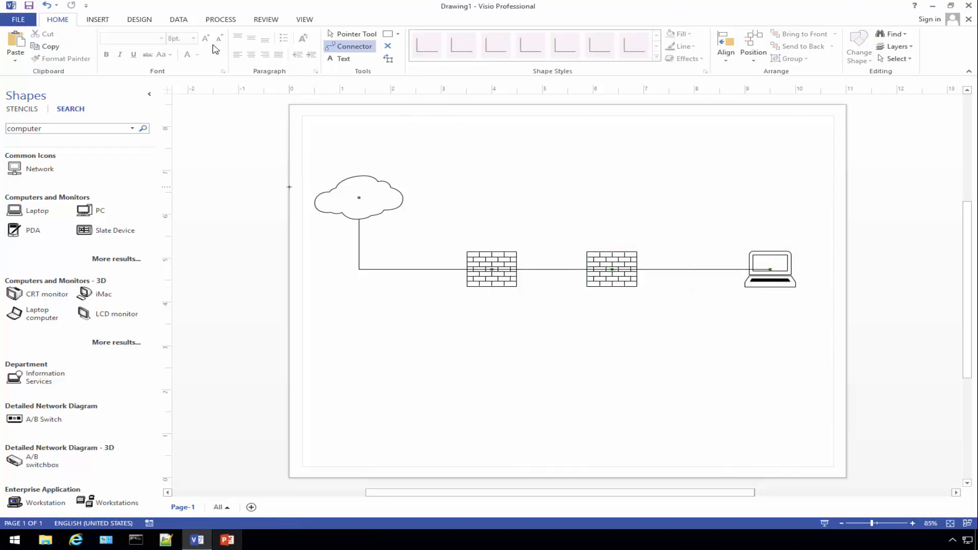
left_click(769, 269)
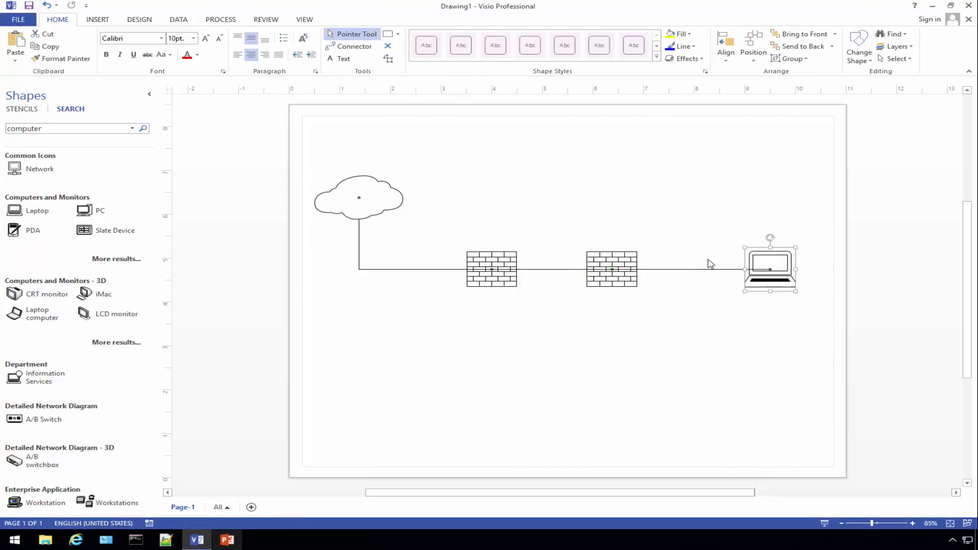
key("ctrl+a")
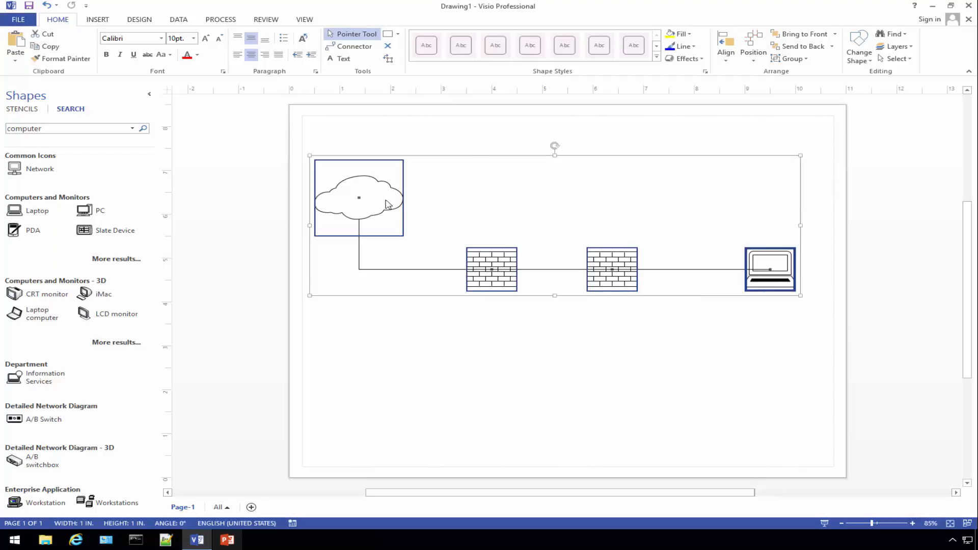
mouse_move(718, 250)
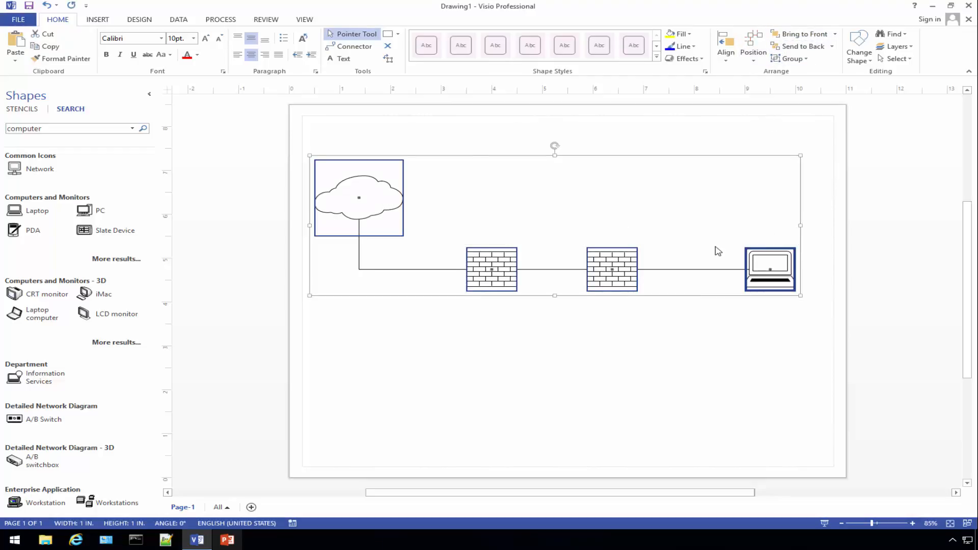
left_click(662, 376)
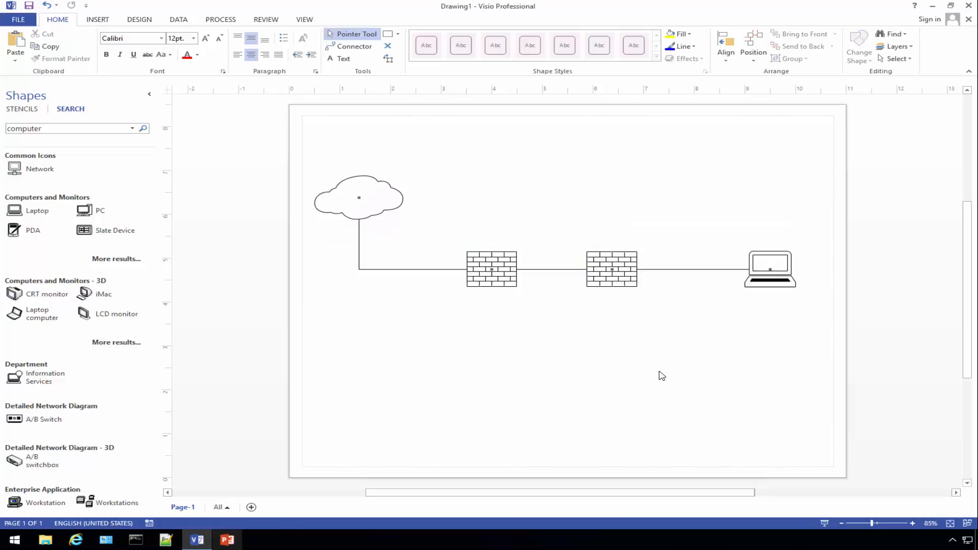
- Add a 192.168.2.1 address label near the laptop
left_click(343, 59)
type("1")
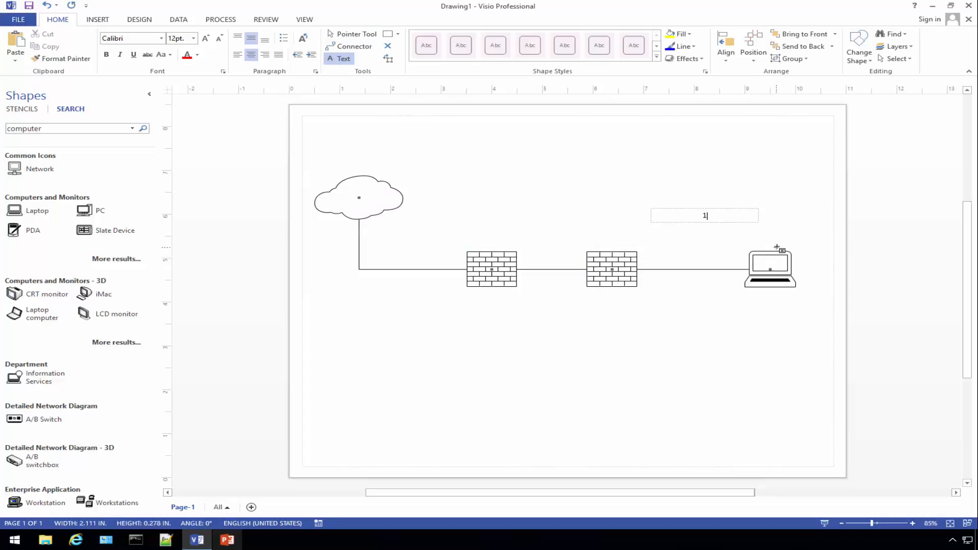
type("92.168.2.50")
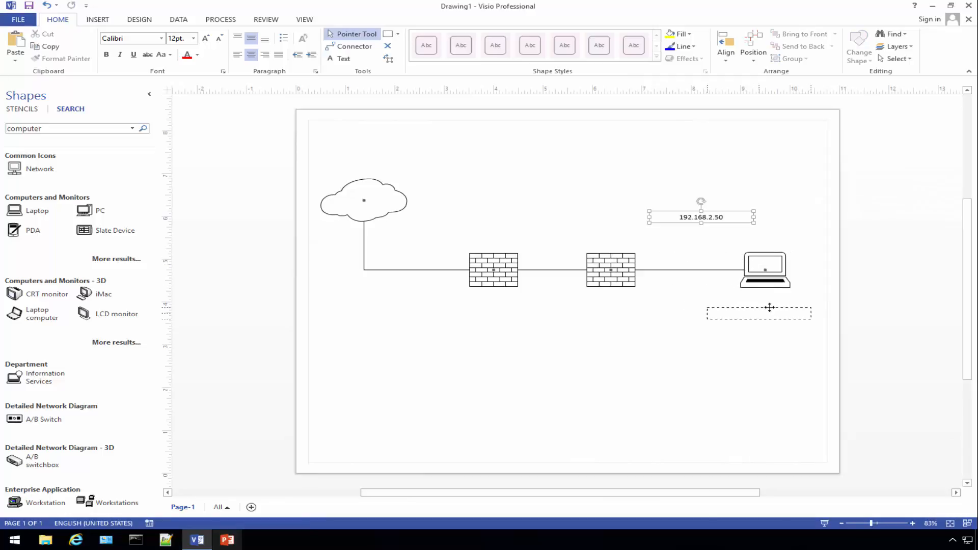
left_click_drag(700, 217, 763, 297)
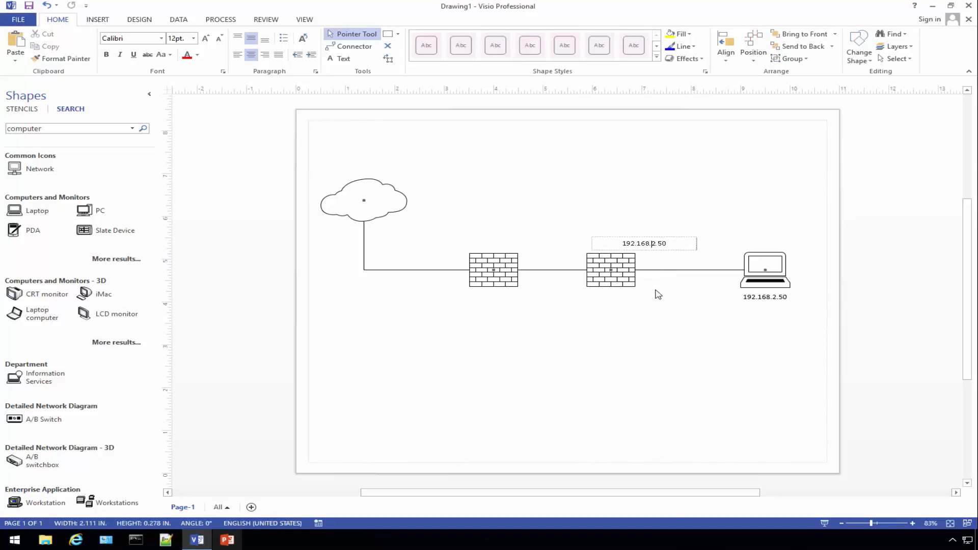
type("192.168.2.1")
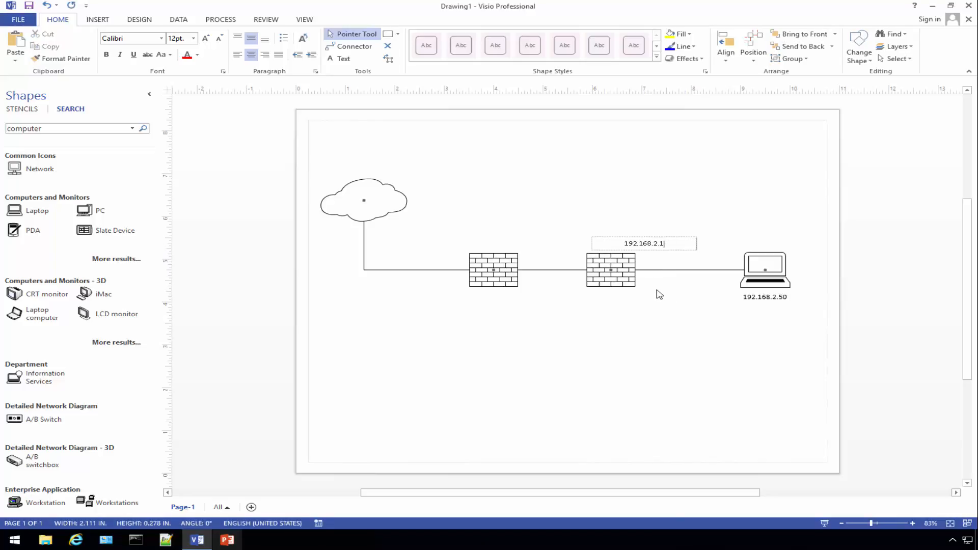
mouse_move(654, 219)
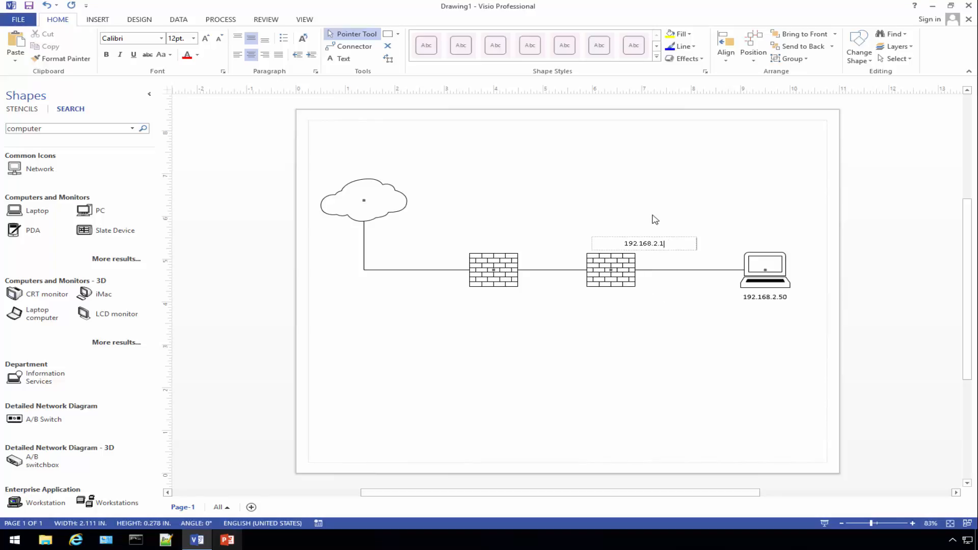
left_click(666, 239)
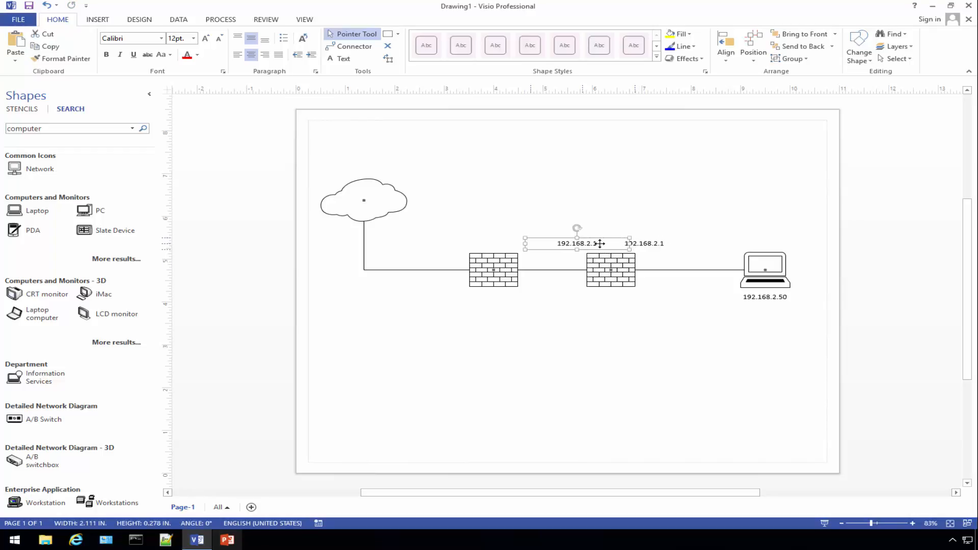
- Duplicate and edit labels to 192.168.188.253 and 192.168.188.254 above the firewalls
double_click(579, 243)
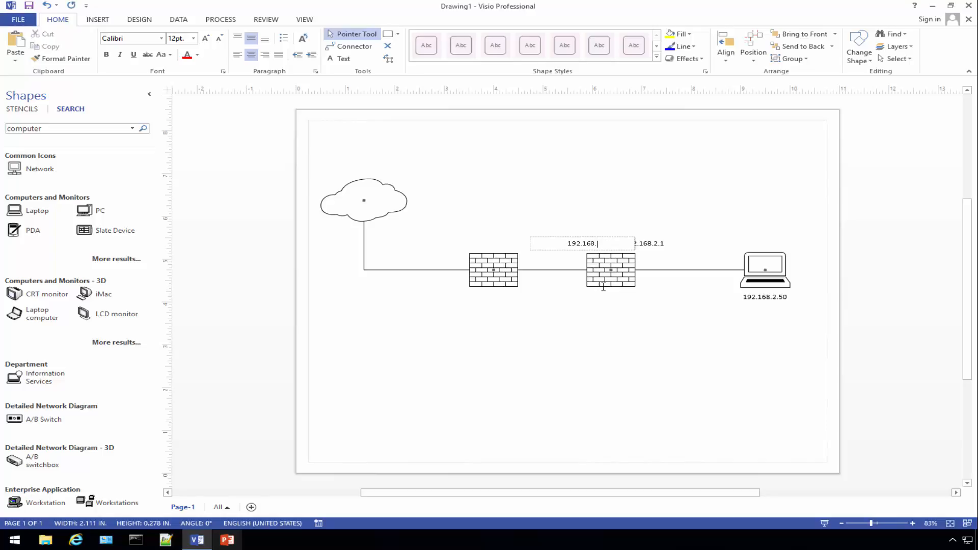
type("188.254")
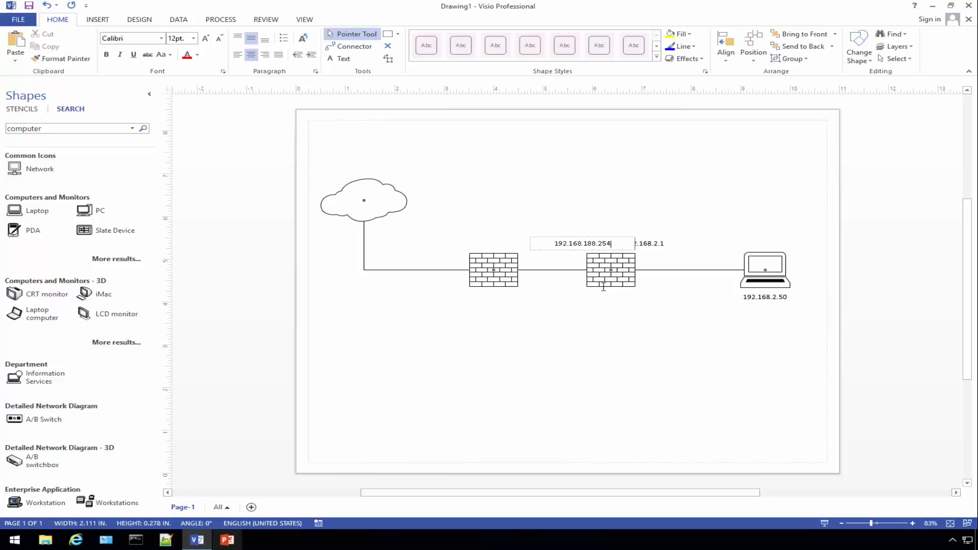
mouse_move(616, 227)
type("3")
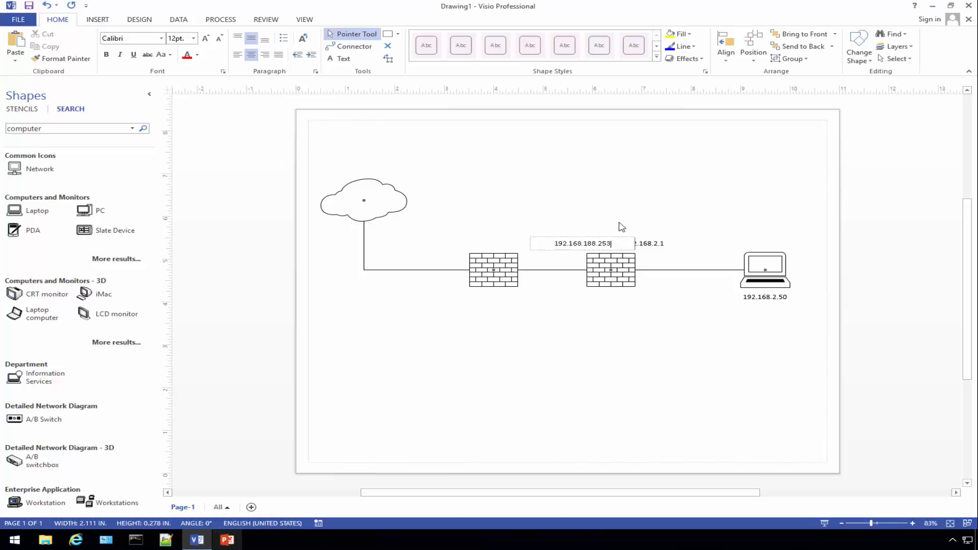
left_click(581, 244)
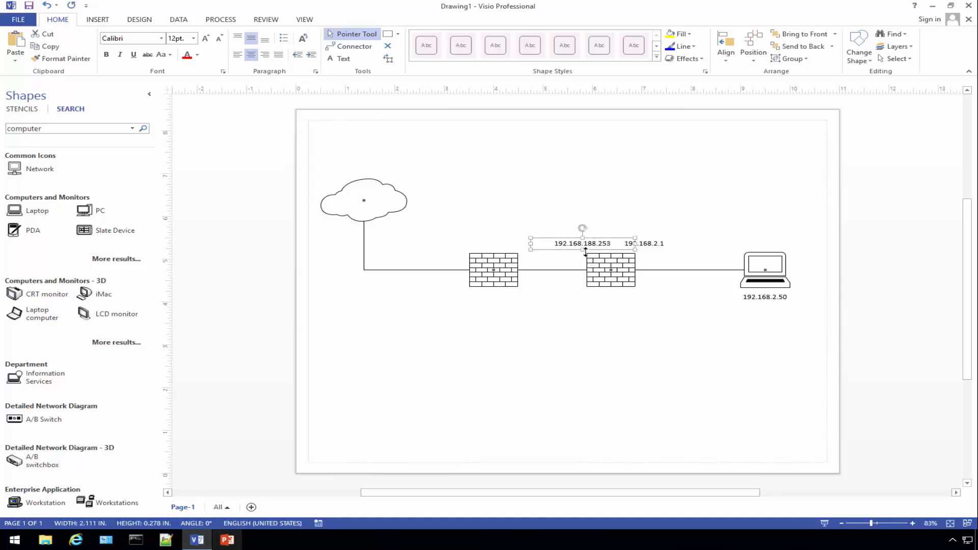
left_click_drag(581, 244, 600, 258)
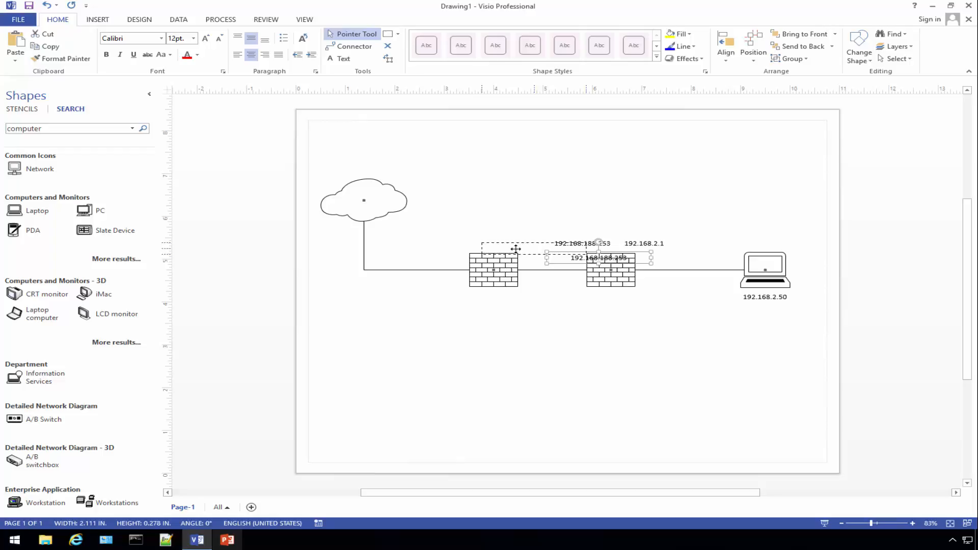
left_click_drag(592, 257, 517, 244)
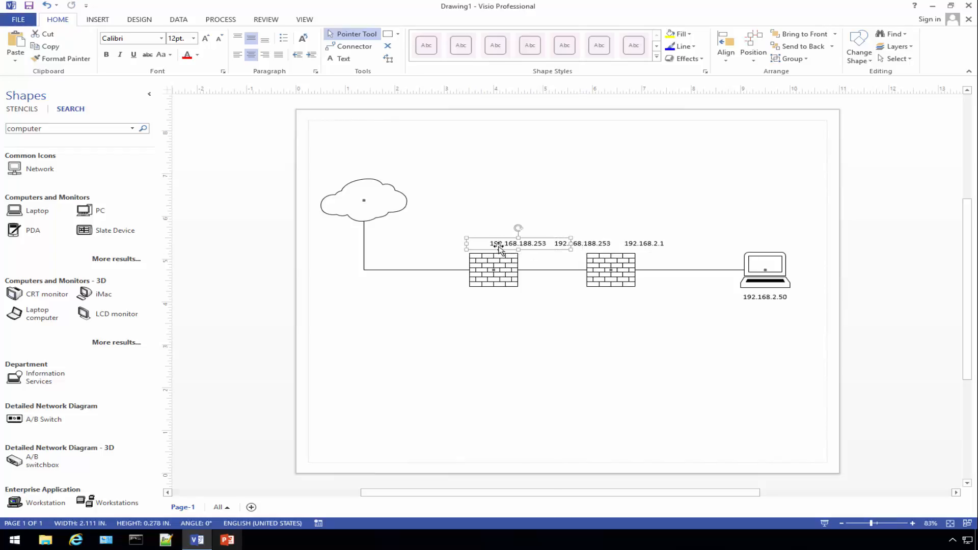
left_click_drag(518, 244, 509, 242)
type("4")
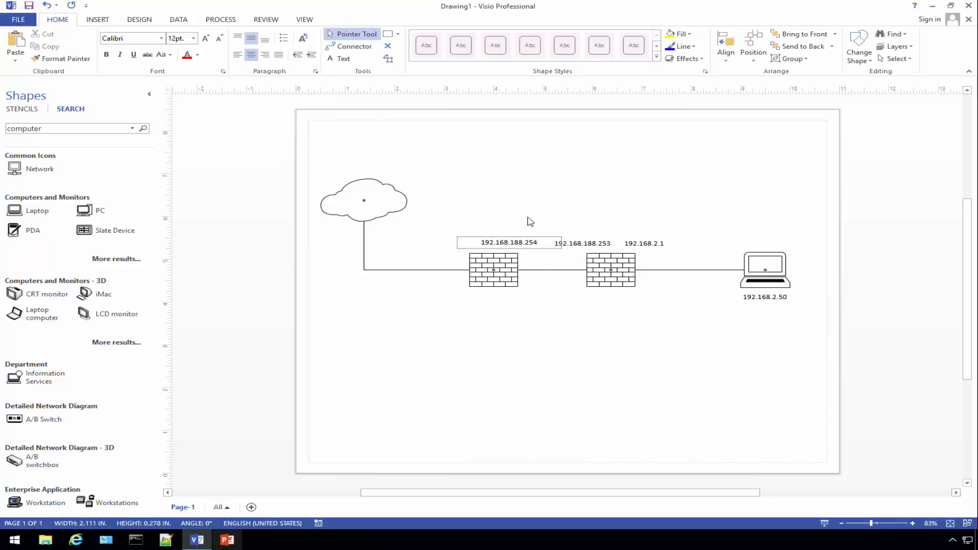
left_click(509, 243)
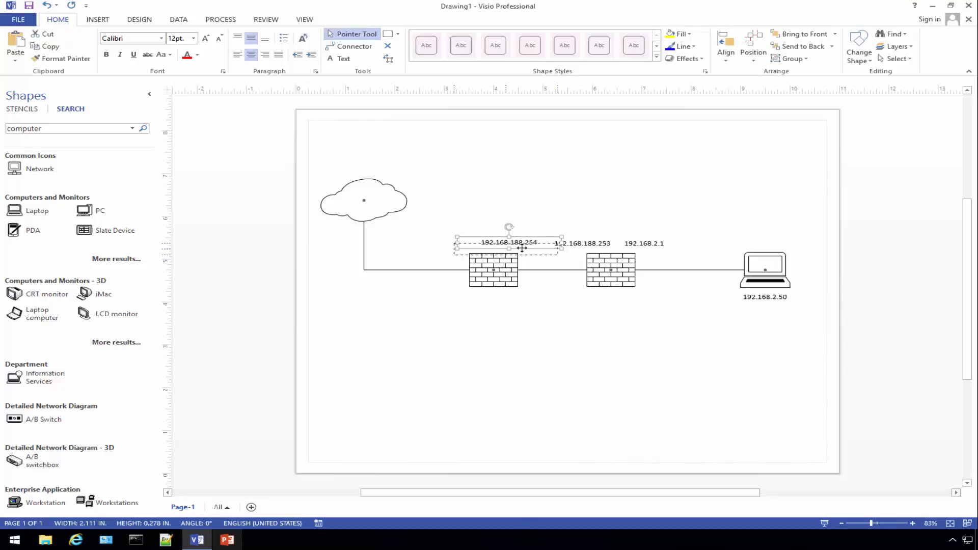
left_click(545, 228)
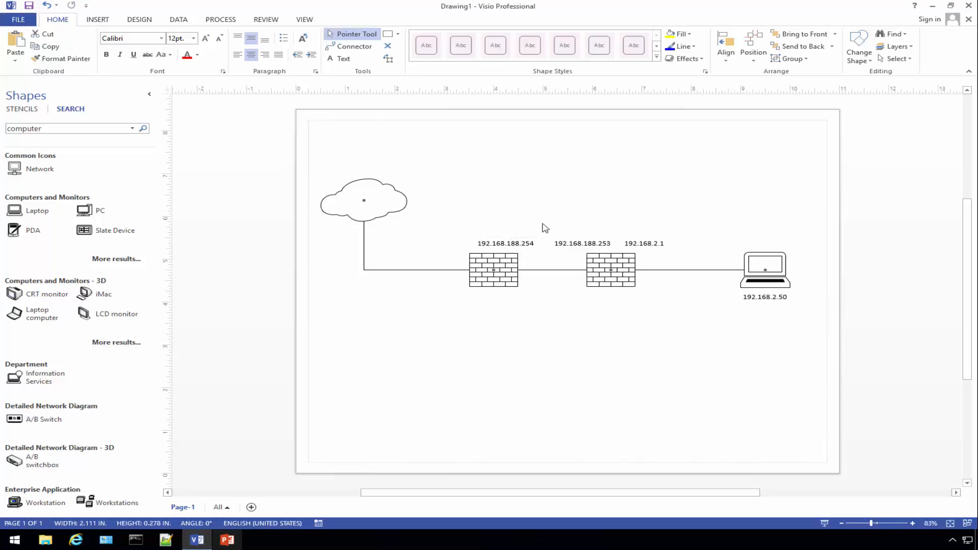
left_click(505, 244)
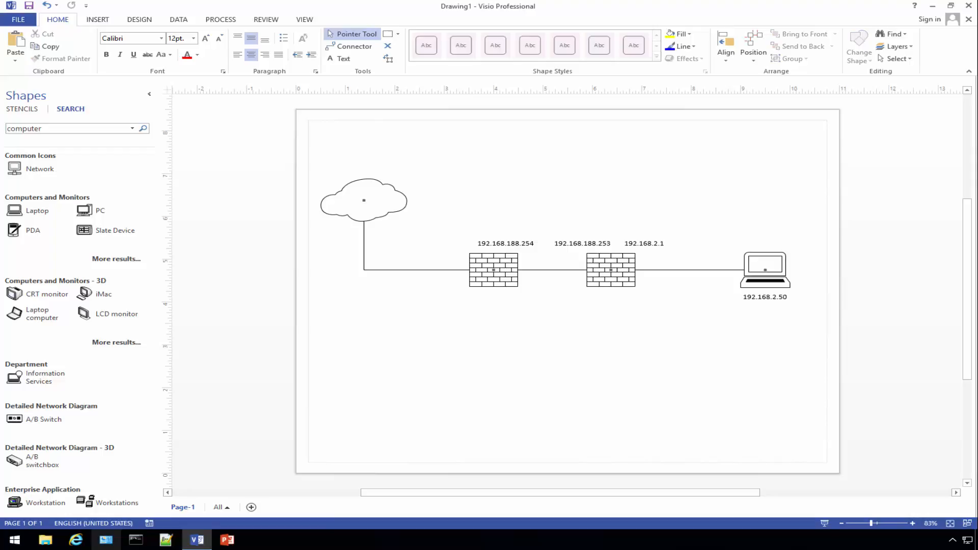
mouse_move(521, 361)
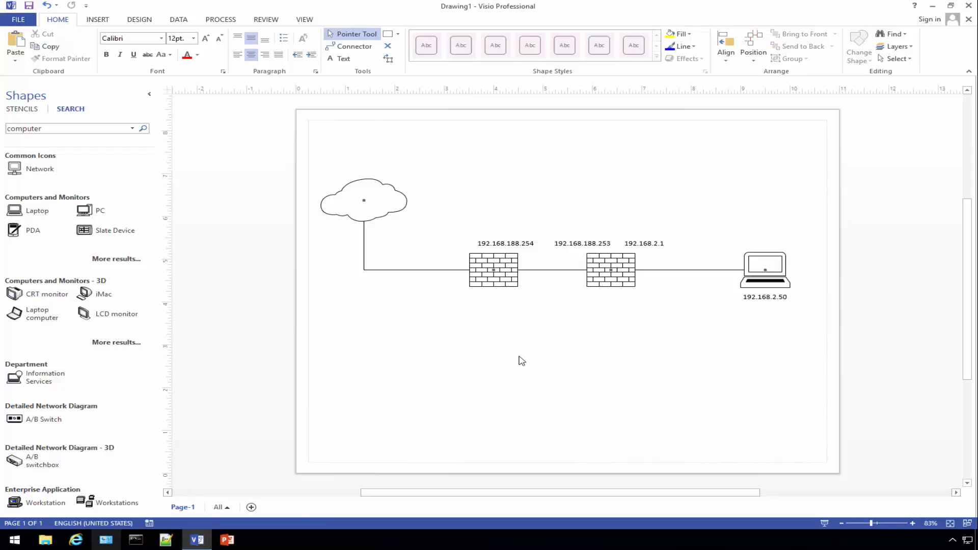
left_click(71, 539)
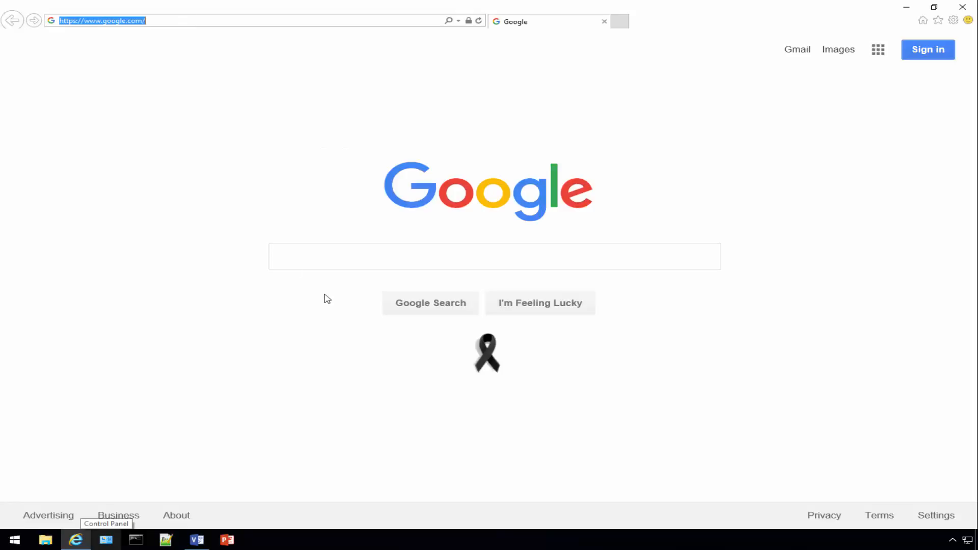
- Search Google for 'what is my ip' to reveal 64.145.76.117, then return to Visio
type("what i")
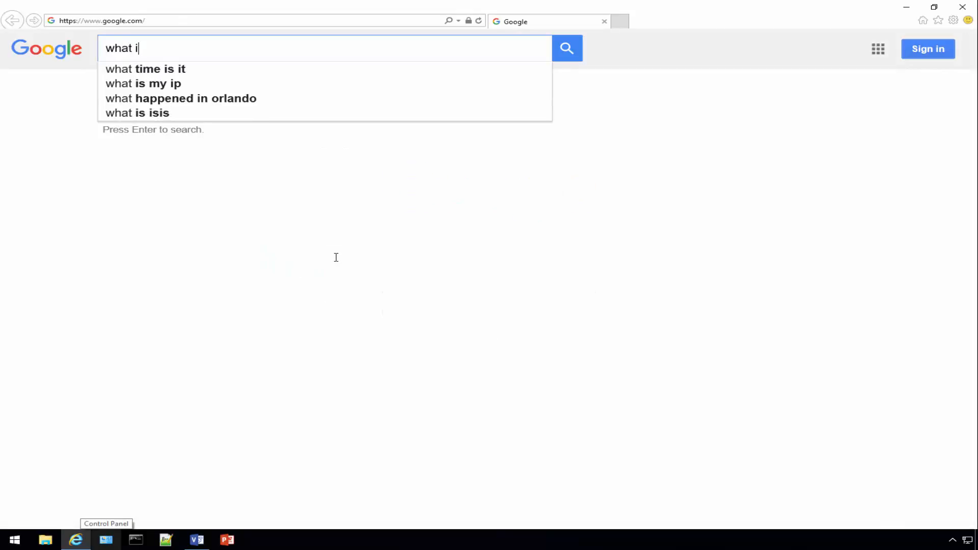
left_click(143, 83)
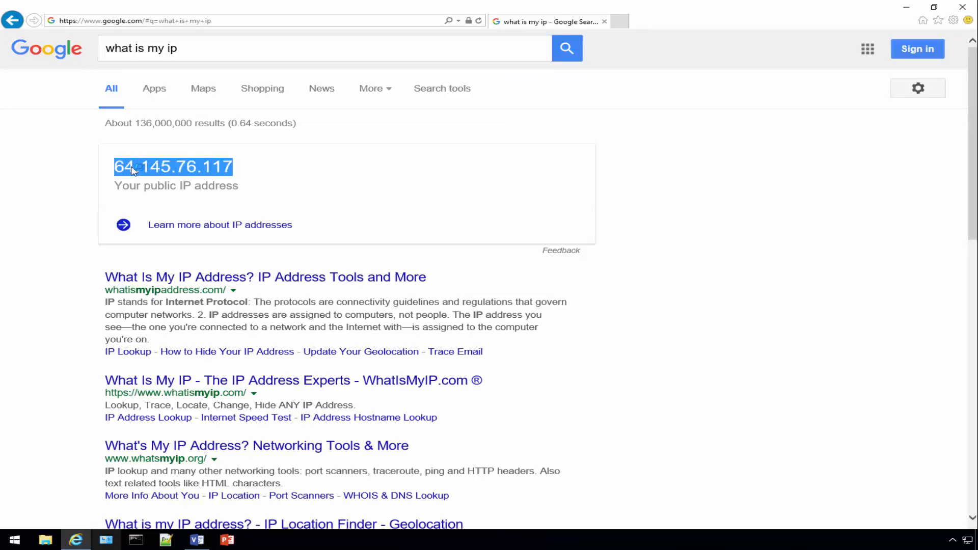
left_click(196, 540)
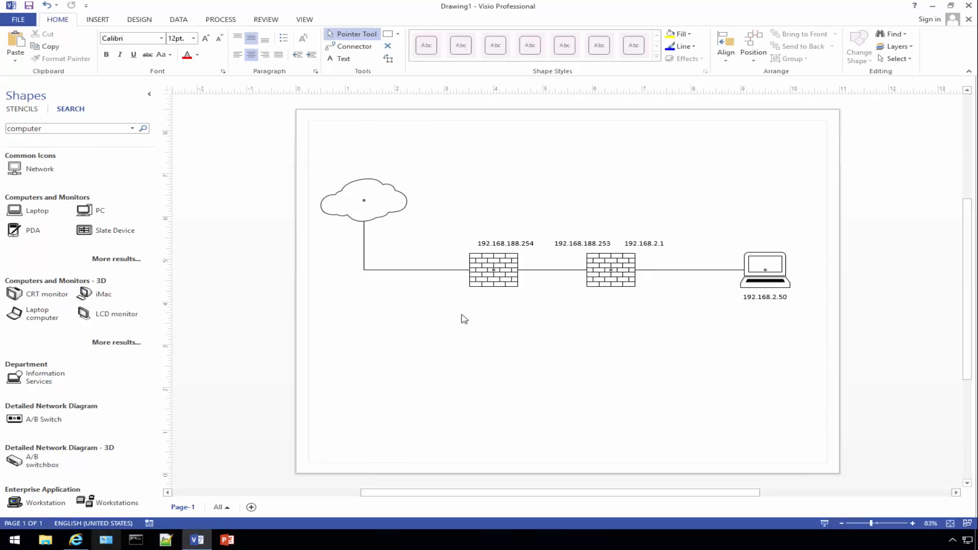
- Copy the 192.168.188.254 label, change it to 64.145.76.117, and place it left of the first firewall
right_click(504, 243)
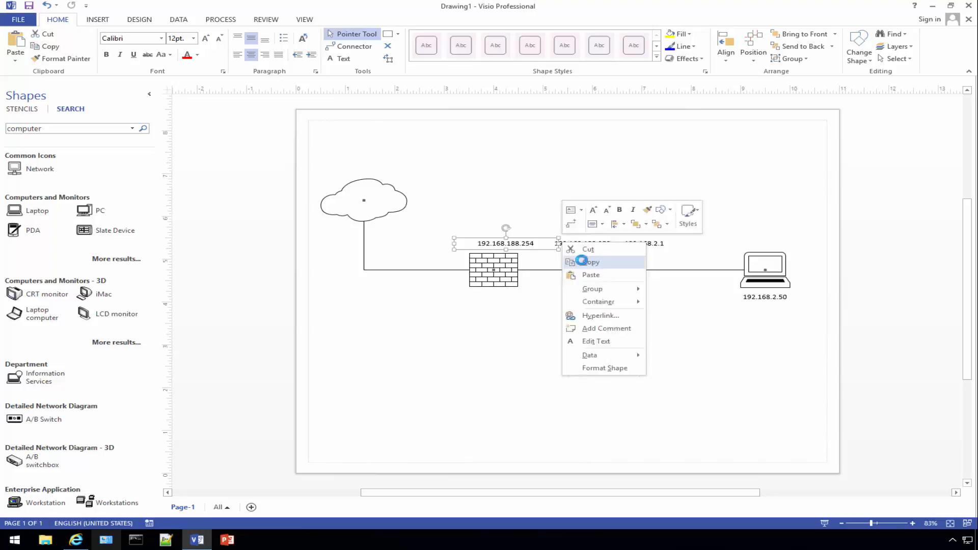
left_click(590, 274)
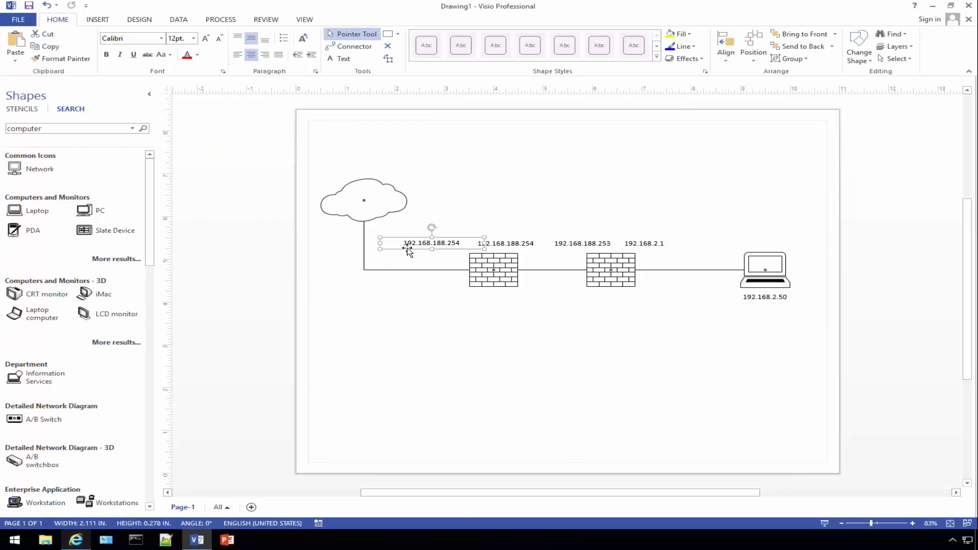
type("64.145.76.117")
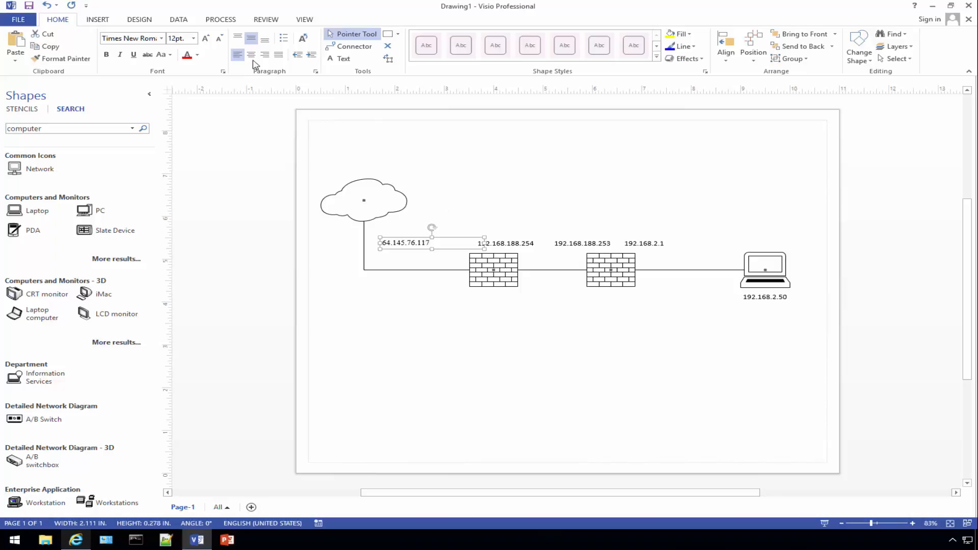
left_click_drag(483, 243, 465, 244)
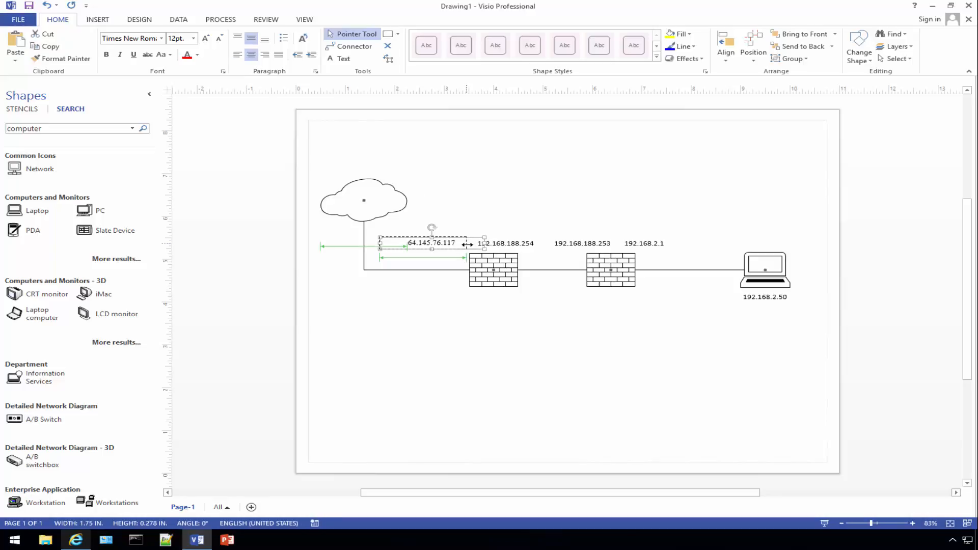
left_click_drag(484, 242, 443, 244)
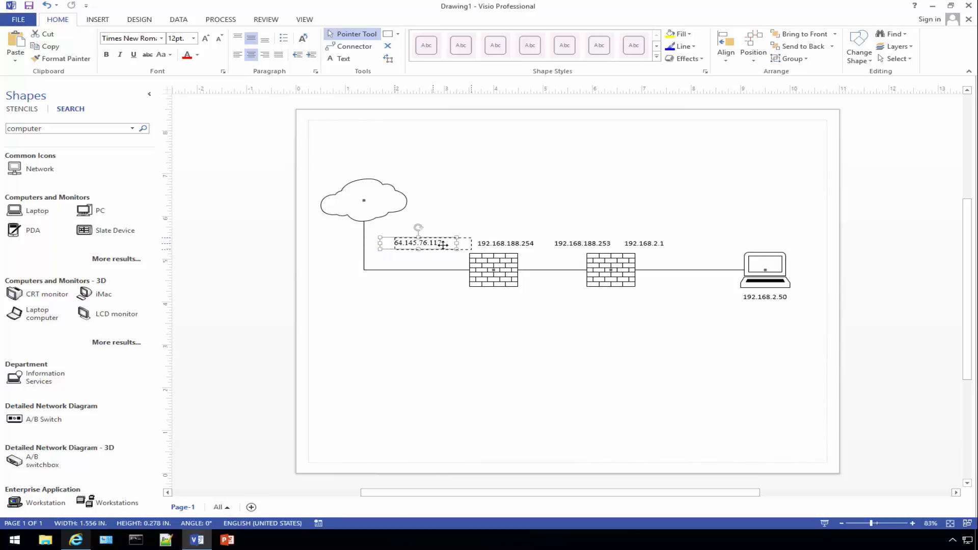
left_click(701, 291)
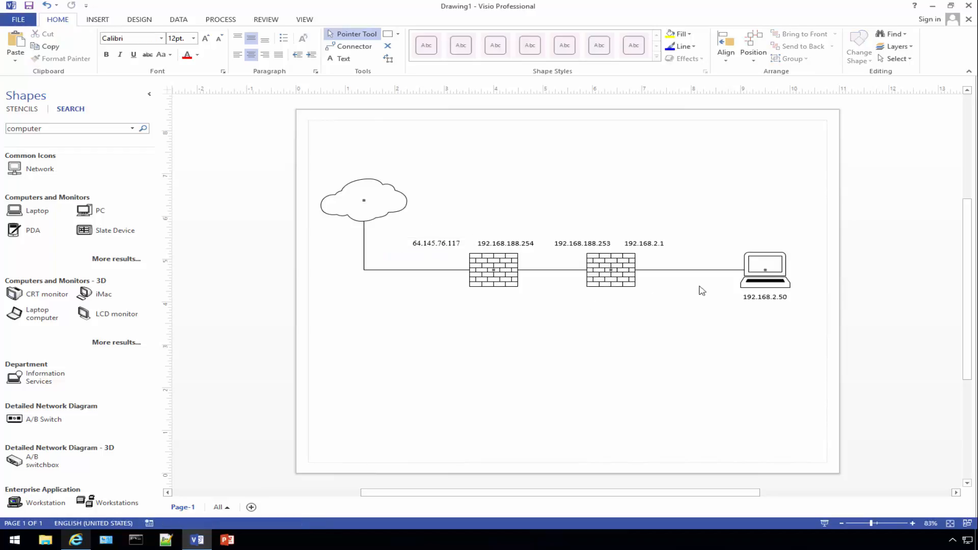
mouse_move(768, 268)
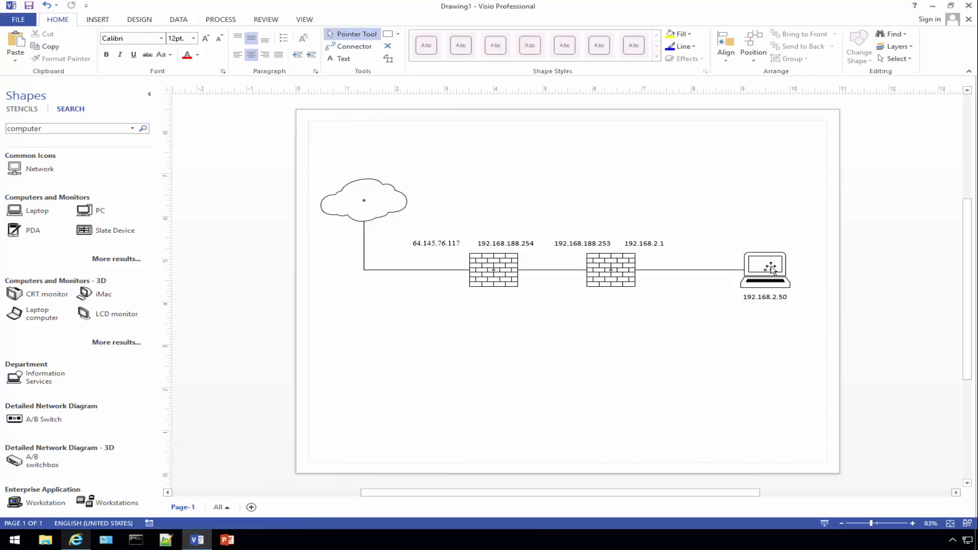
mouse_move(657, 245)
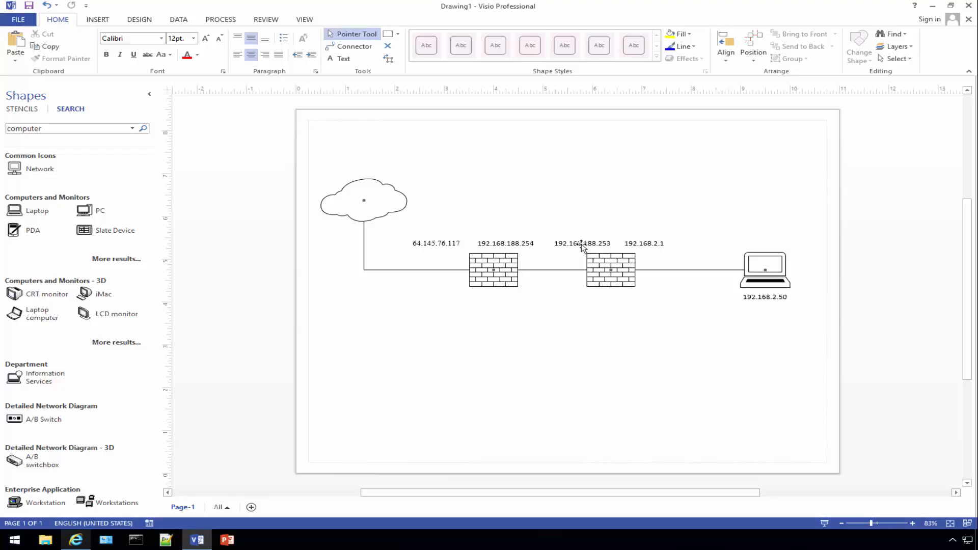
mouse_move(579, 251)
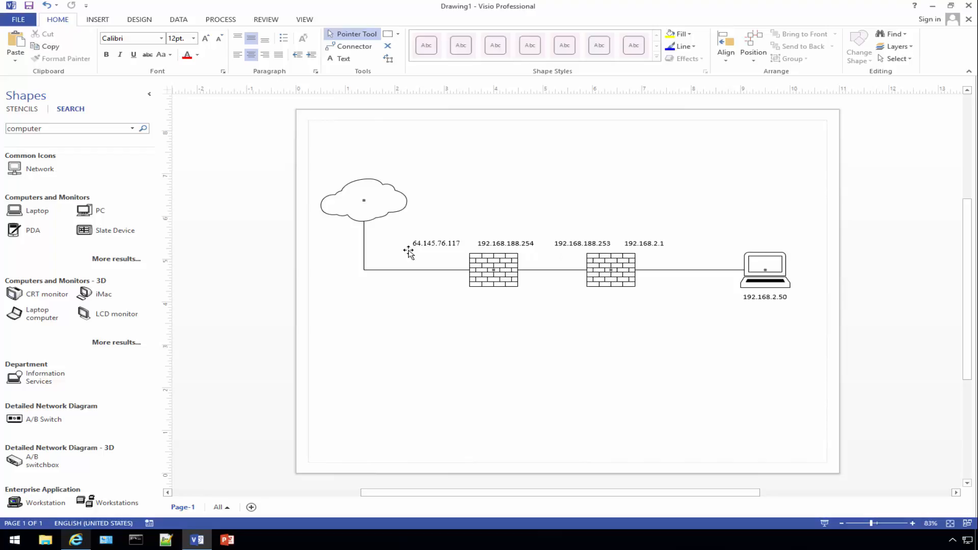
mouse_move(452, 343)
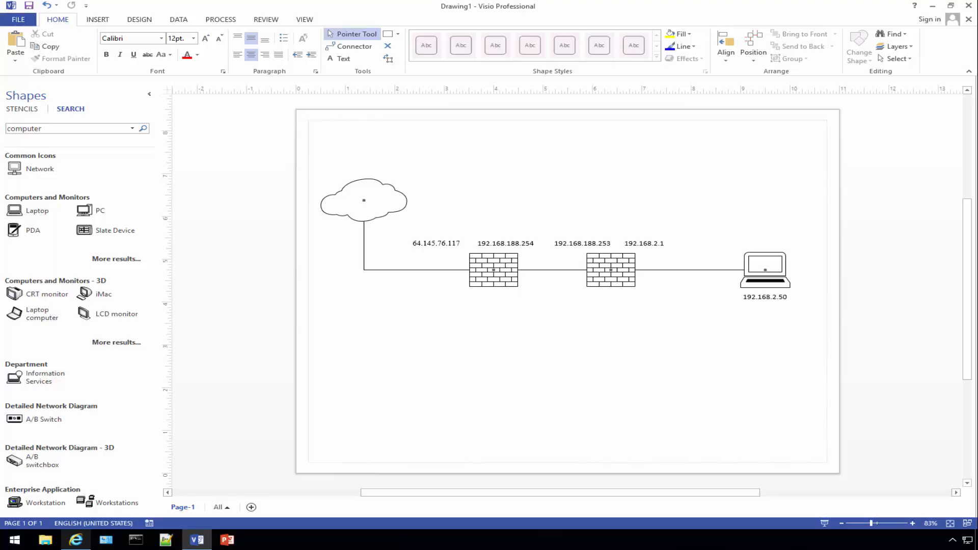
mouse_move(769, 163)
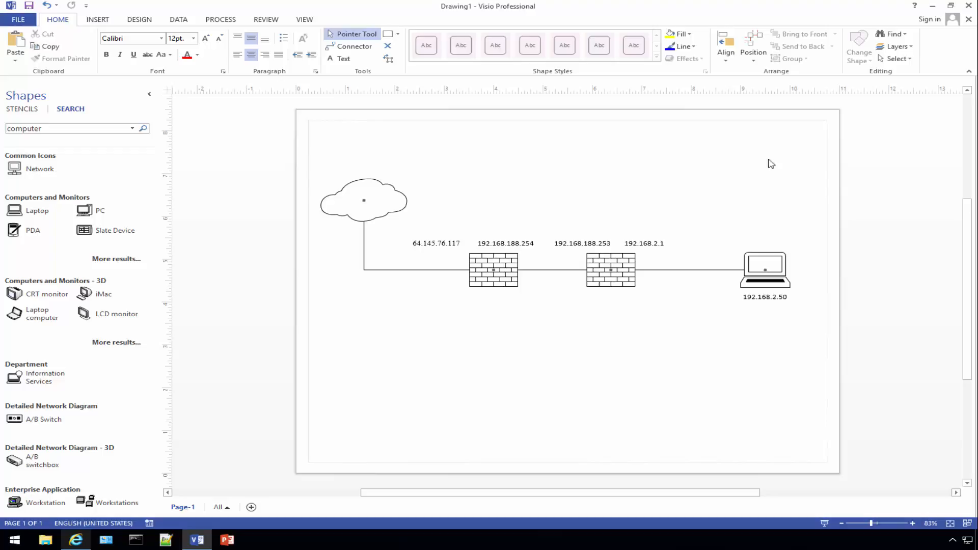
mouse_move(557, 280)
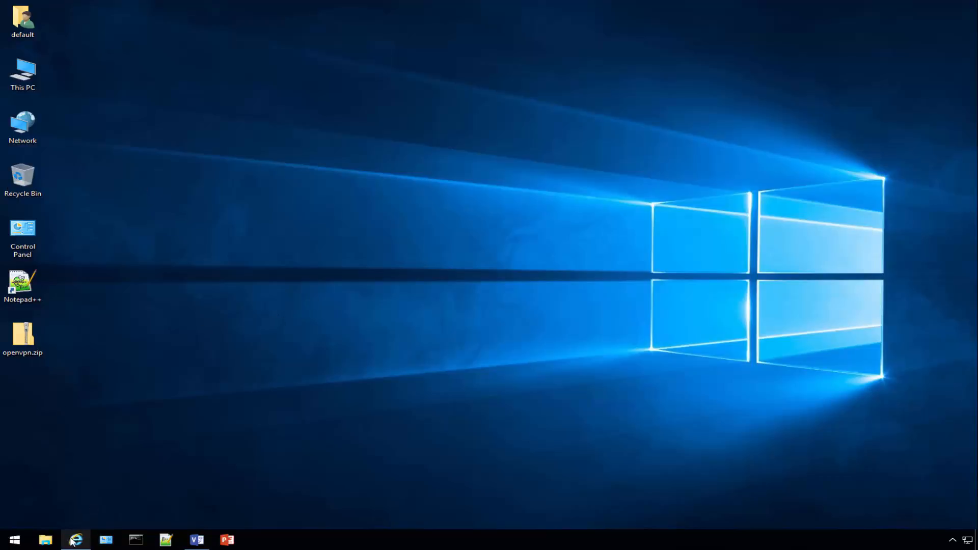
- Find Private Internet Access via Google and save openvpn.zip from its download URL to the Desktop
left_click(74, 540)
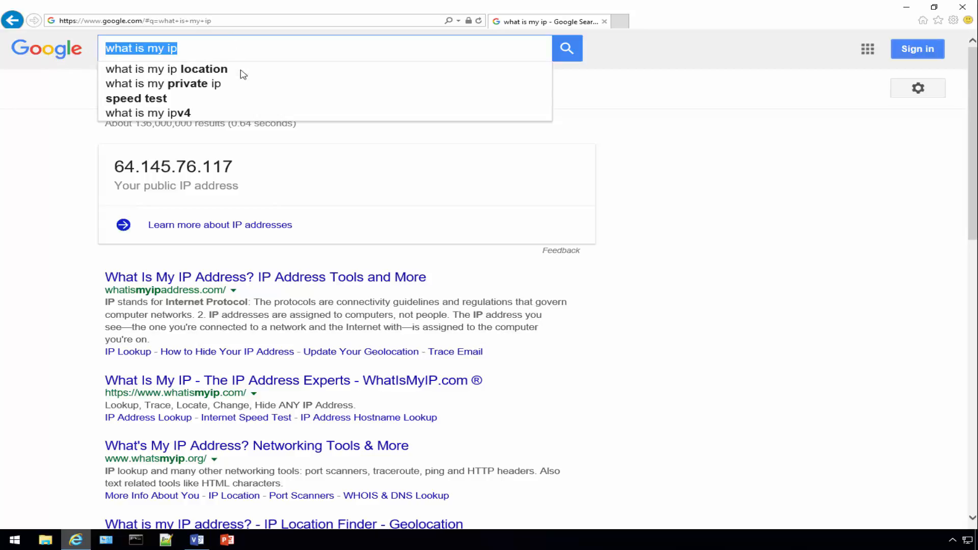
type("priva")
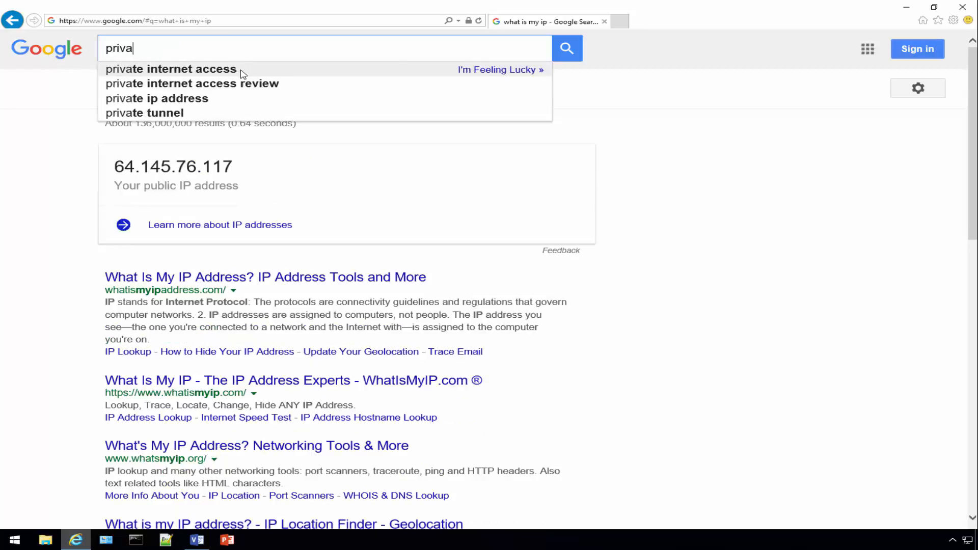
left_click(191, 84)
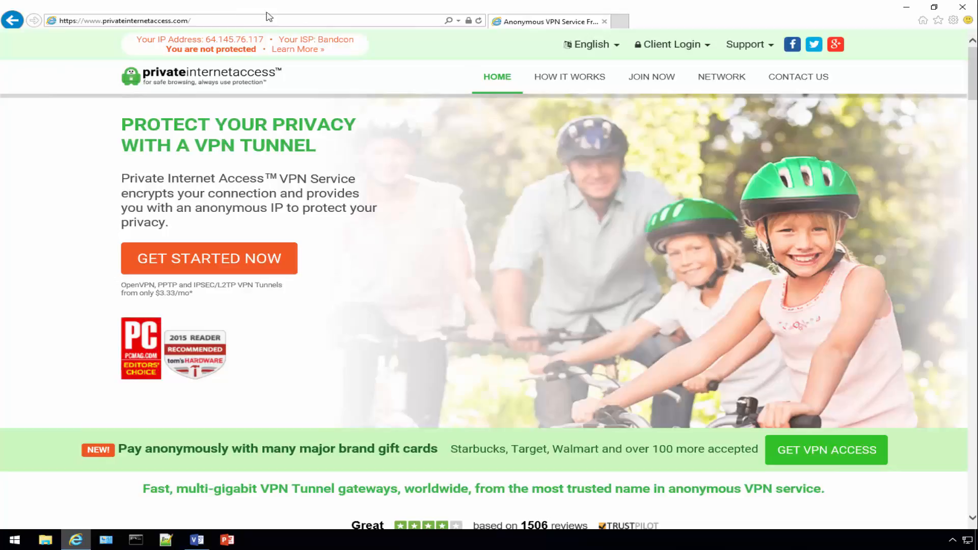
left_click(252, 20)
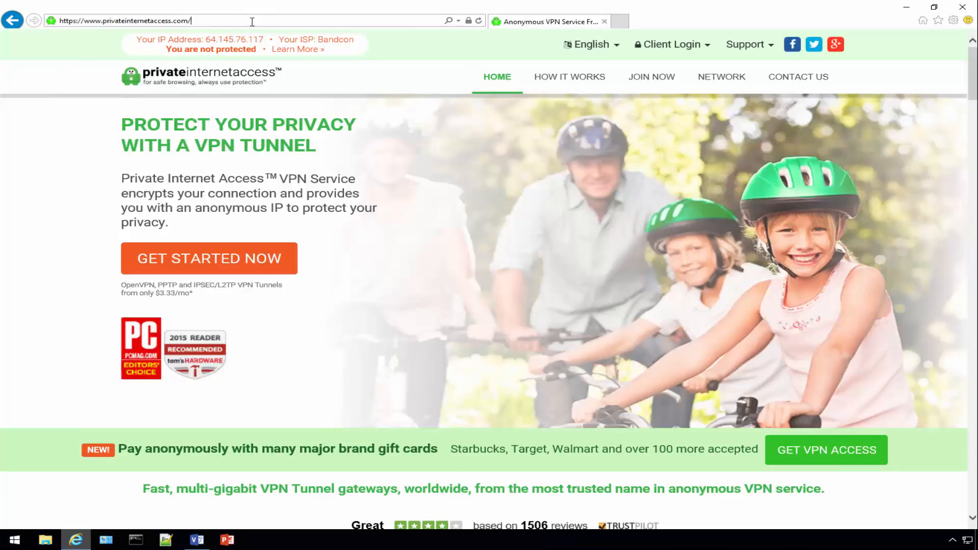
type("openvpn.zip")
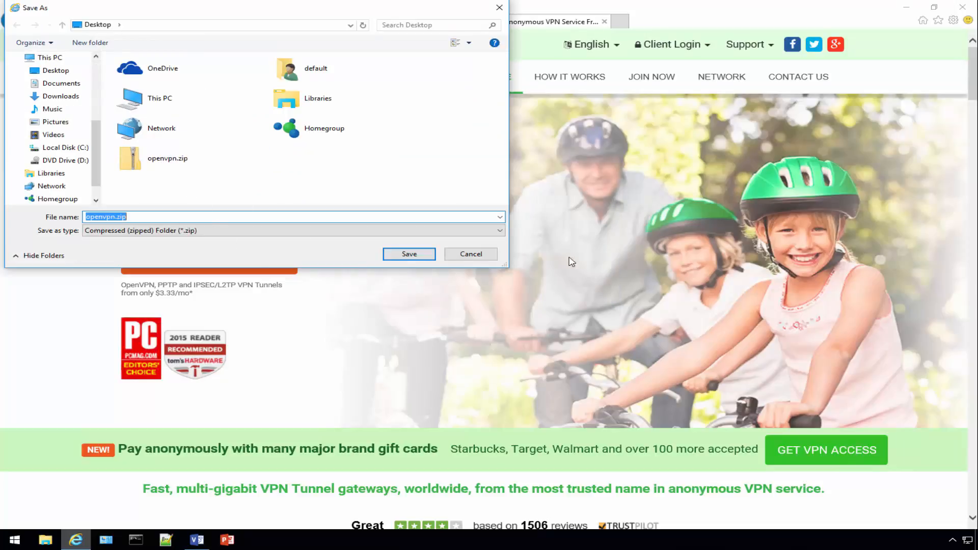
left_click(409, 254)
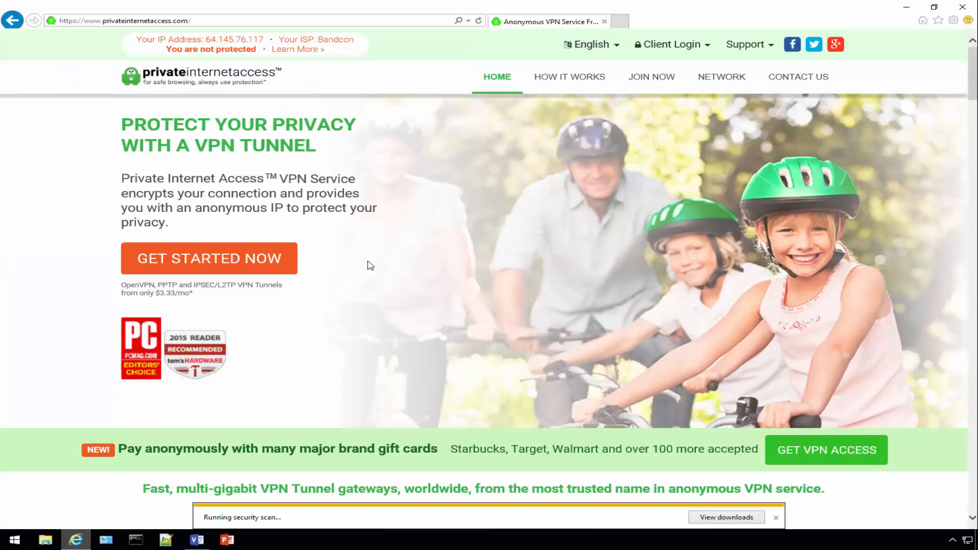
mouse_move(293, 260)
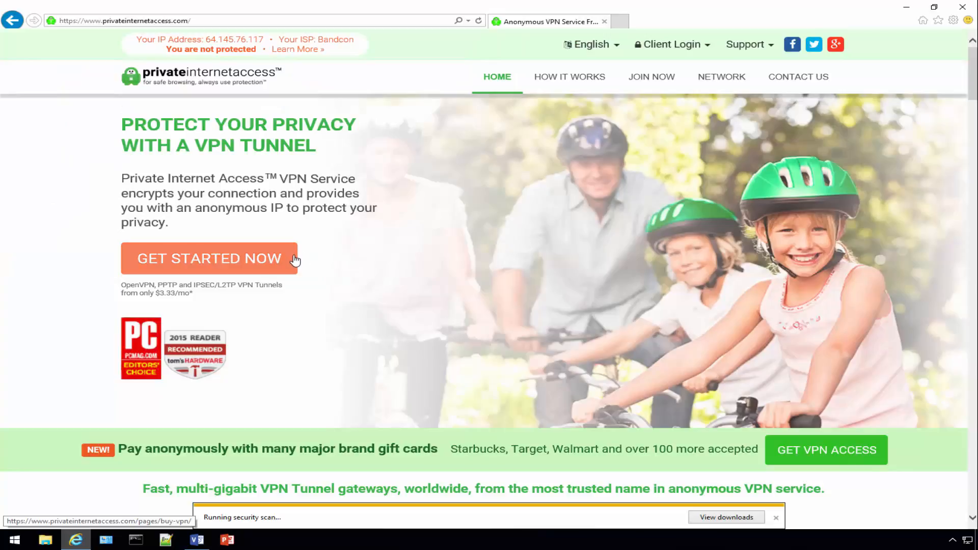
left_click(725, 517)
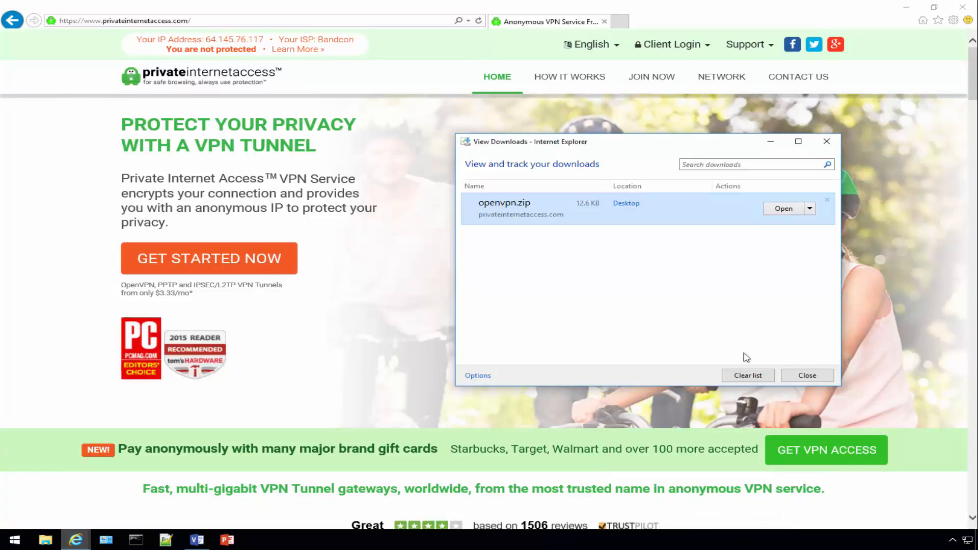
left_click(748, 375)
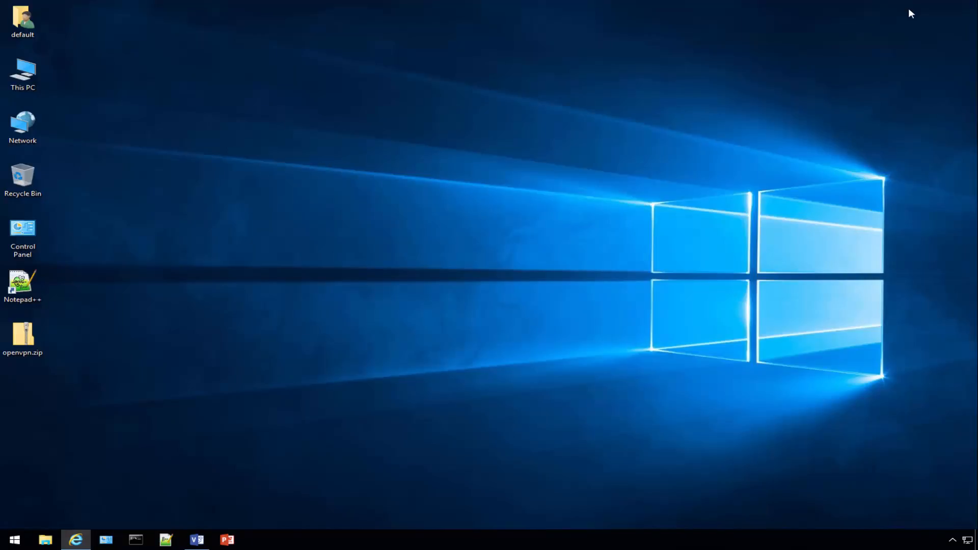
- Extract openvpn.zip to an openvpn folder and open it
right_click(23, 334)
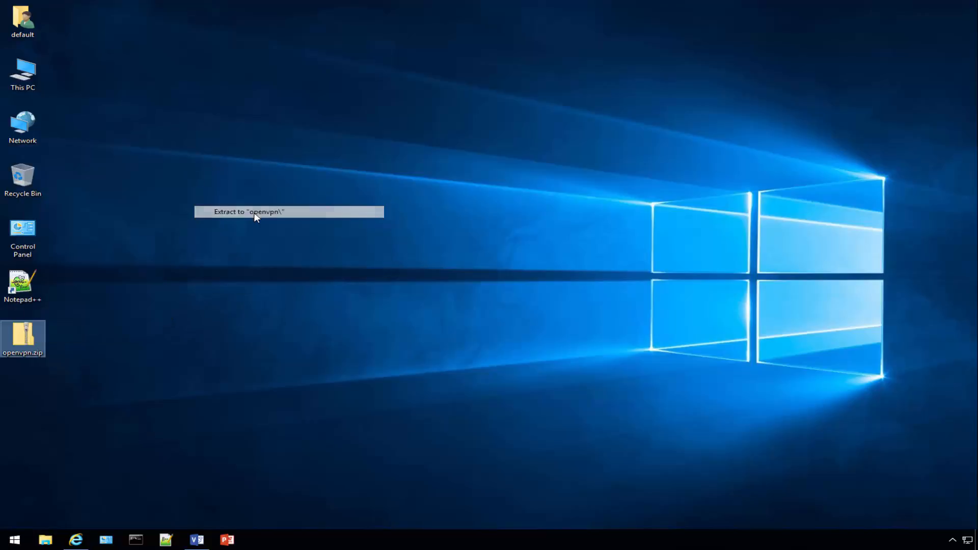
left_click(257, 211)
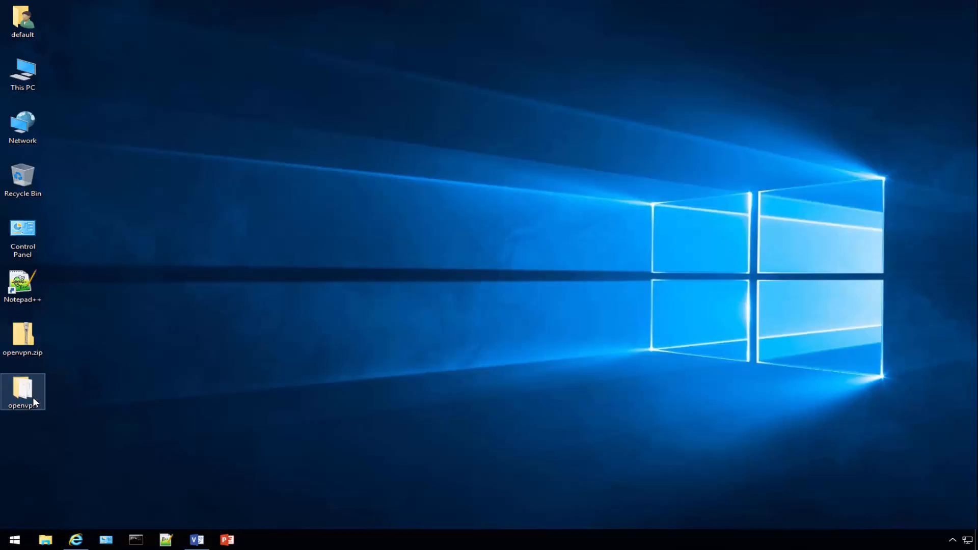
double_click(22, 388)
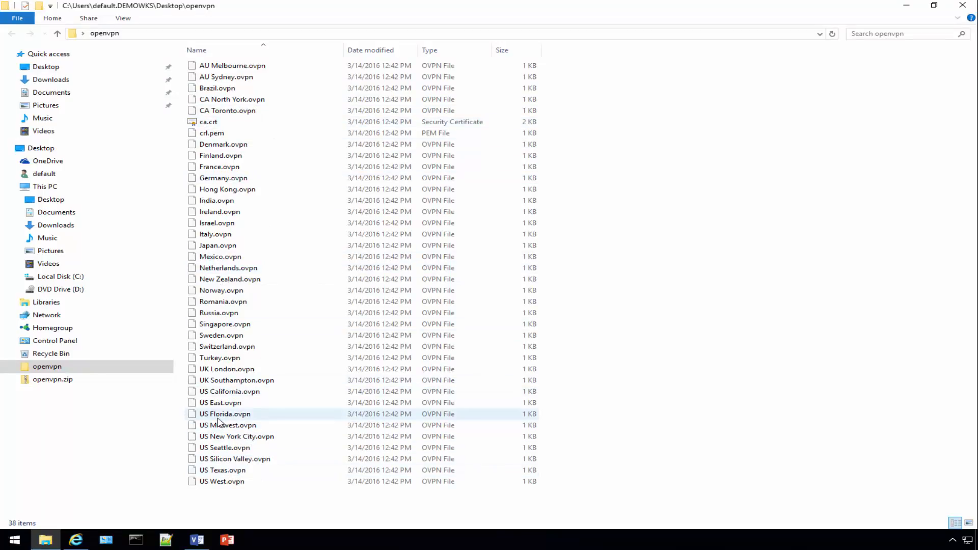
- Open ca.crt and US New York City.ovpn in Notepad++, adding us-newyorkcity.privateinternetaccess.com after the certificate
left_click(165, 539)
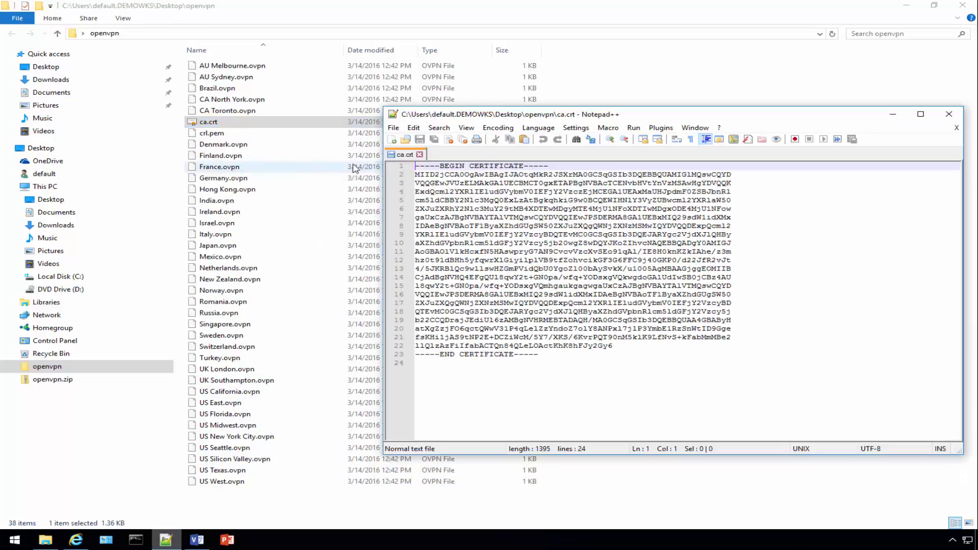
left_click(538, 354)
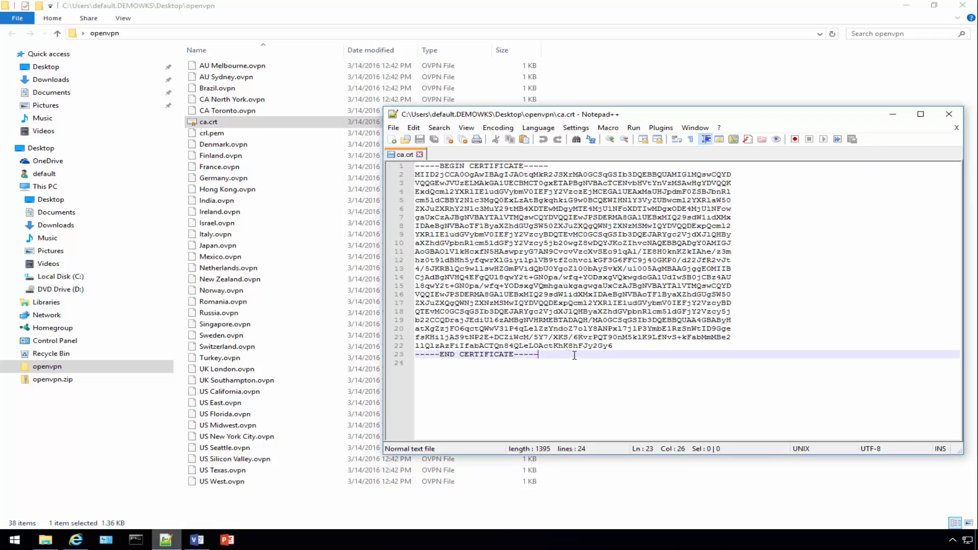
key("Enter")
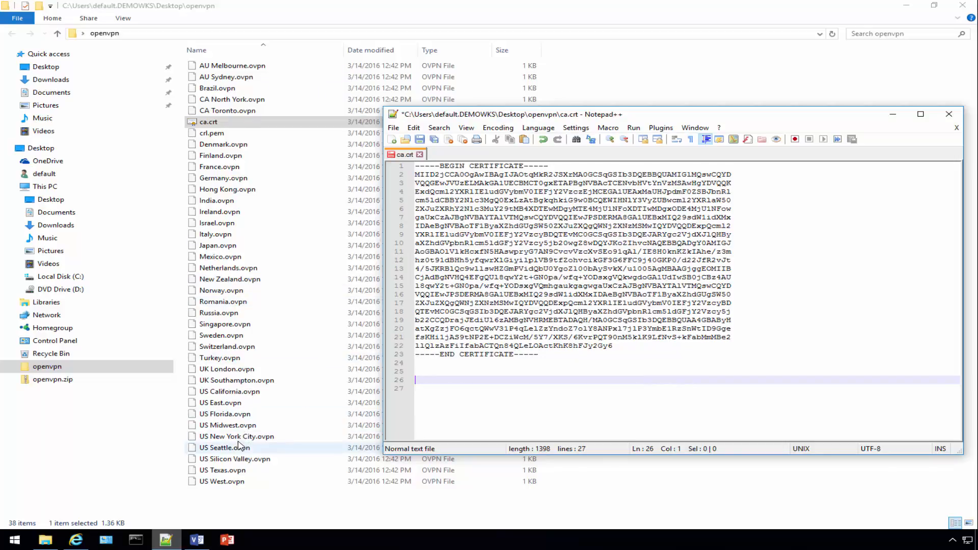
right_click(235, 436)
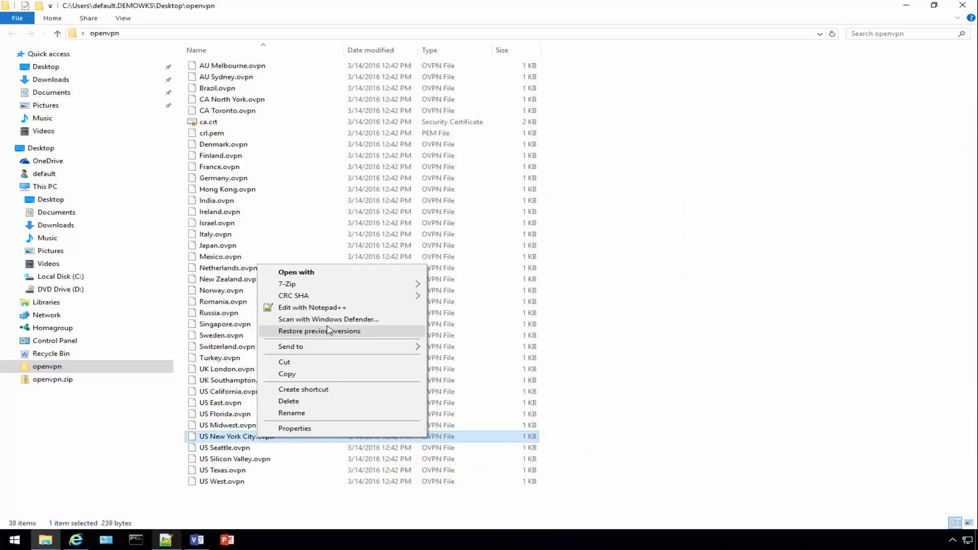
left_click(311, 307)
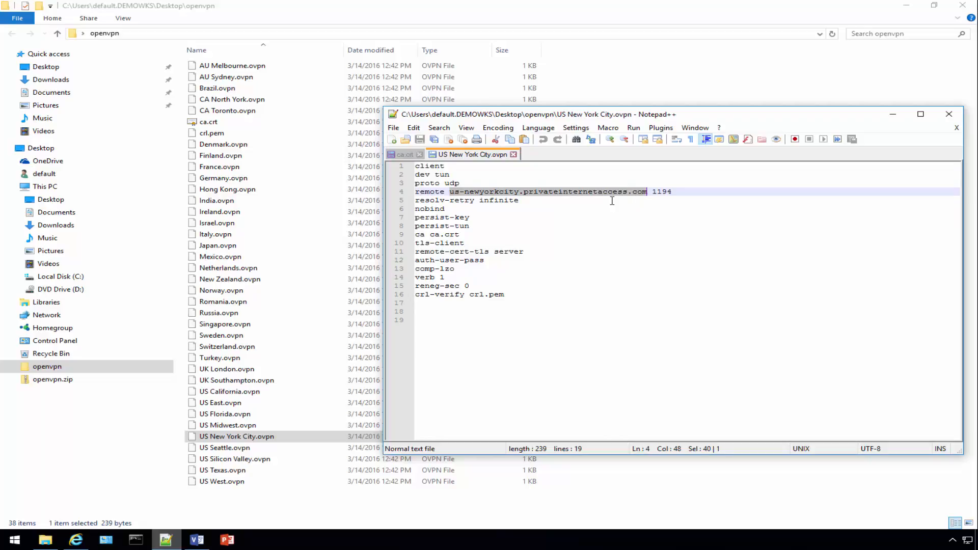
left_click(405, 154)
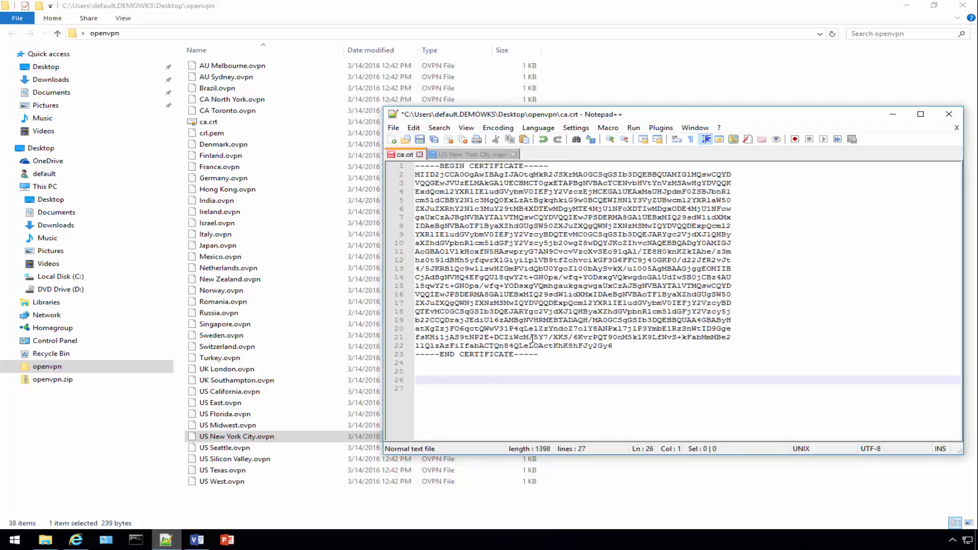
type("us-newyorkcity.privateinternetaccess.com")
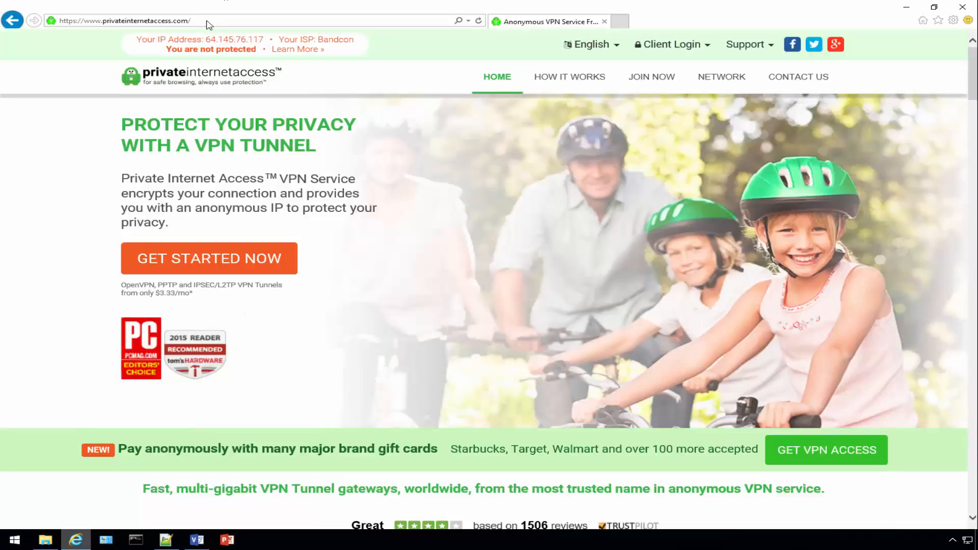
- Check the 192.168.2.1 LAN label in Visio and start entering 192.168.2.1 in Internet Explorer
type("192.168.2.")
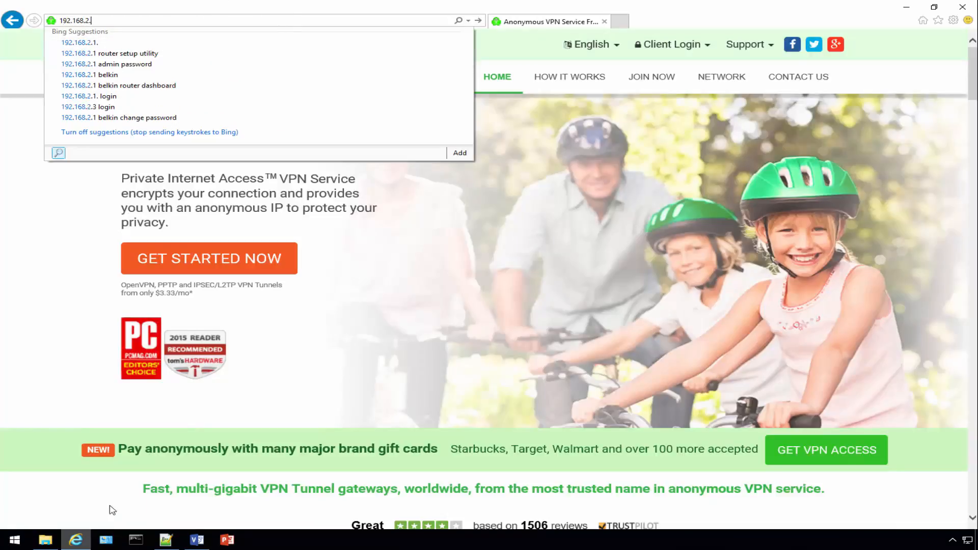
left_click(197, 540)
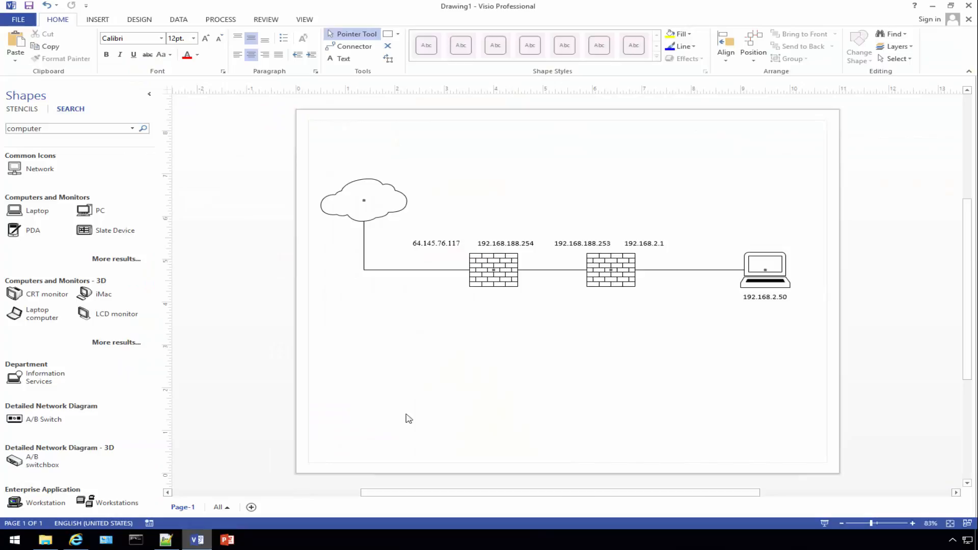
left_click(643, 243)
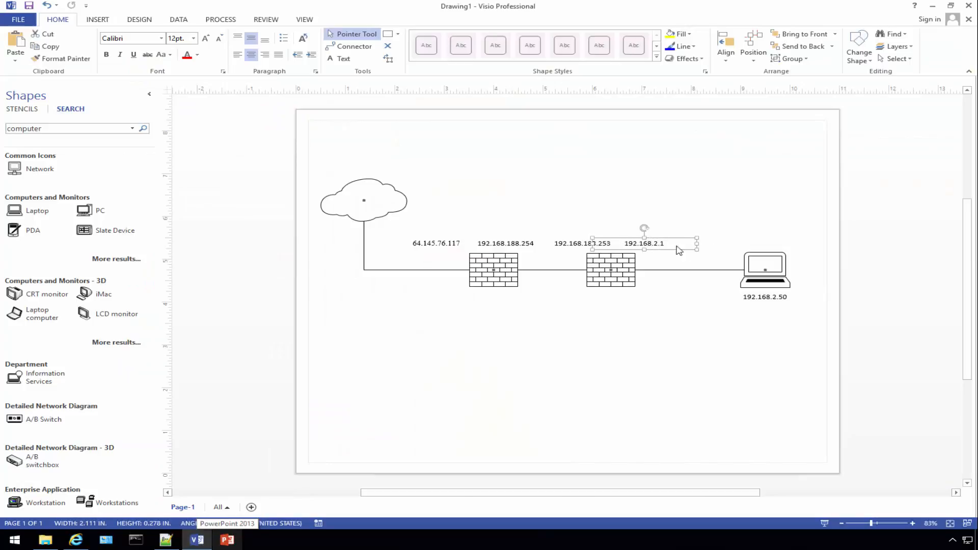
mouse_move(668, 258)
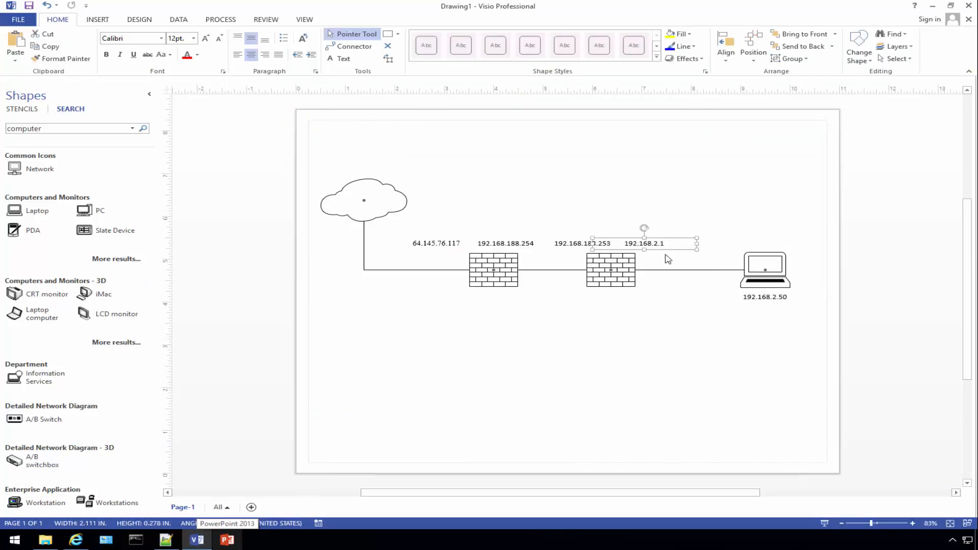
left_click(75, 540)
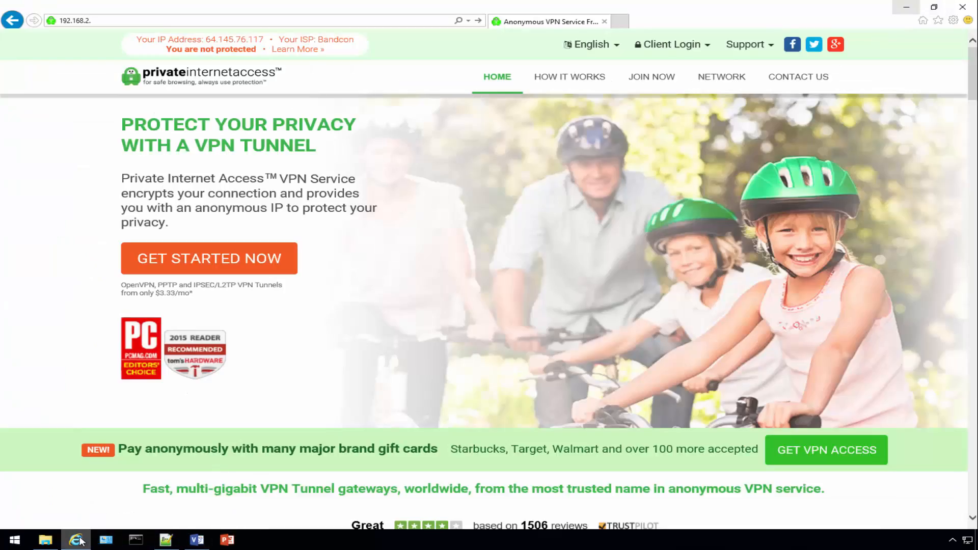
mouse_move(76, 539)
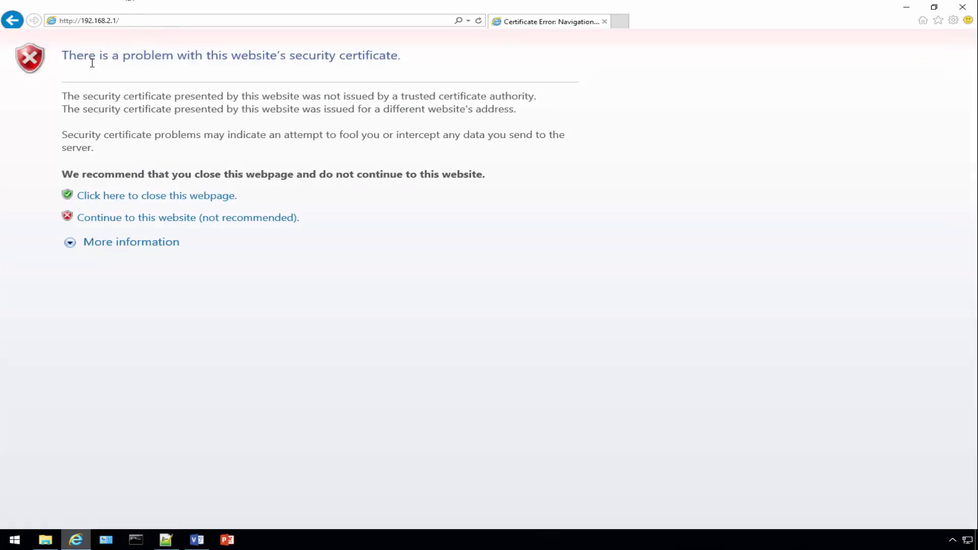
- Pass the certificate warning and log in to pfSense at 192.168.2.1 to reach the dashboard
left_click(187, 218)
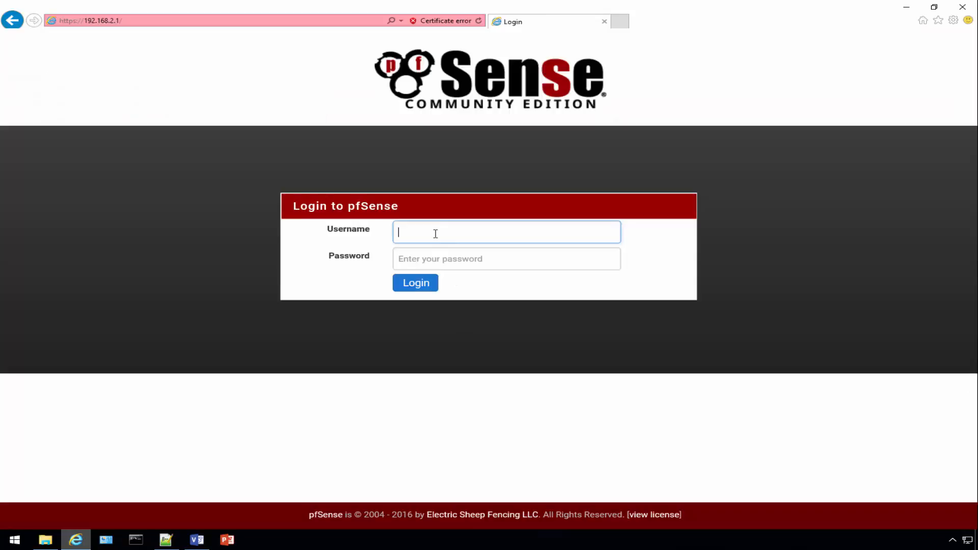
type("adm")
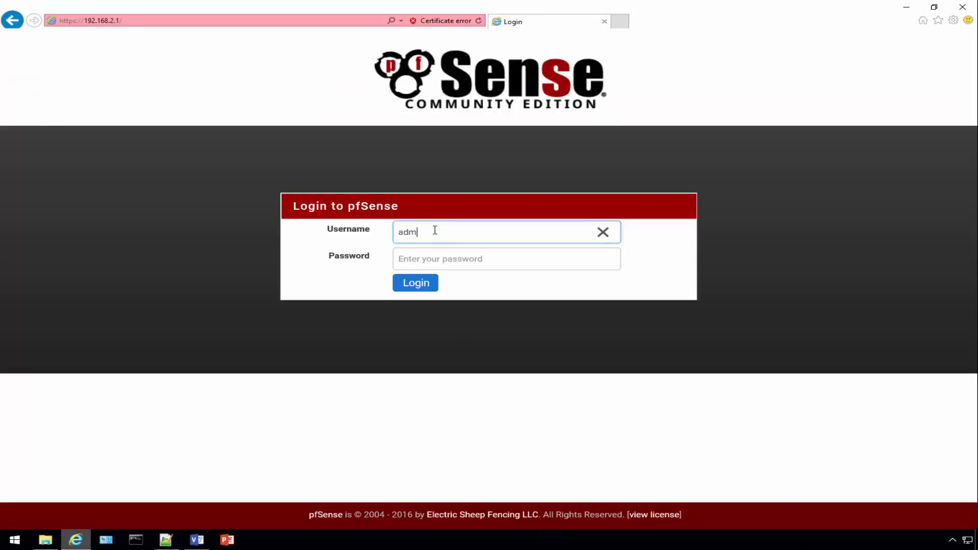
left_click(507, 258)
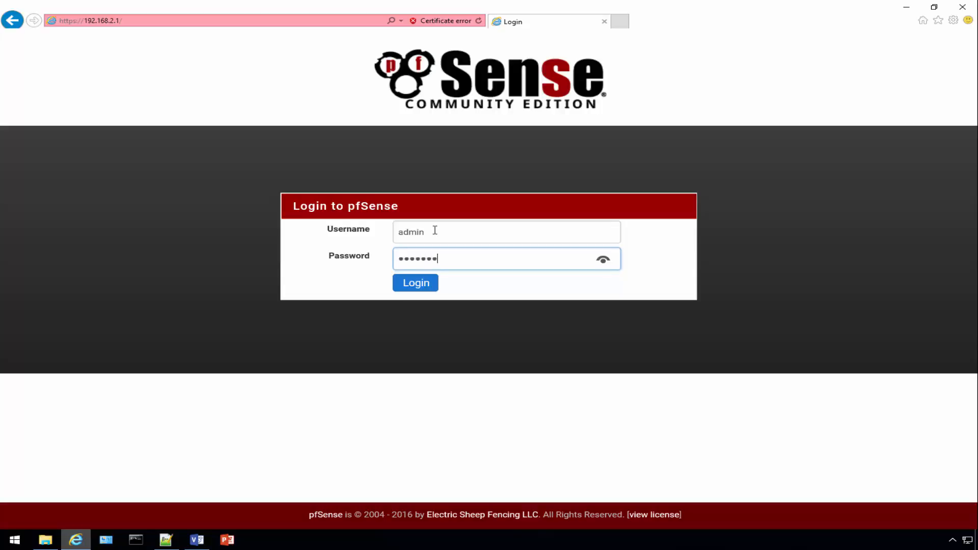
left_click(416, 282)
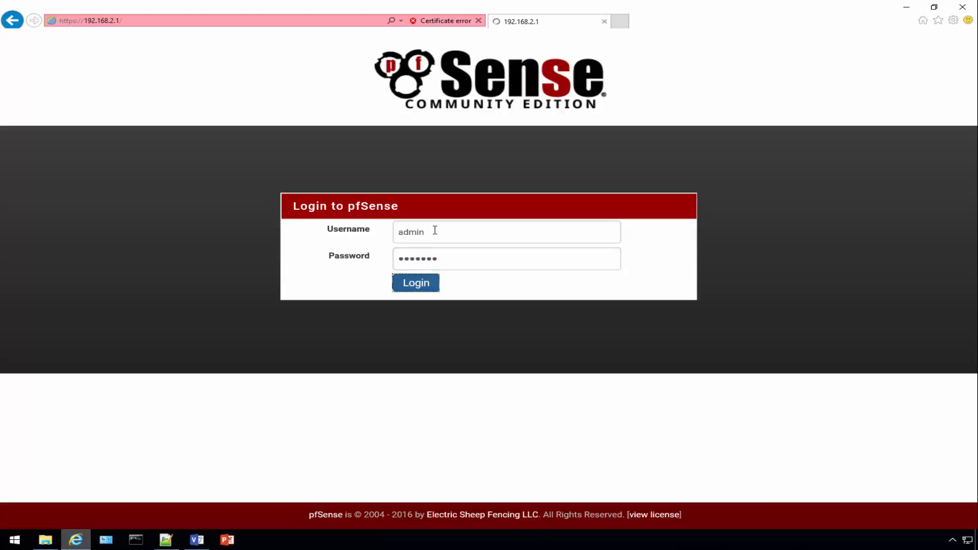
left_click(415, 282)
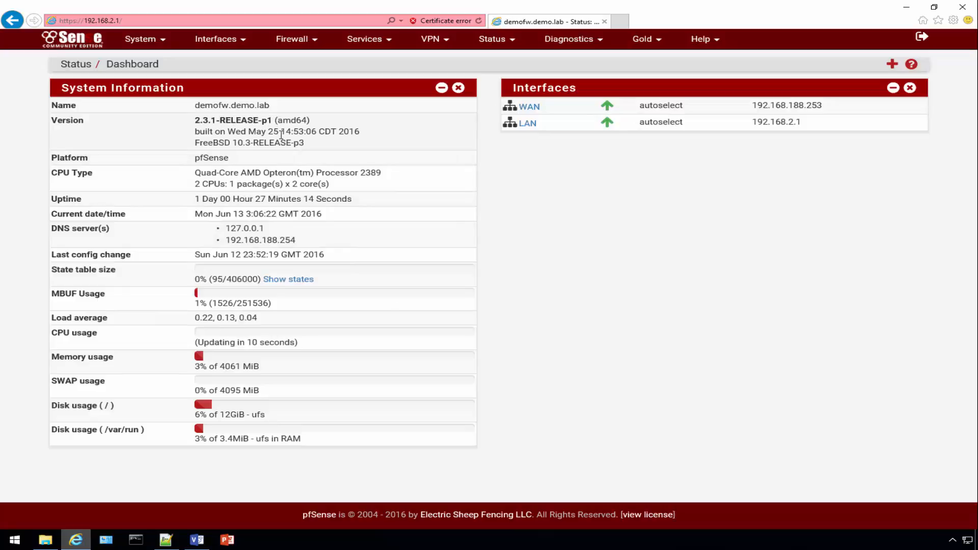
mouse_move(297, 143)
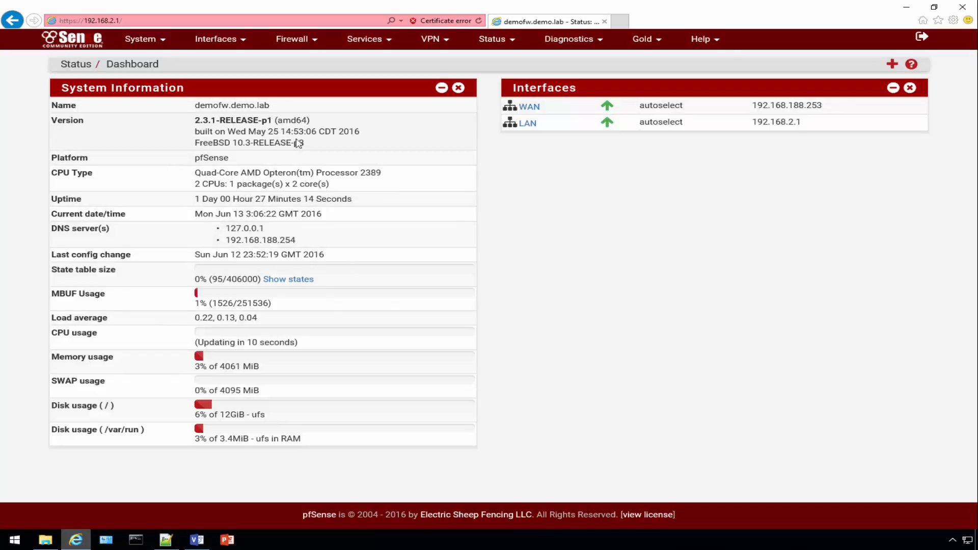
mouse_move(296, 144)
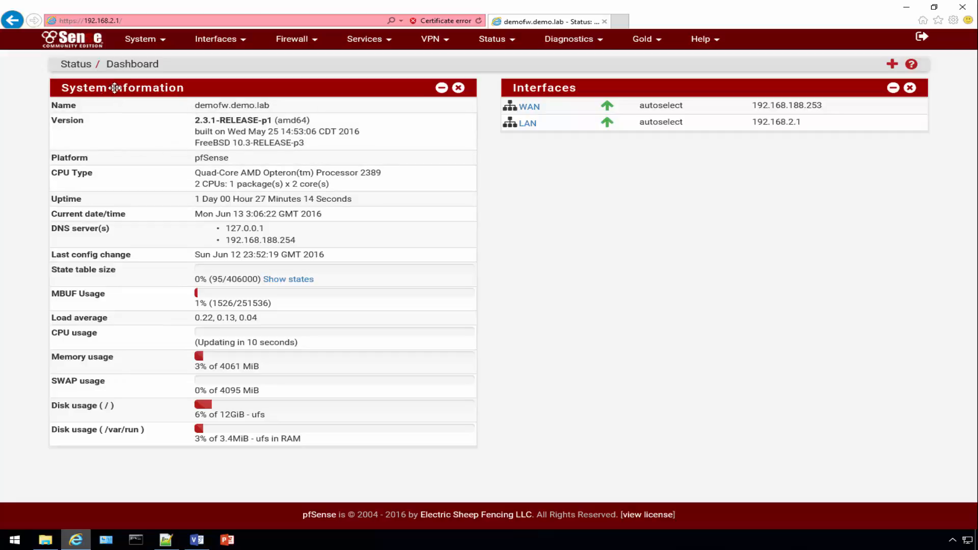
- Open the certificate manager and copy the certificate block from ca.crt in Notepad++
left_click(145, 39)
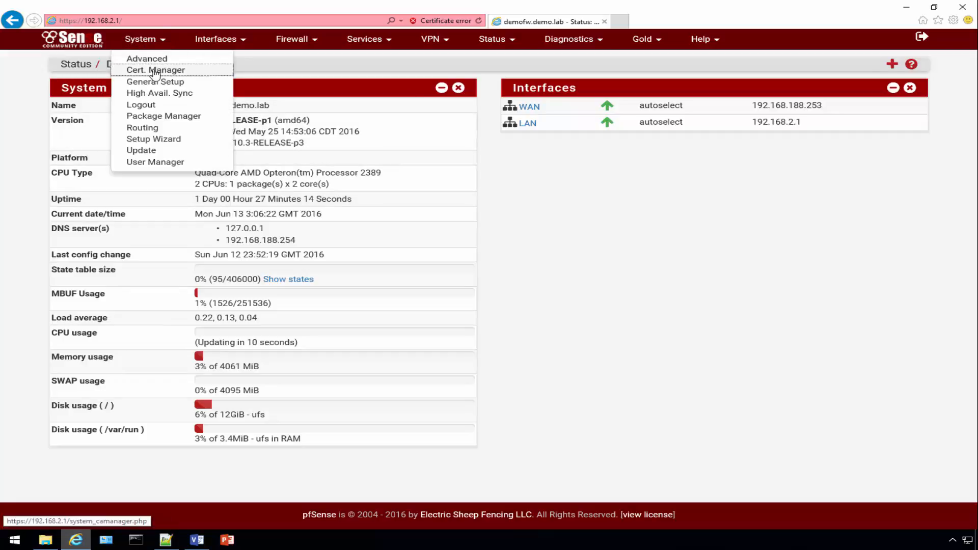
left_click(155, 70)
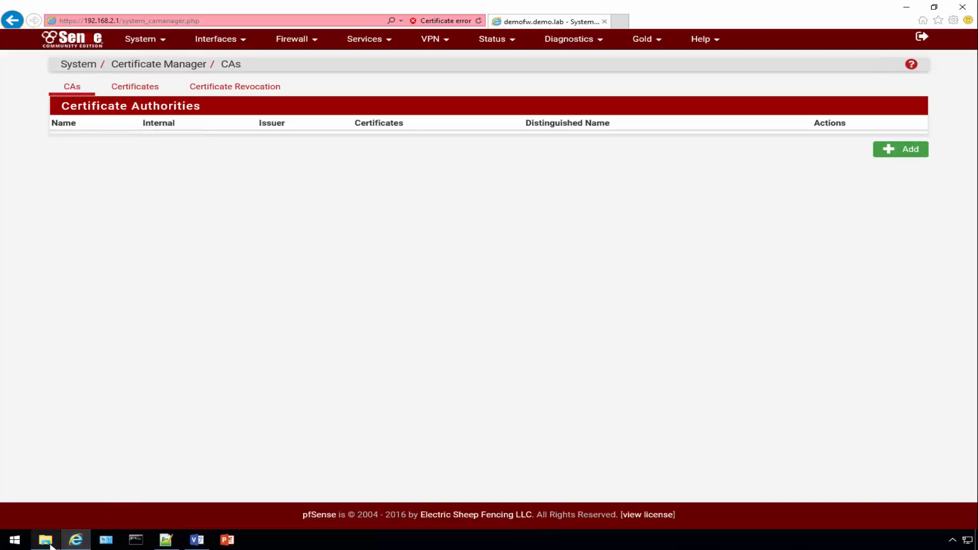
left_click(44, 539)
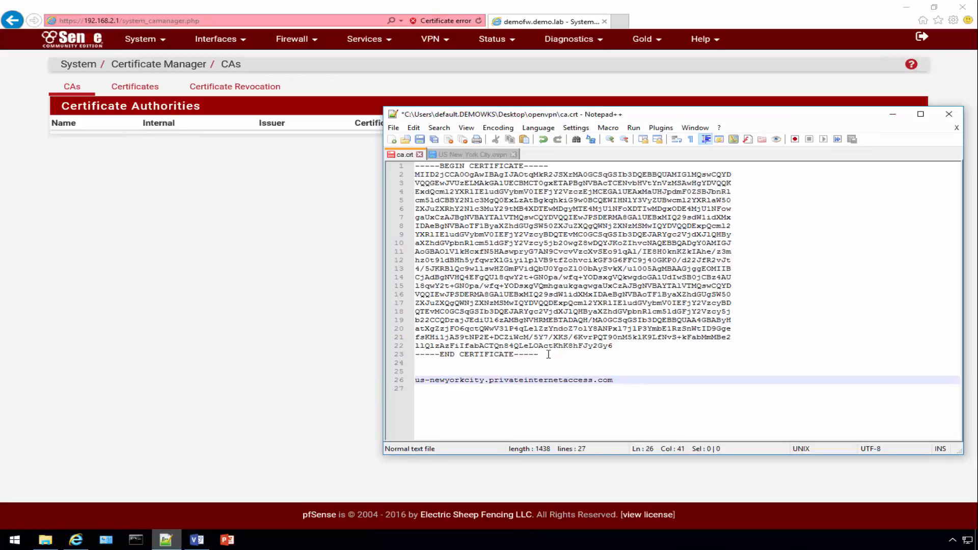
right_click(499, 210)
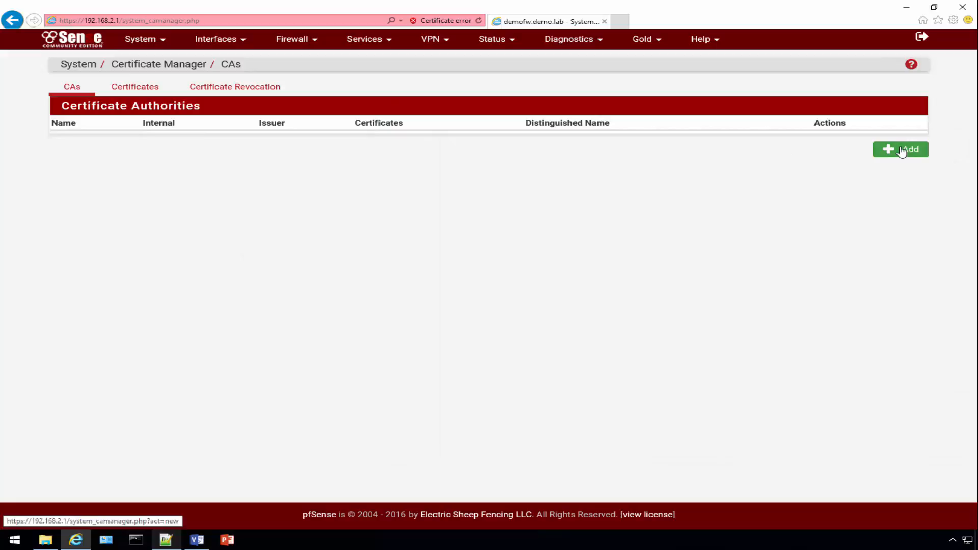
- Add a certificate authority named PIA-CA with the pasted certificate data and save it
left_click(901, 149)
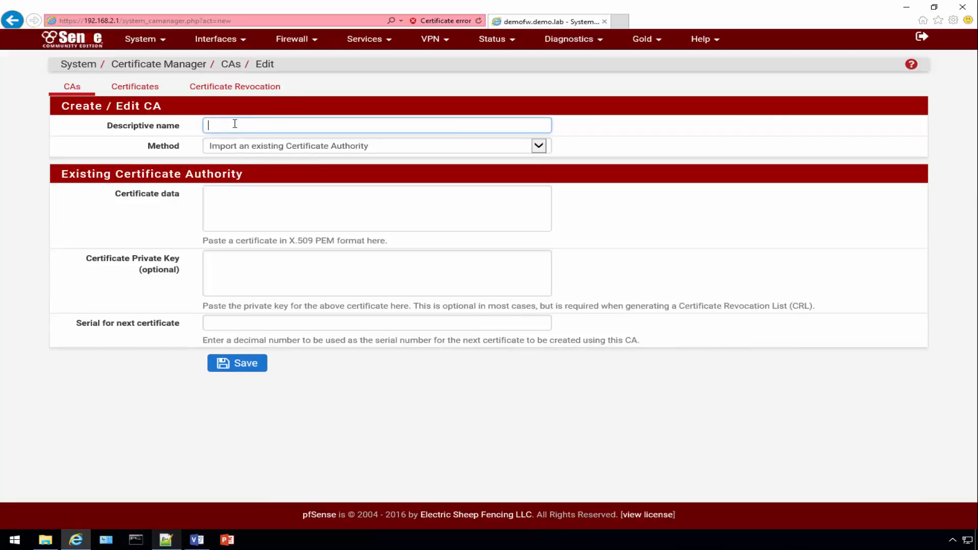
type("PIA-")
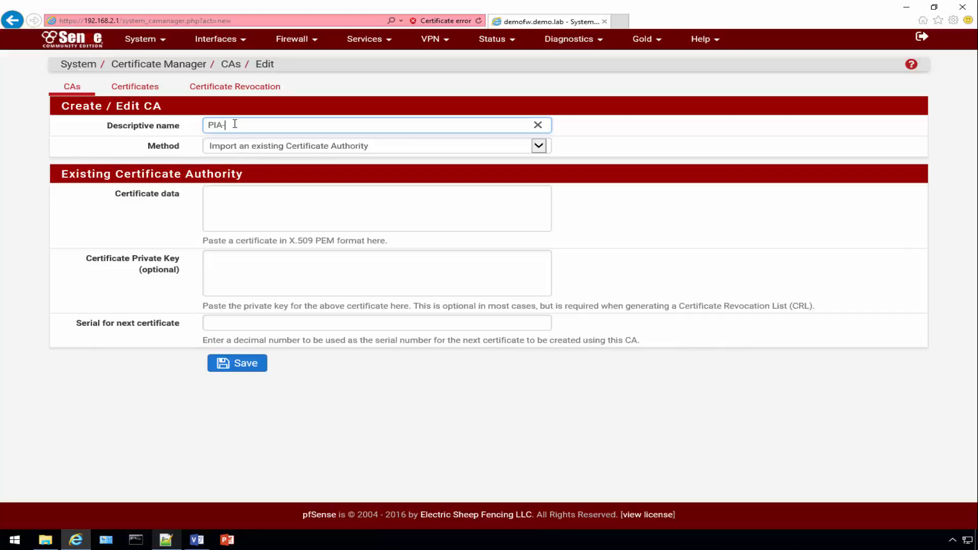
type("CA")
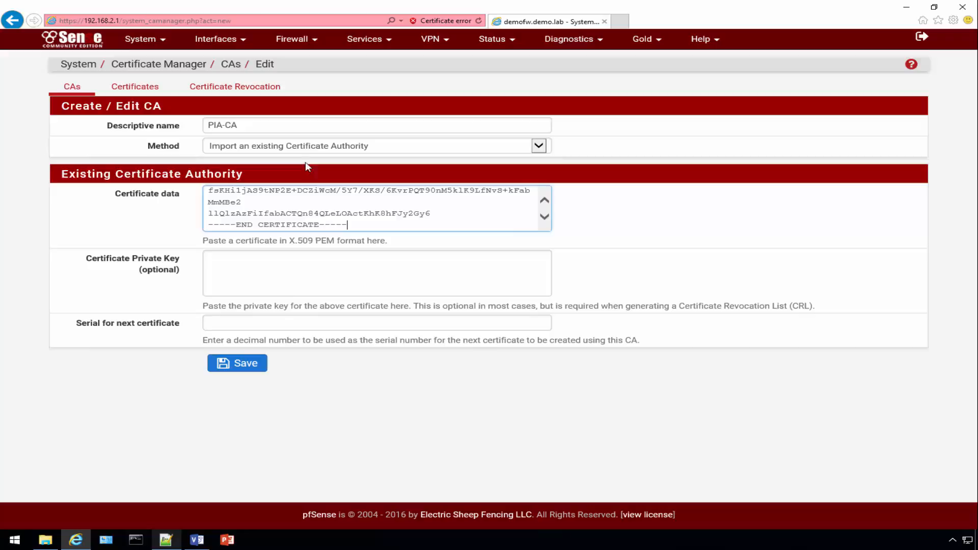
left_click(237, 362)
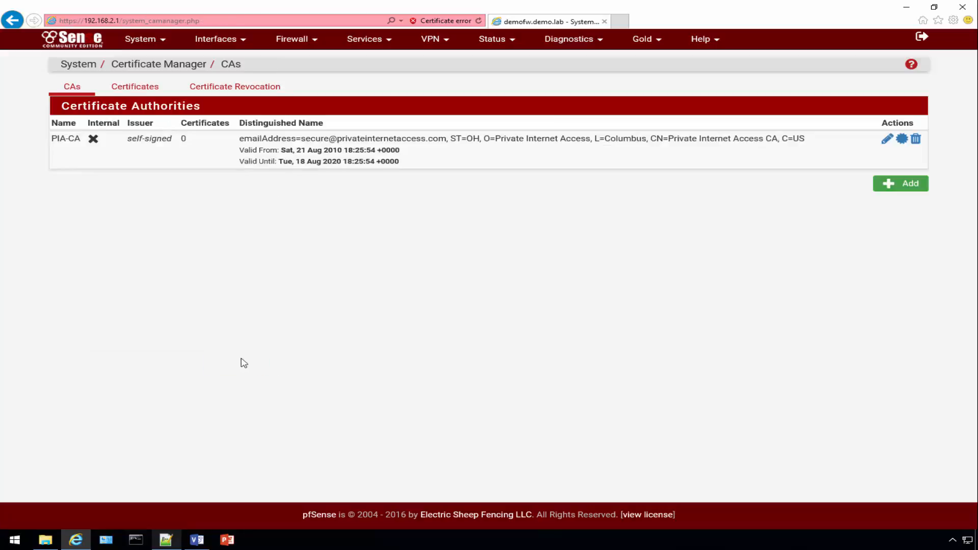
mouse_move(476, 140)
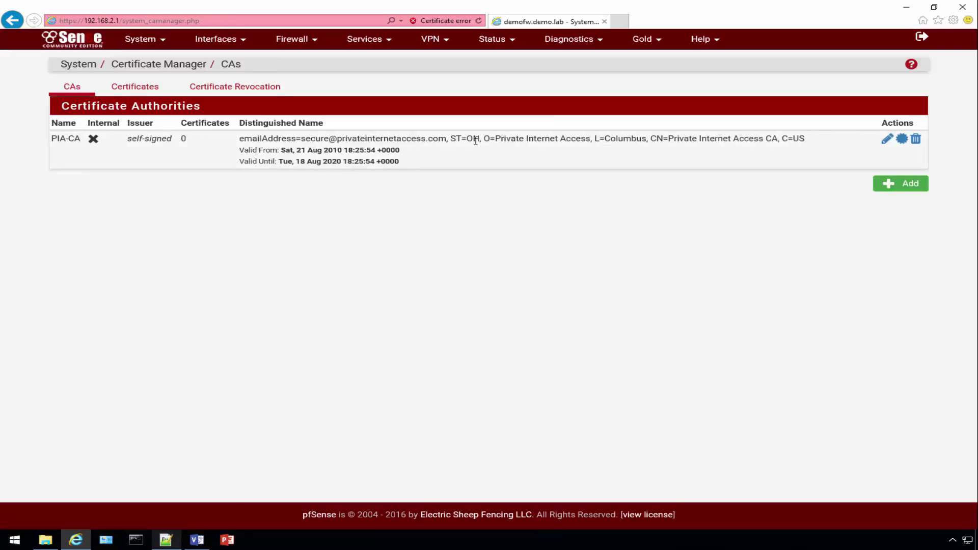
left_click_drag(239, 138, 590, 138)
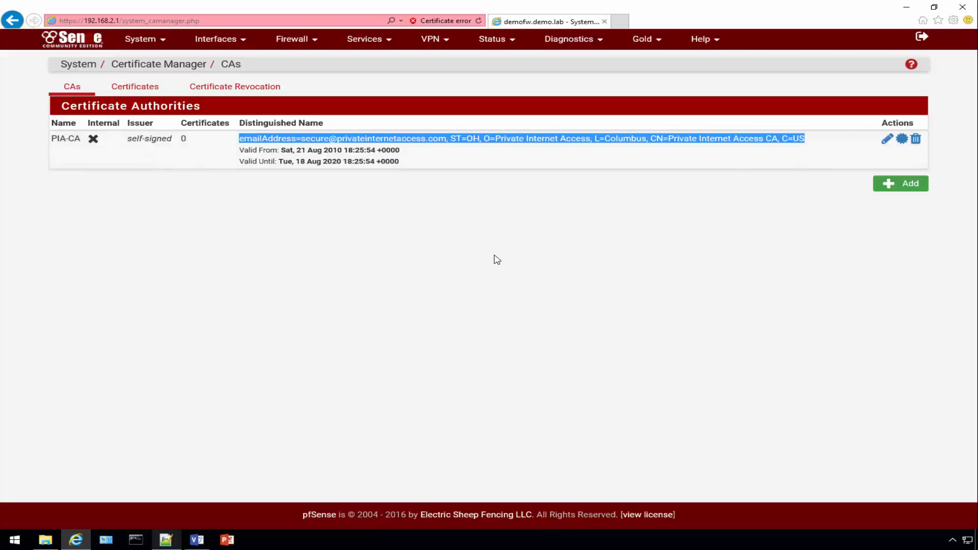
left_click(374, 233)
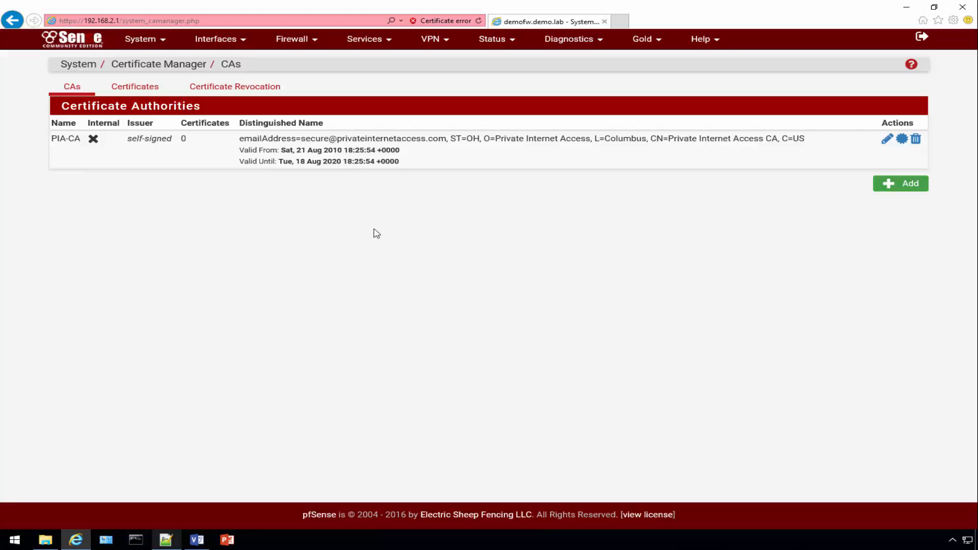
mouse_move(505, 210)
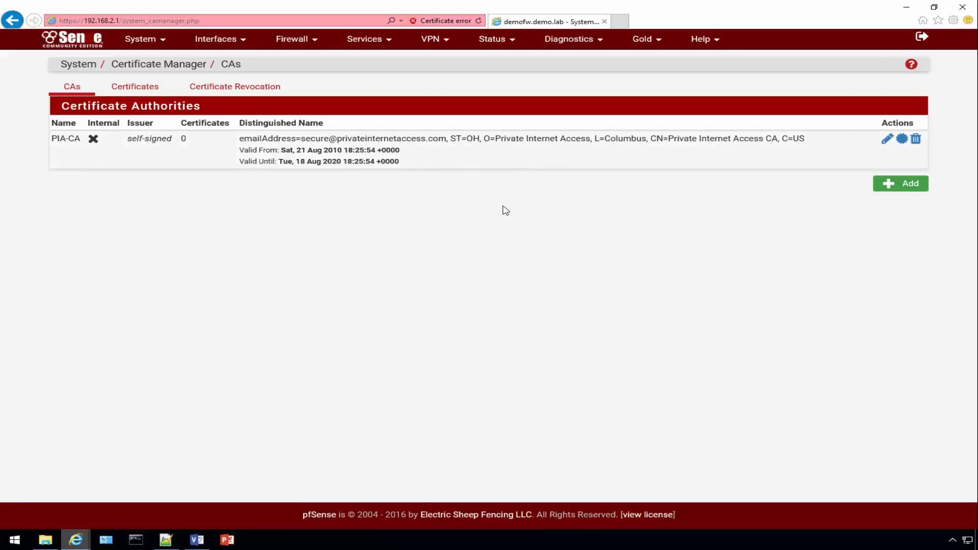
mouse_move(362, 190)
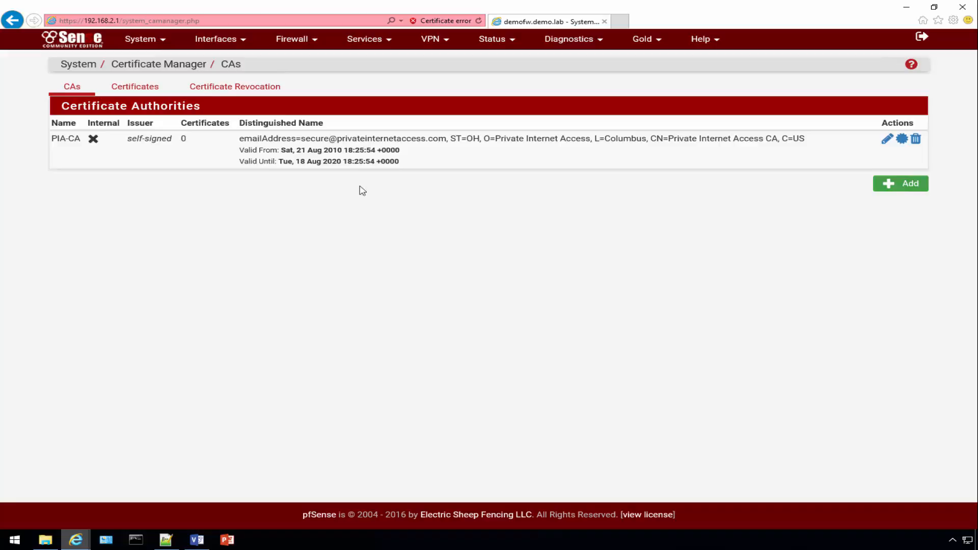
mouse_move(201, 150)
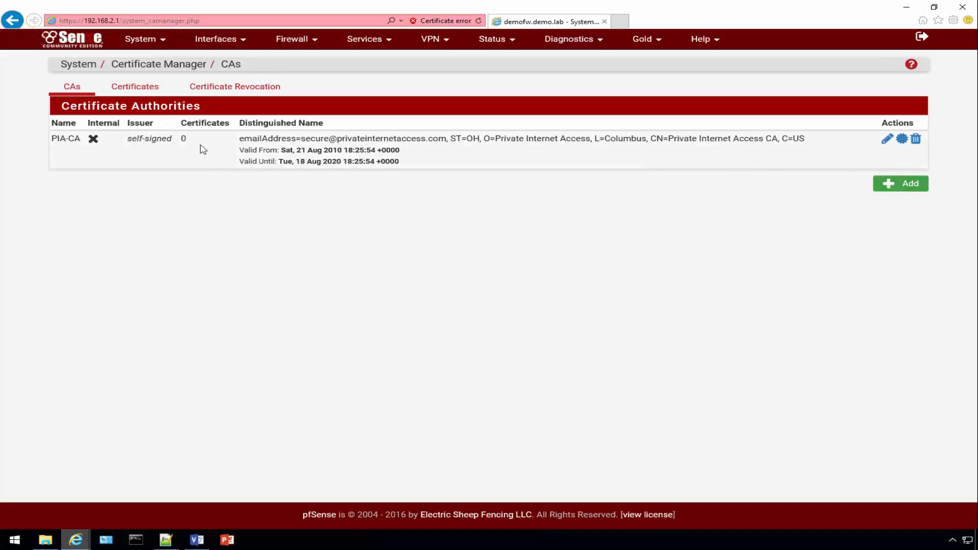
- Enter 209.222.18.218 and 209.222.18.222 as DNS servers in General Setup
left_click(140, 39)
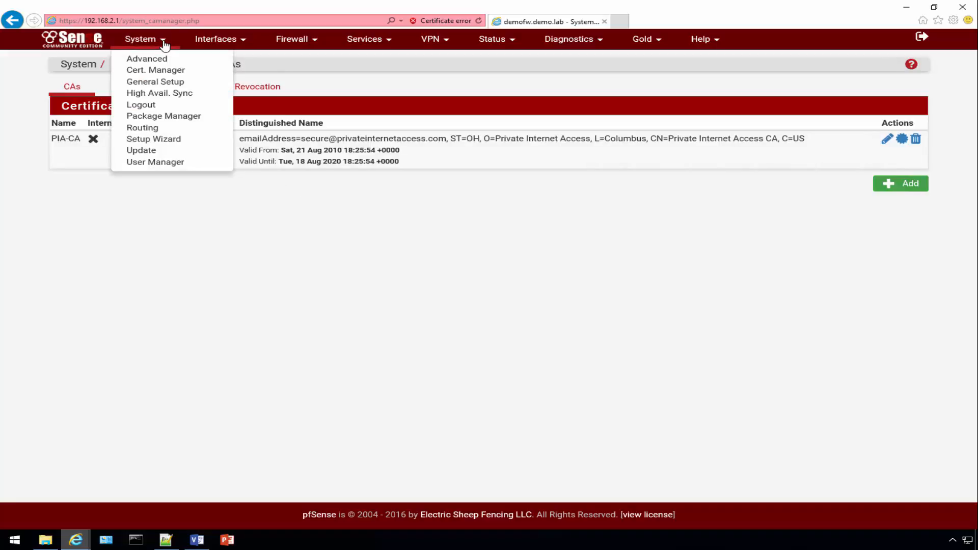
mouse_move(155, 82)
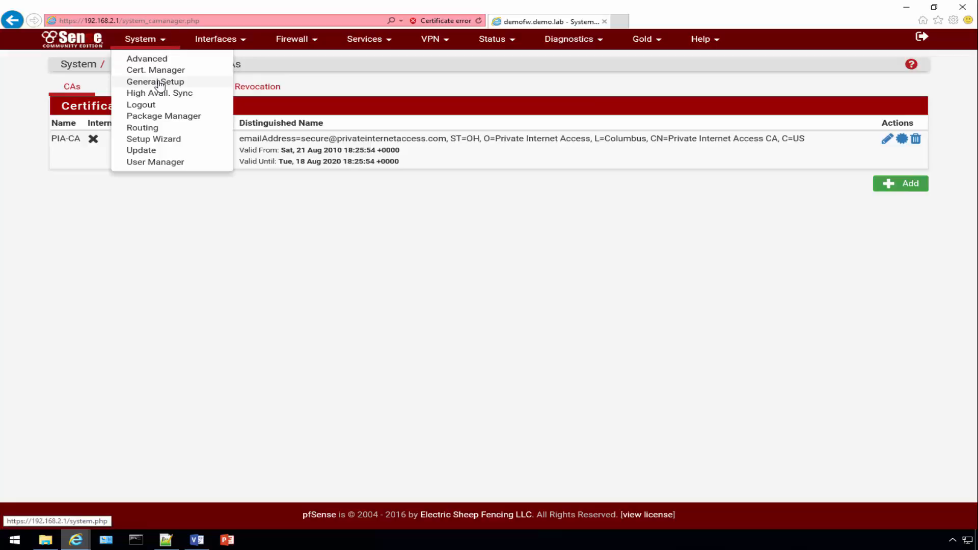
left_click(156, 81)
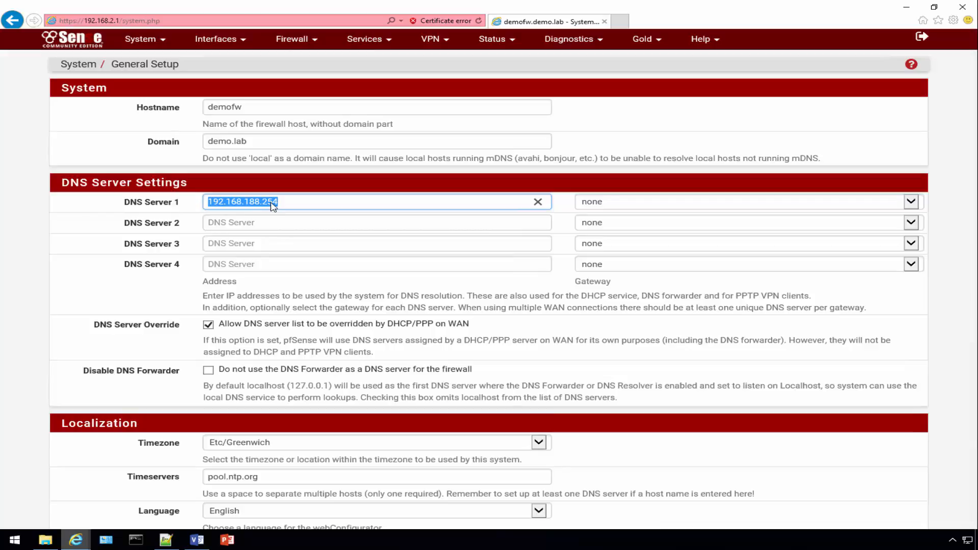
type("209")
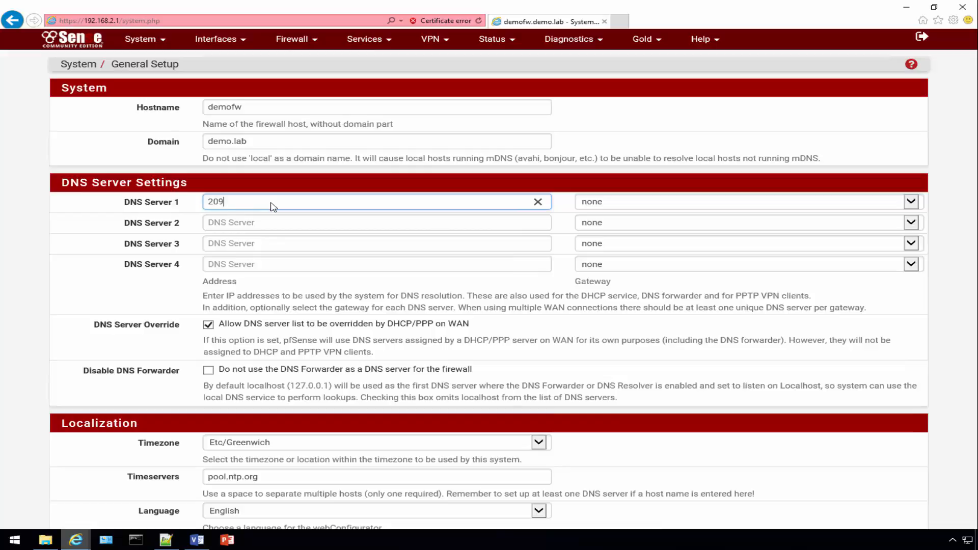
type(".222.18.218")
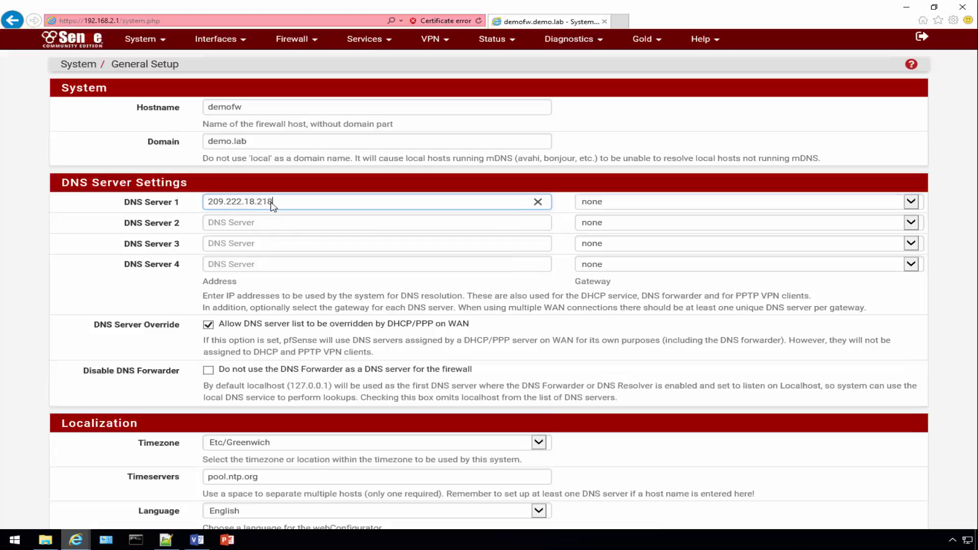
left_click(376, 222)
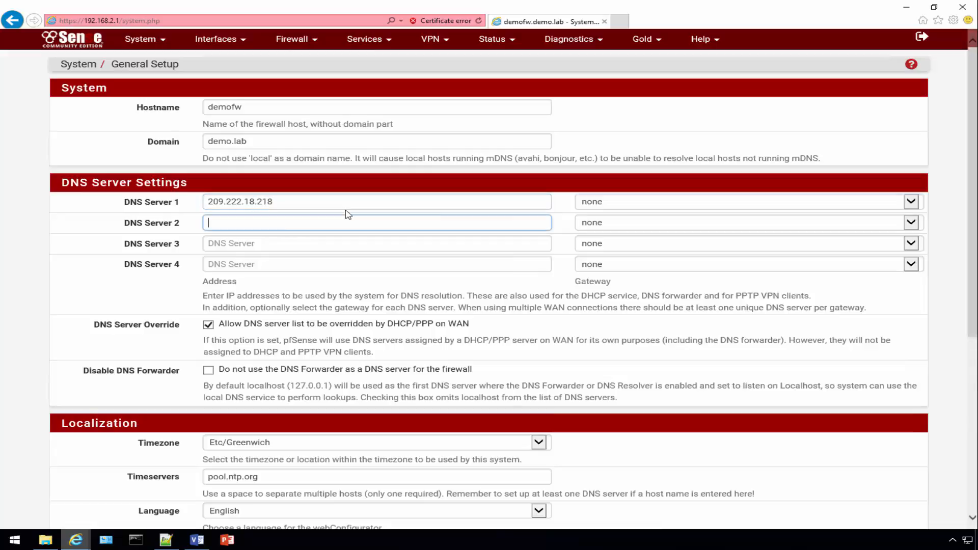
type("209.222.18.222")
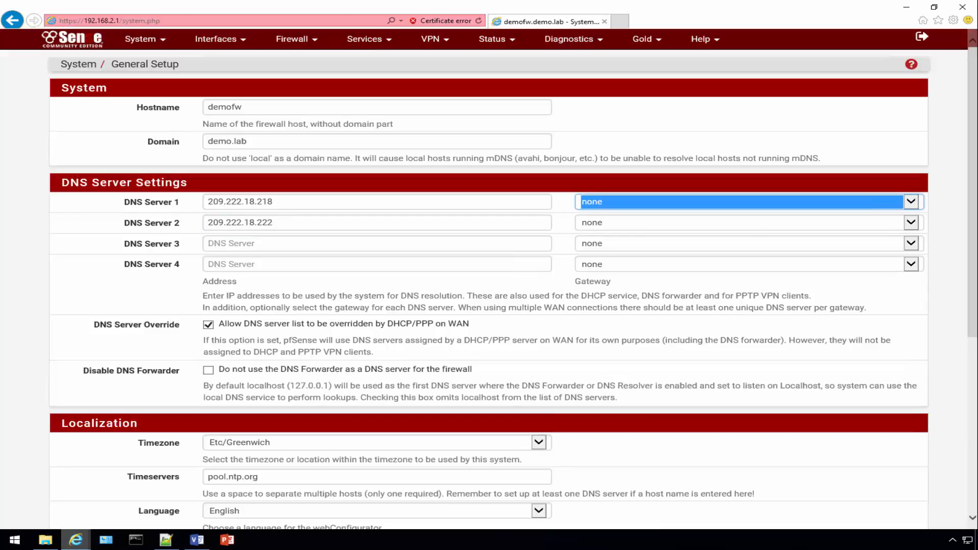
mouse_move(842, 219)
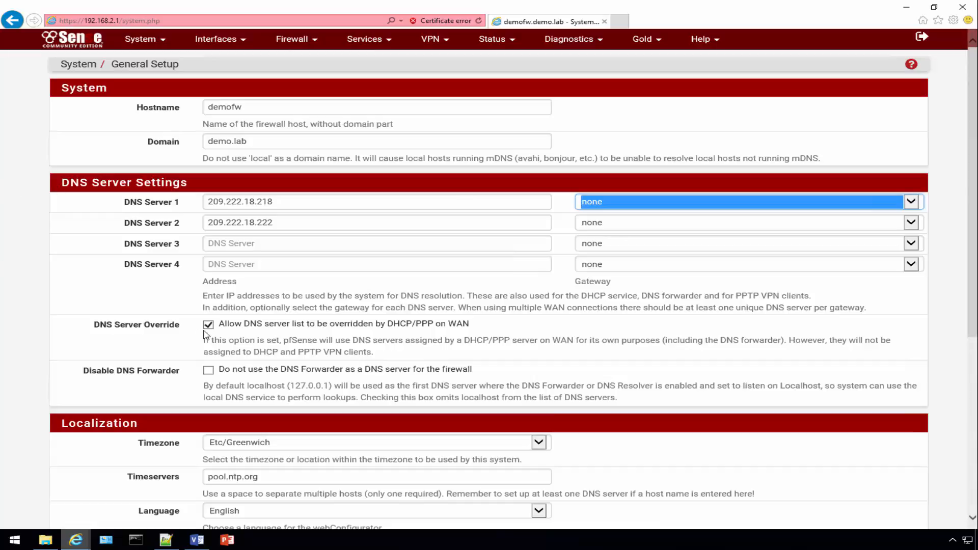
- Disable DNS server override by WAN DHCP and save the DNS settings
left_click(208, 324)
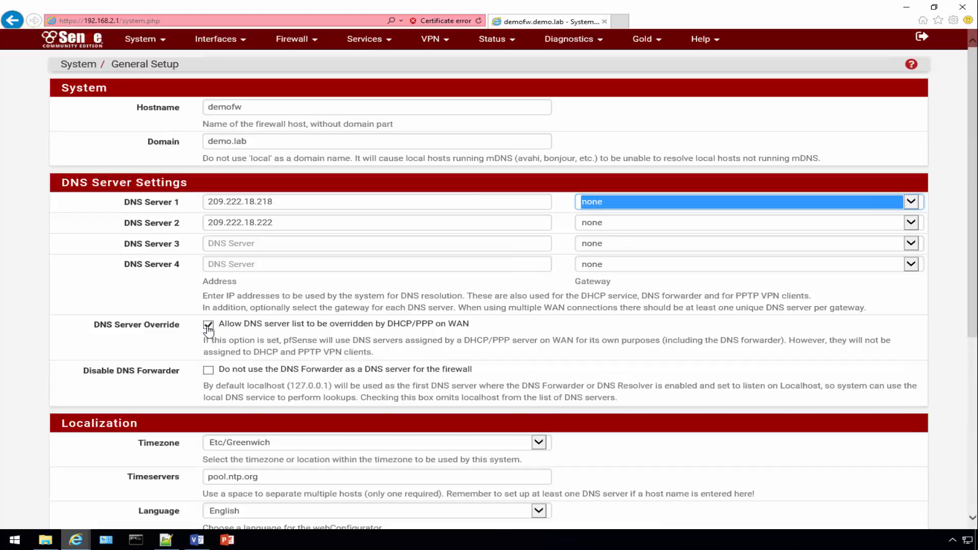
left_click(208, 323)
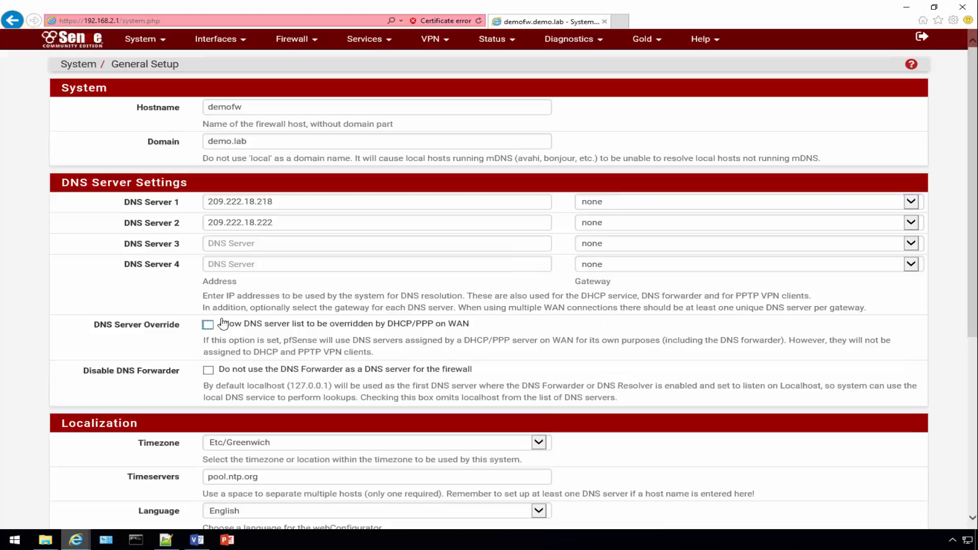
scroll("down", 3)
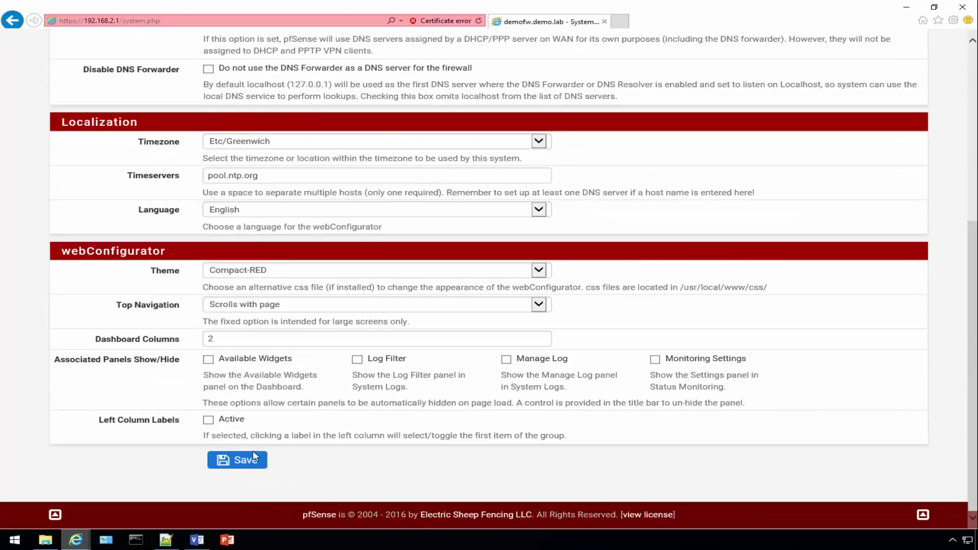
left_click(238, 460)
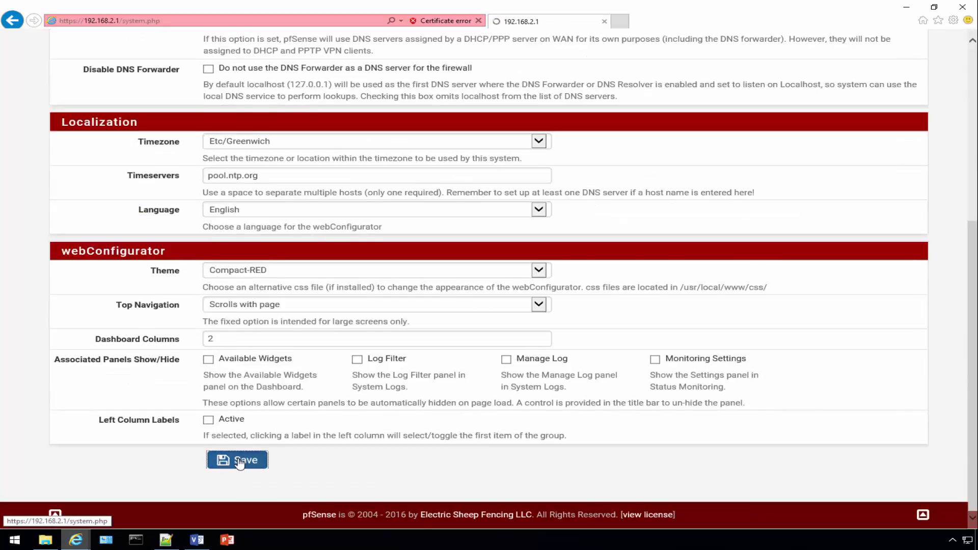
left_click(238, 459)
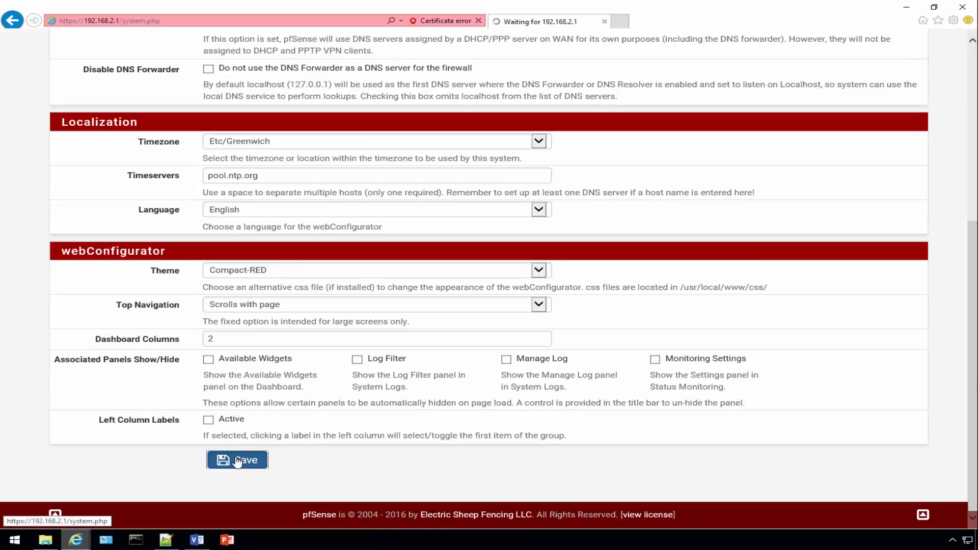
left_click(236, 459)
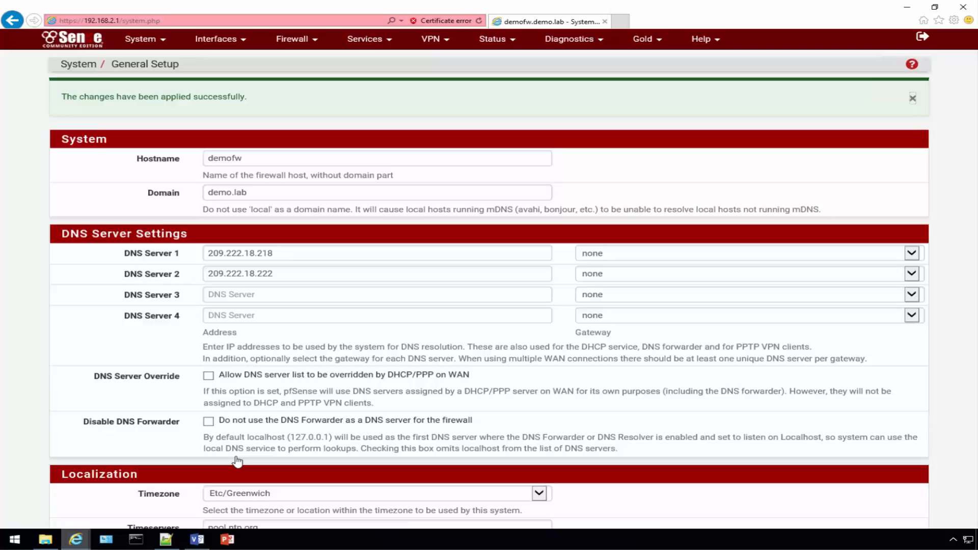
left_click(429, 39)
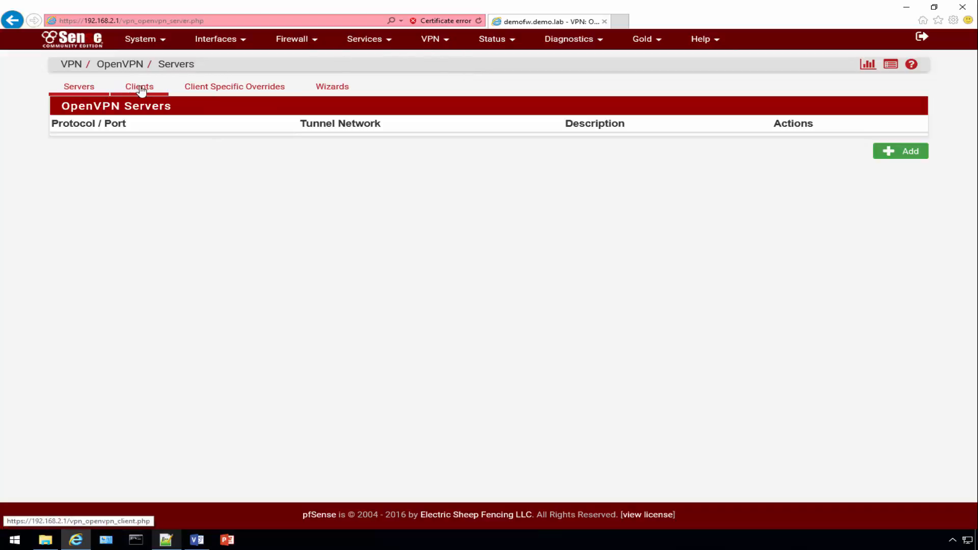
- Add an OpenVPN client with server host us-newyorkcity.privateinternetaccess.com copied from the notes
left_click(139, 86)
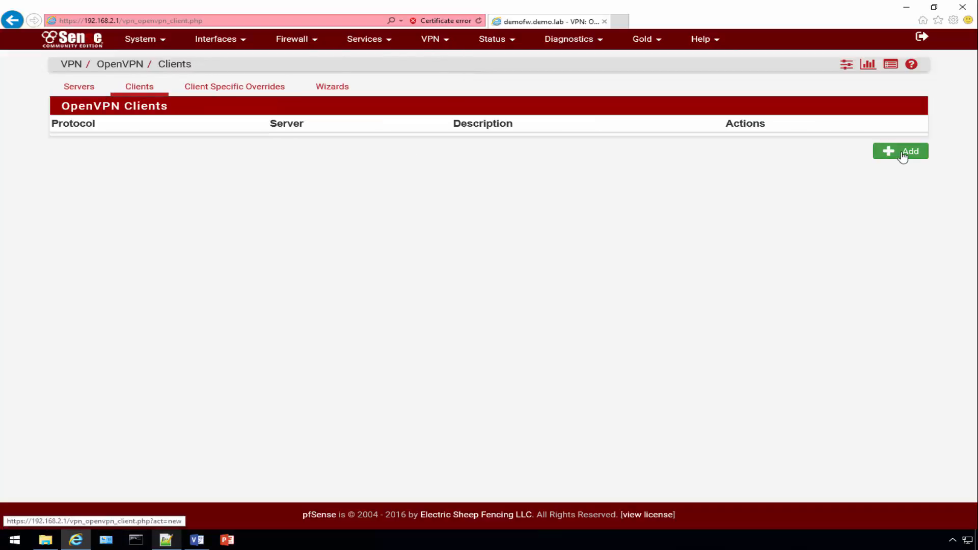
left_click(903, 151)
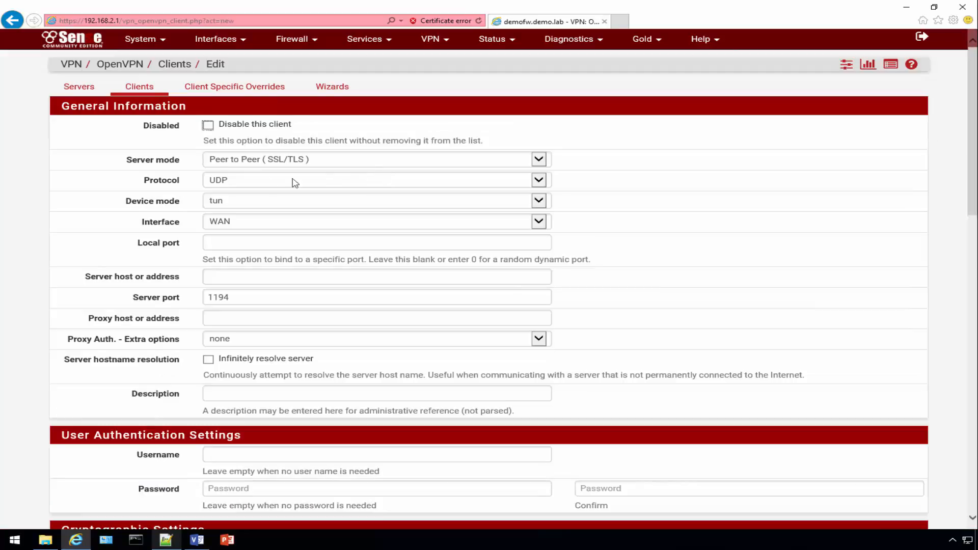
mouse_move(250, 162)
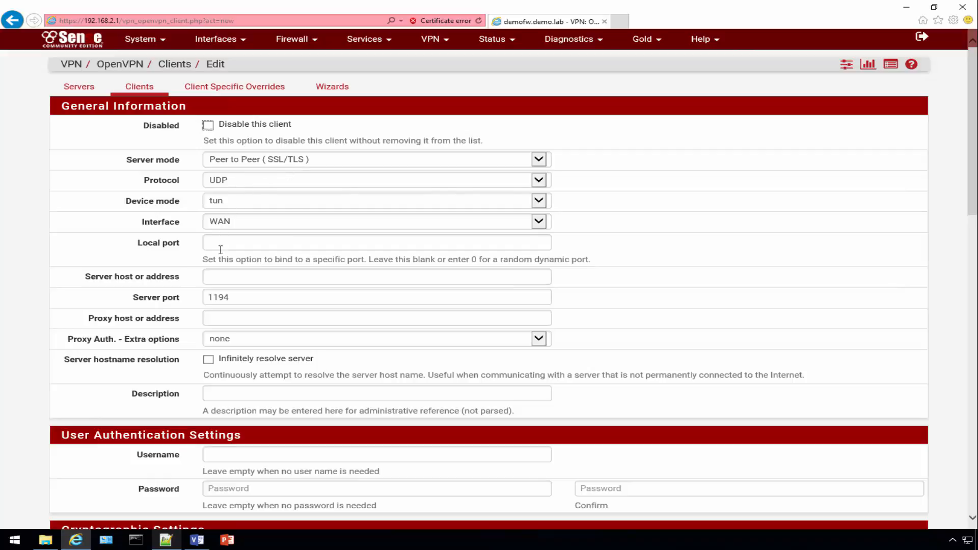
left_click(376, 276)
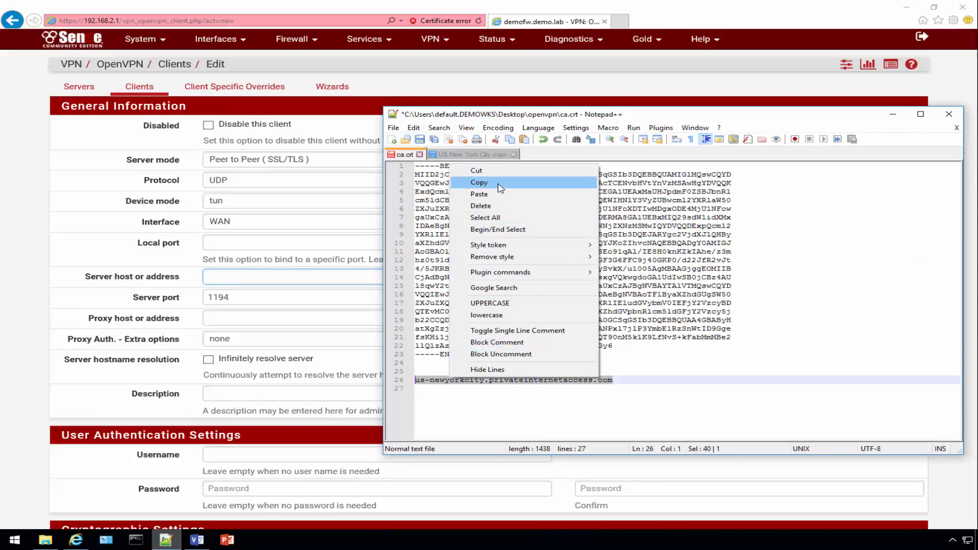
left_click(478, 182)
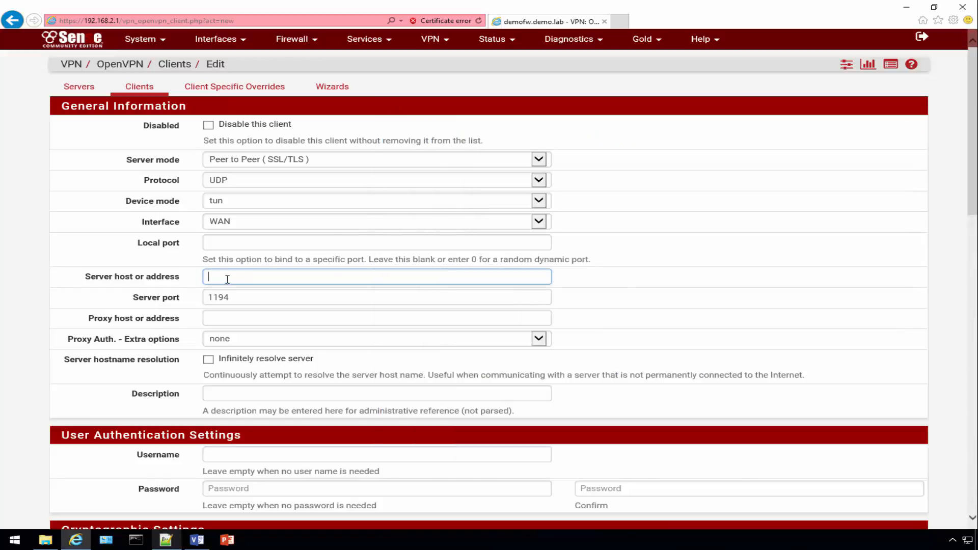
type("us-newyorkcity.privateinternetaccess.com")
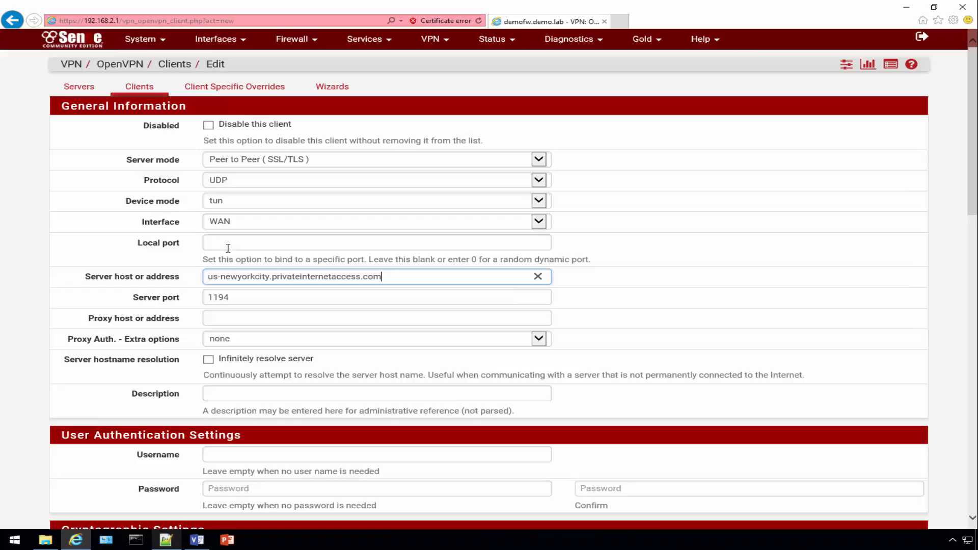
scroll("down", 3)
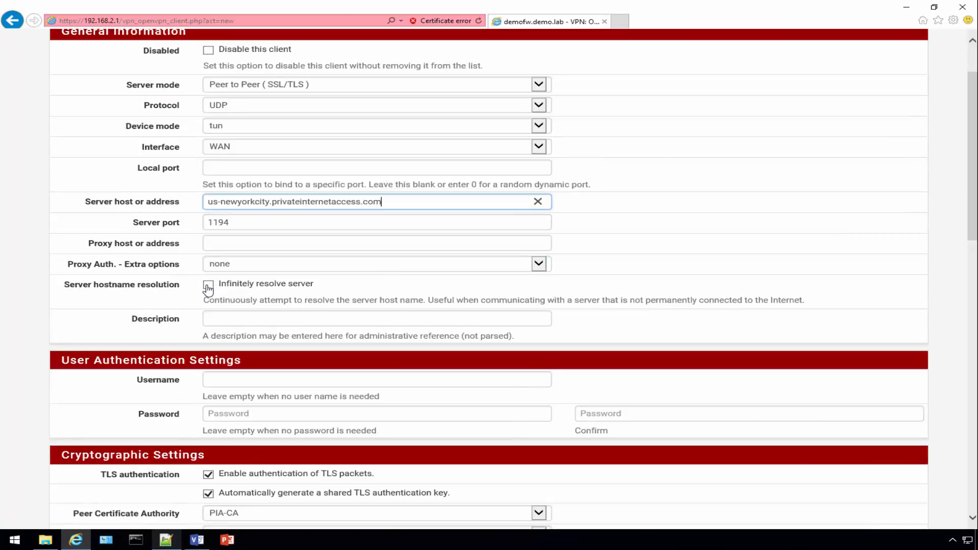
- Enable infinite server resolution and enter the PIA username, password and password confirmation
left_click(208, 284)
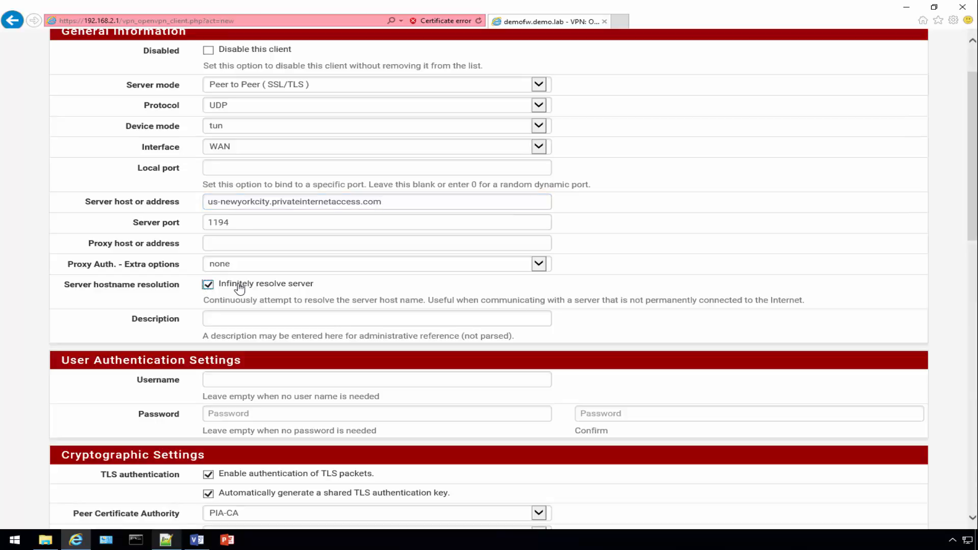
scroll("down", 3)
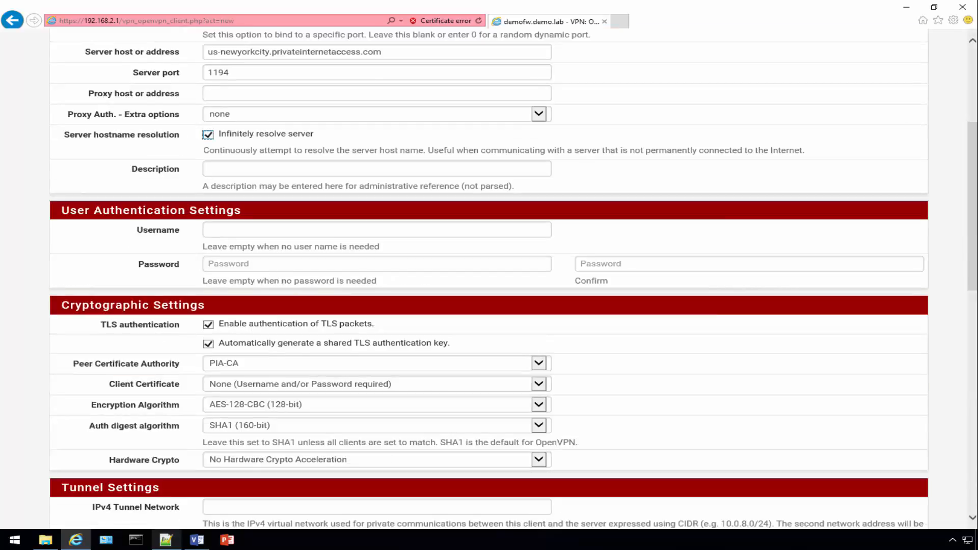
mouse_move(493, 190)
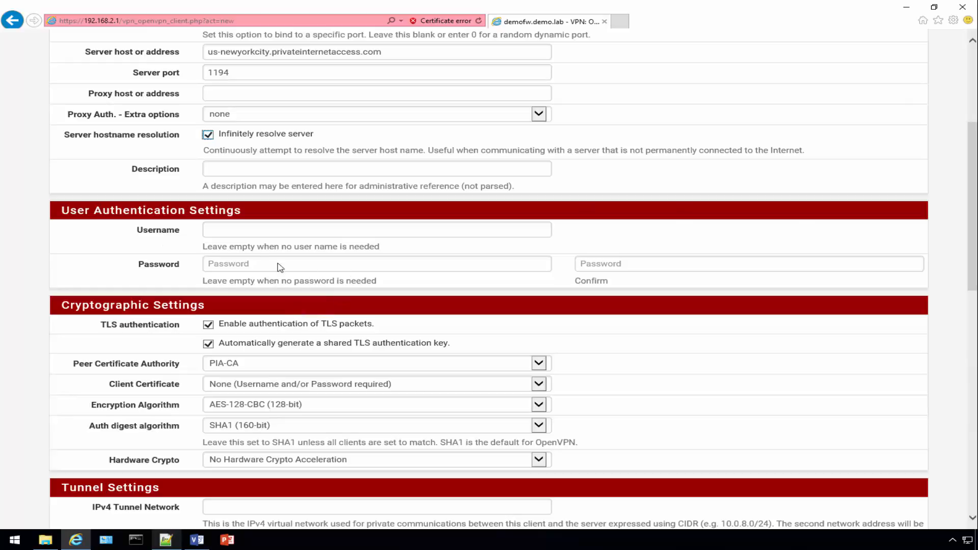
left_click(376, 229)
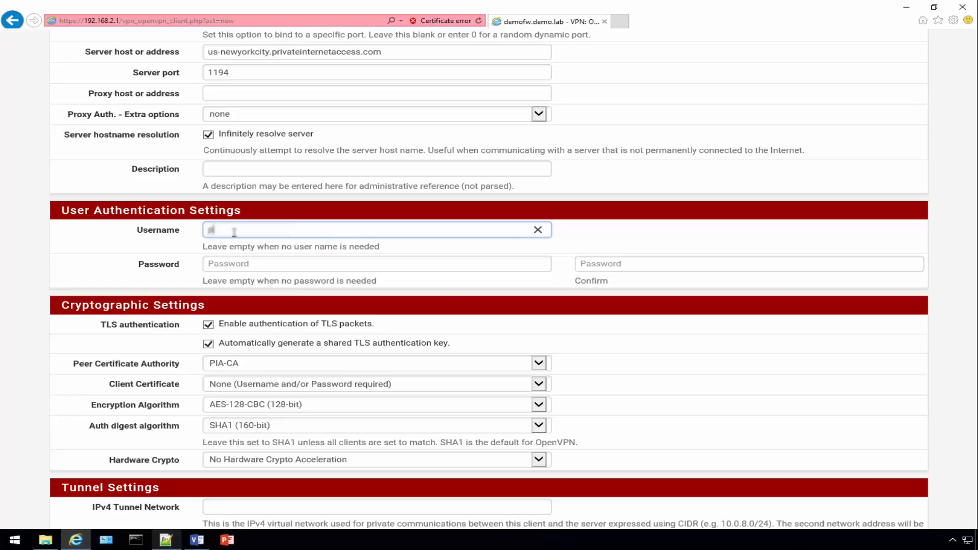
type("username")
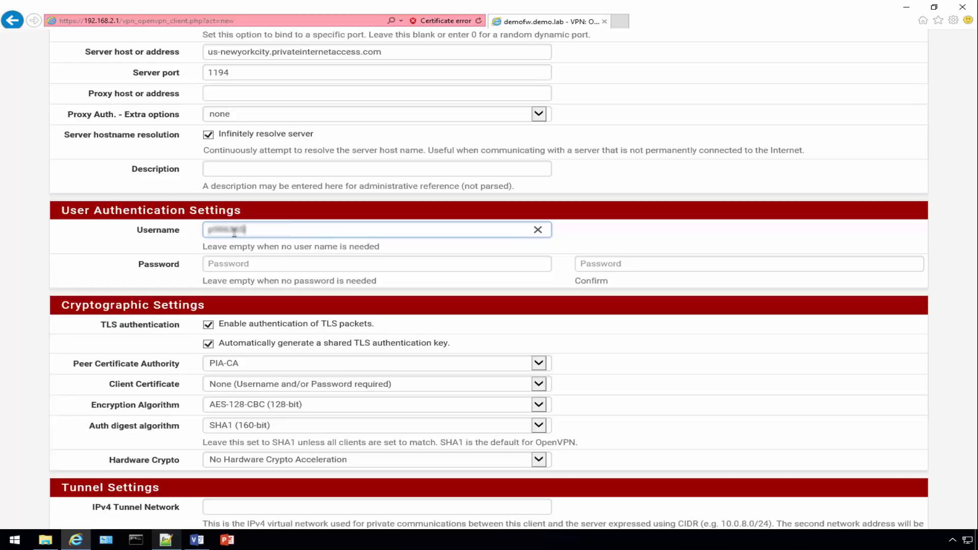
left_click(376, 263)
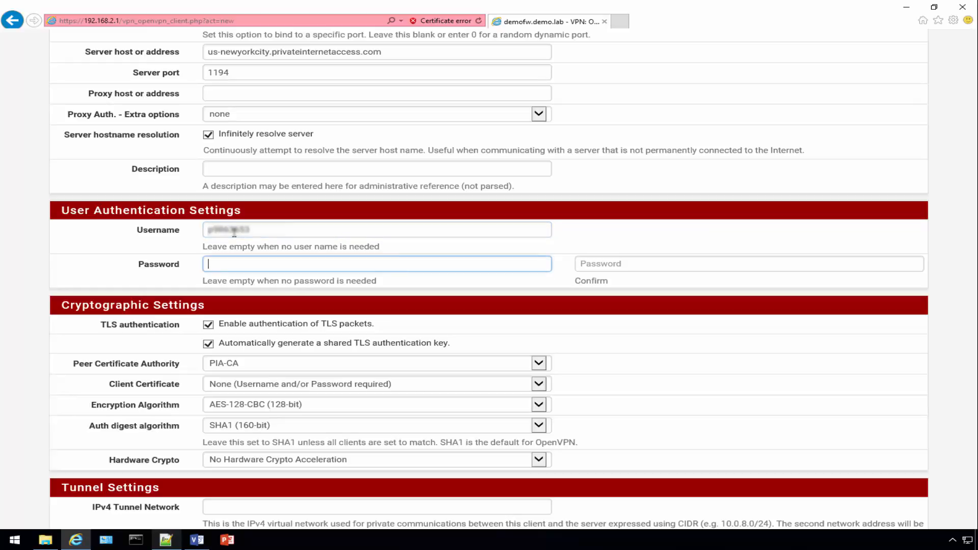
type("•")
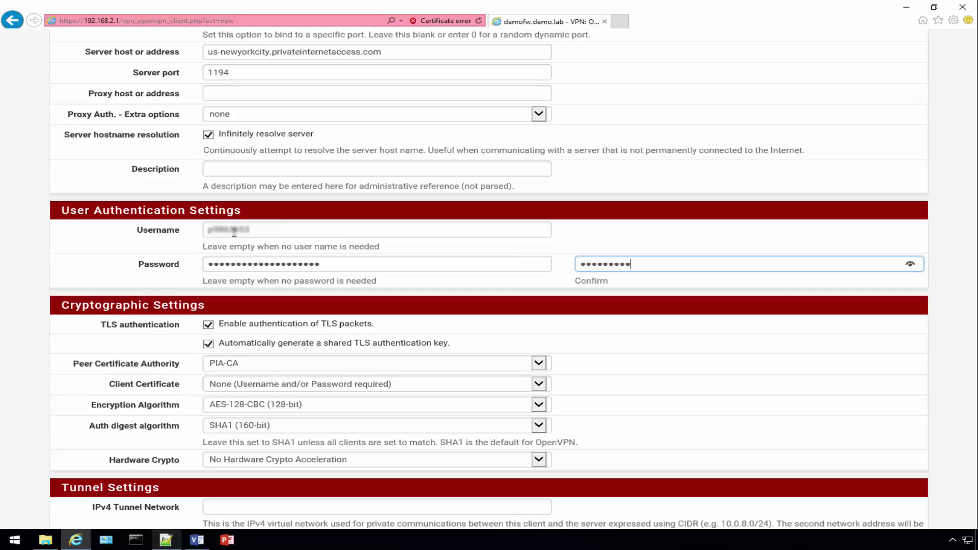
type("••••")
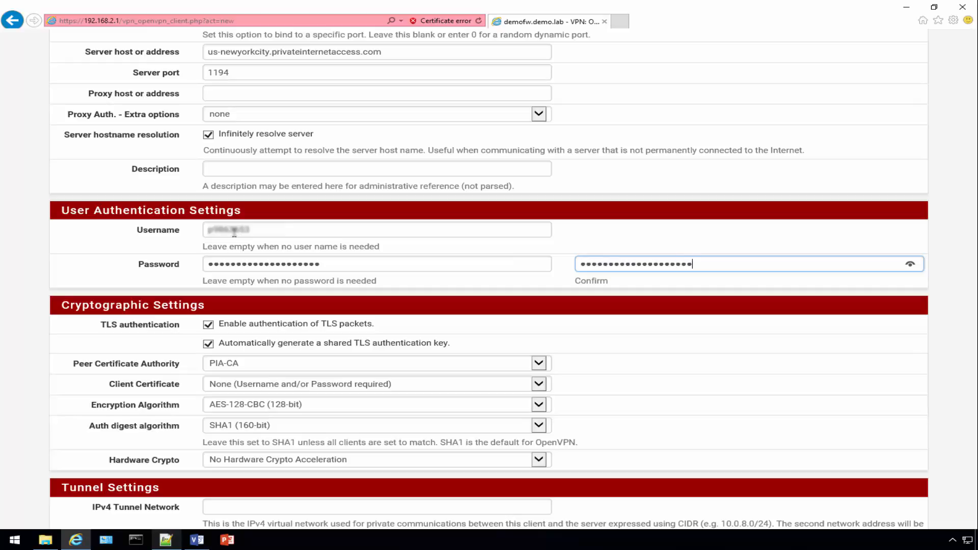
mouse_move(263, 242)
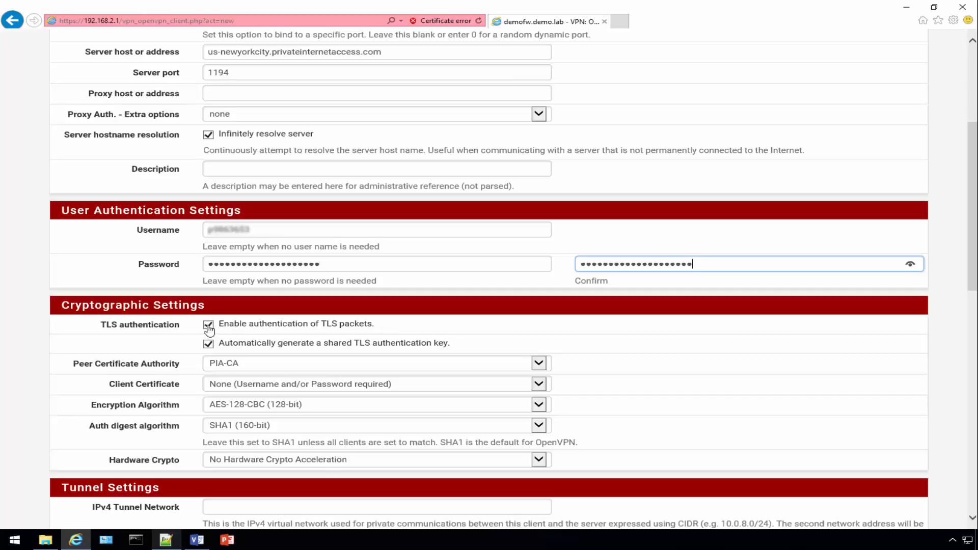
- Disable TLS authentication and select the client's encryption algorithm
left_click(208, 324)
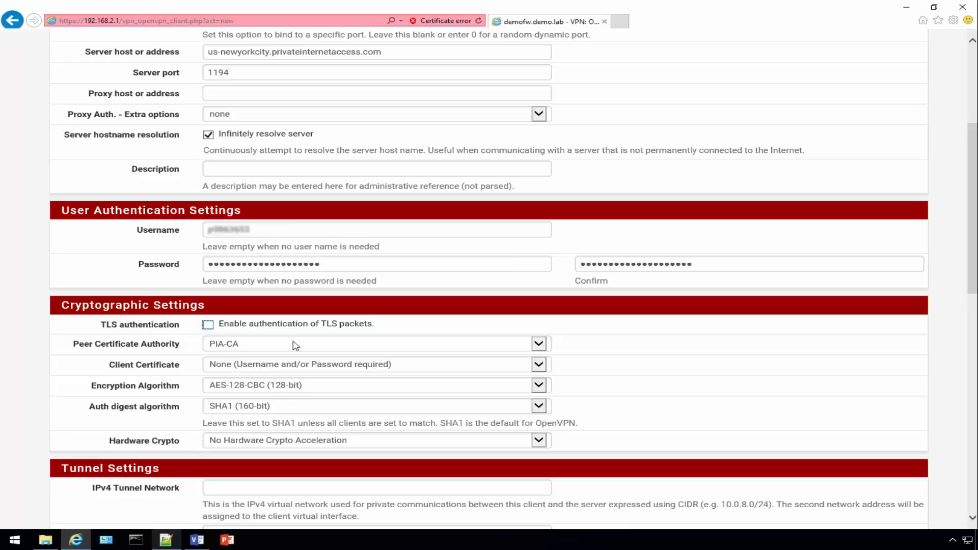
mouse_move(107, 369)
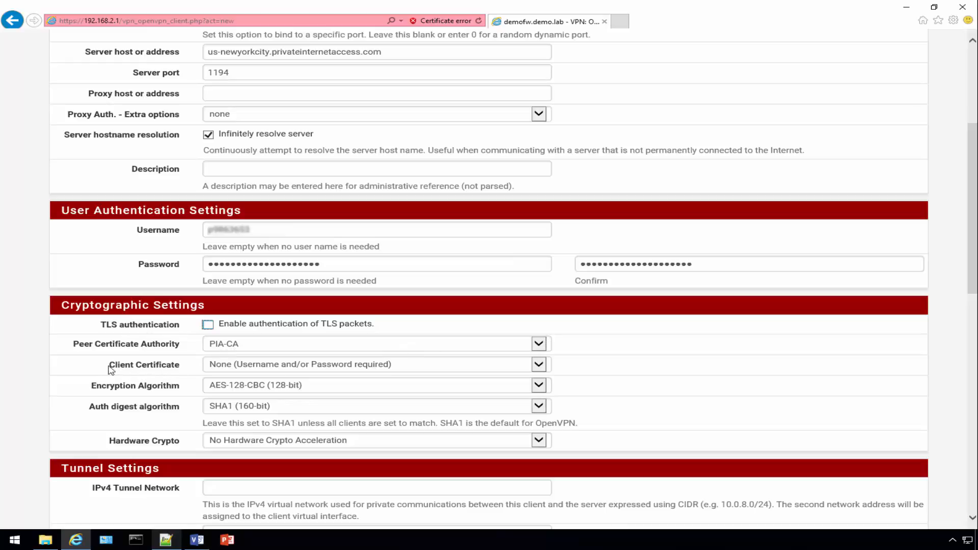
mouse_move(313, 373)
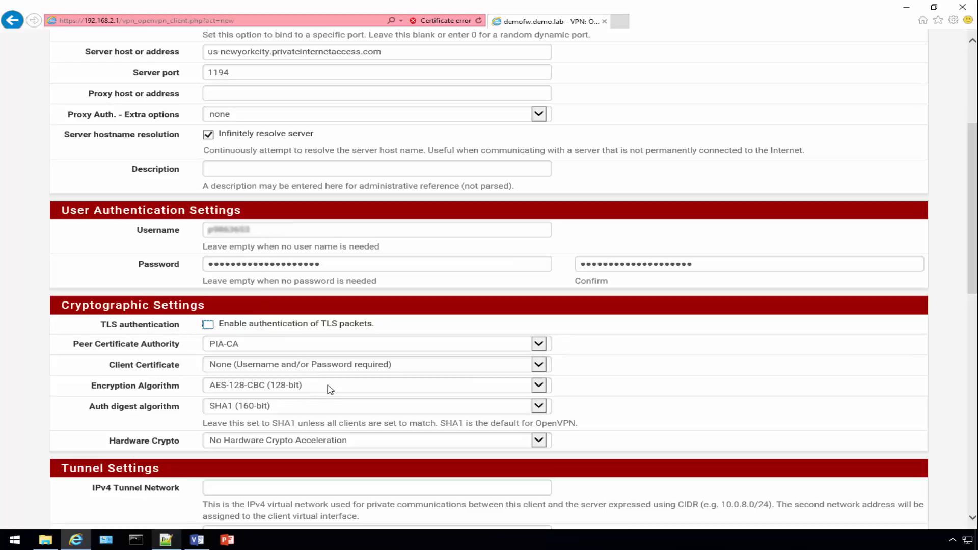
mouse_move(319, 385)
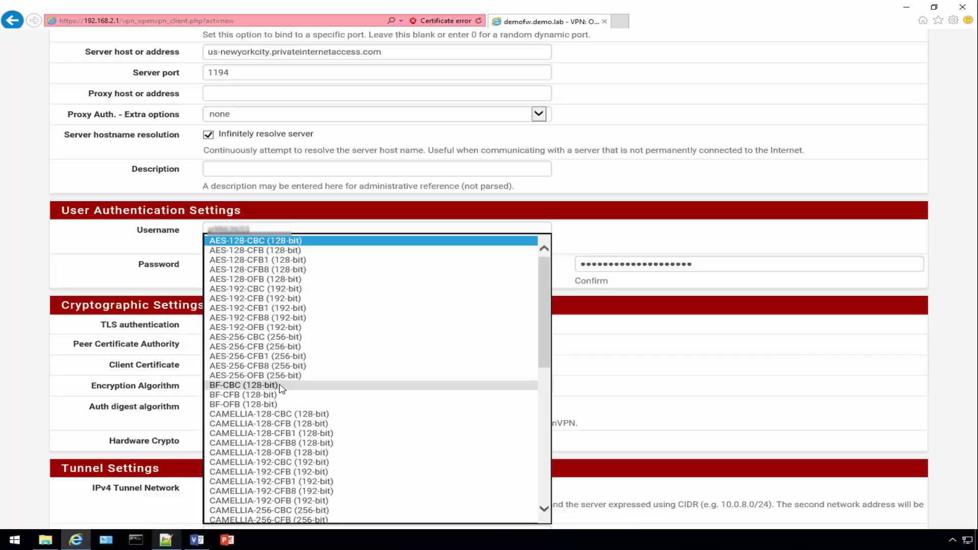
left_click(243, 385)
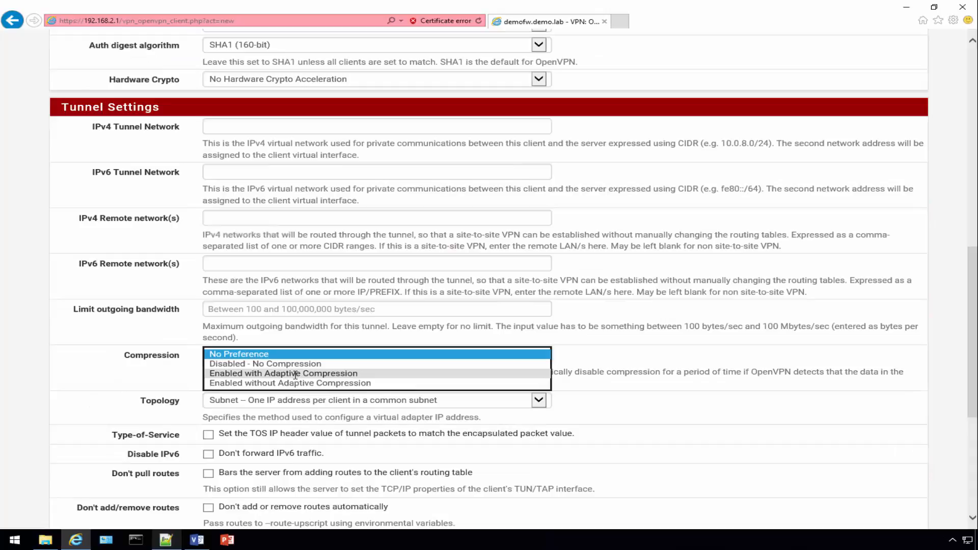
- Enable adaptive compression, disable IPv6 forwarding, and save the PIA New York client
left_click(287, 373)
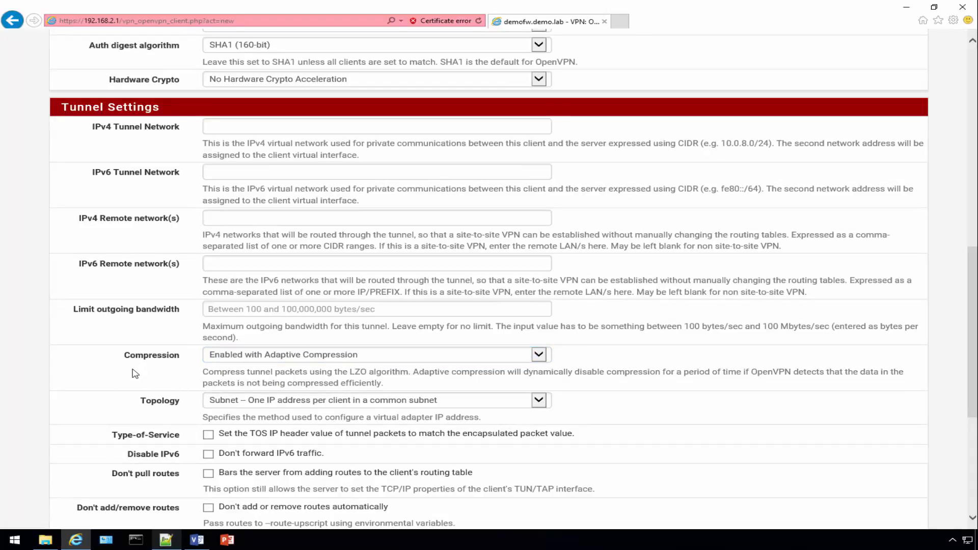
mouse_move(180, 444)
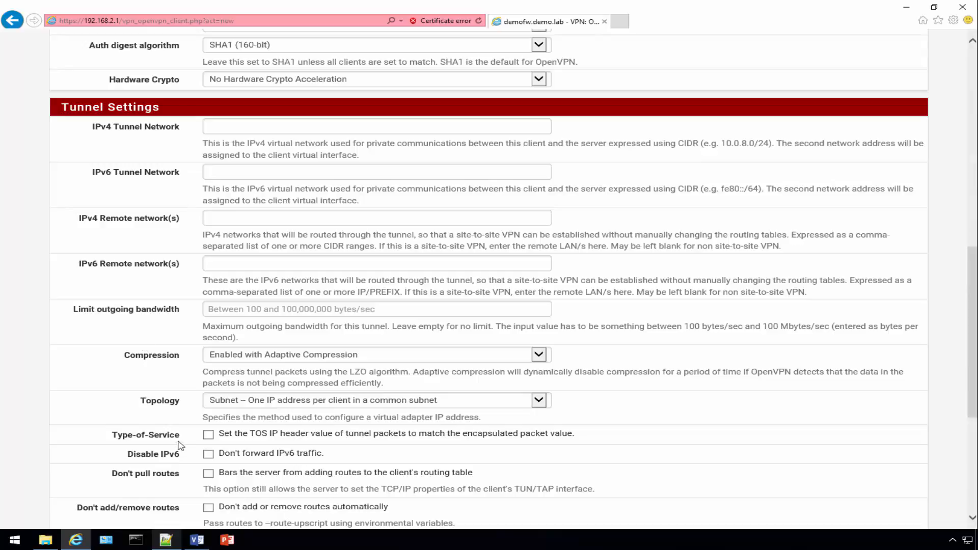
mouse_move(168, 458)
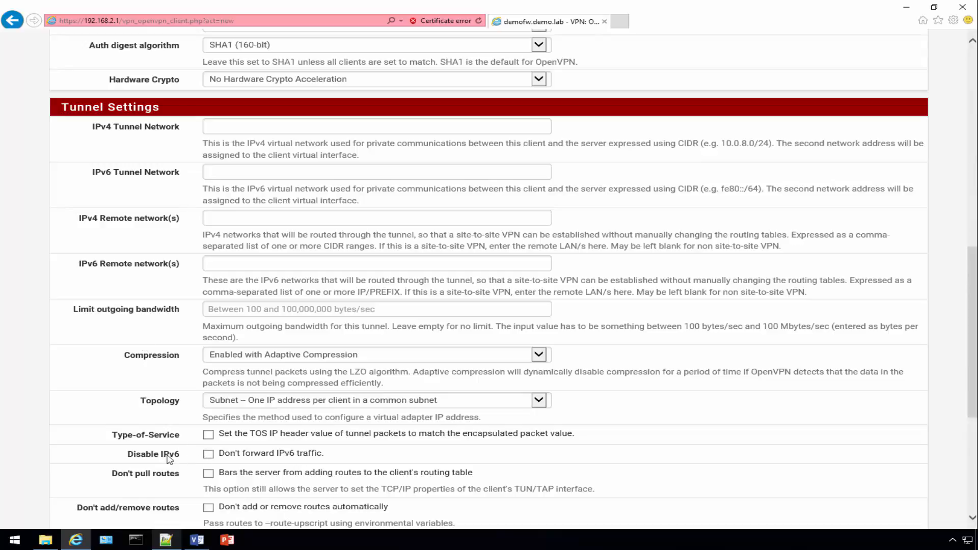
mouse_move(127, 462)
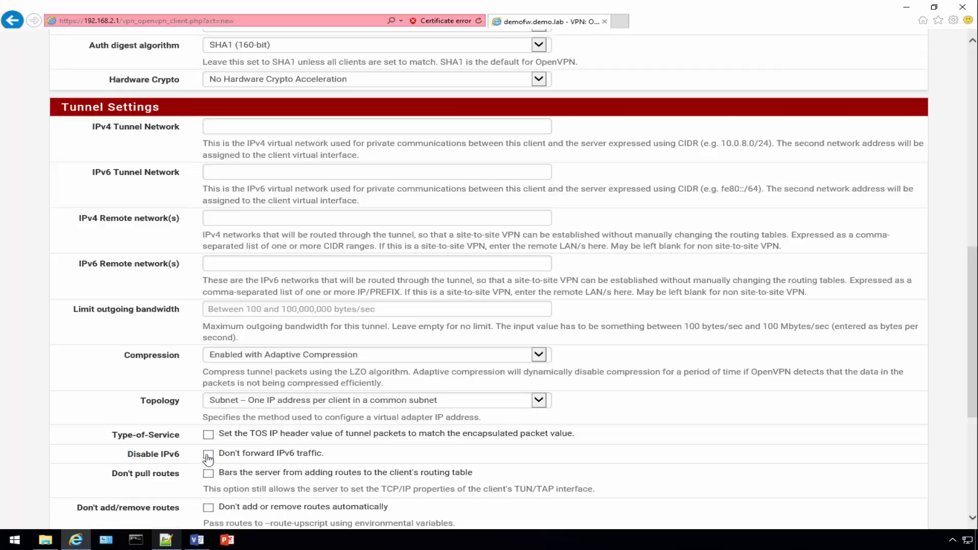
left_click(207, 453)
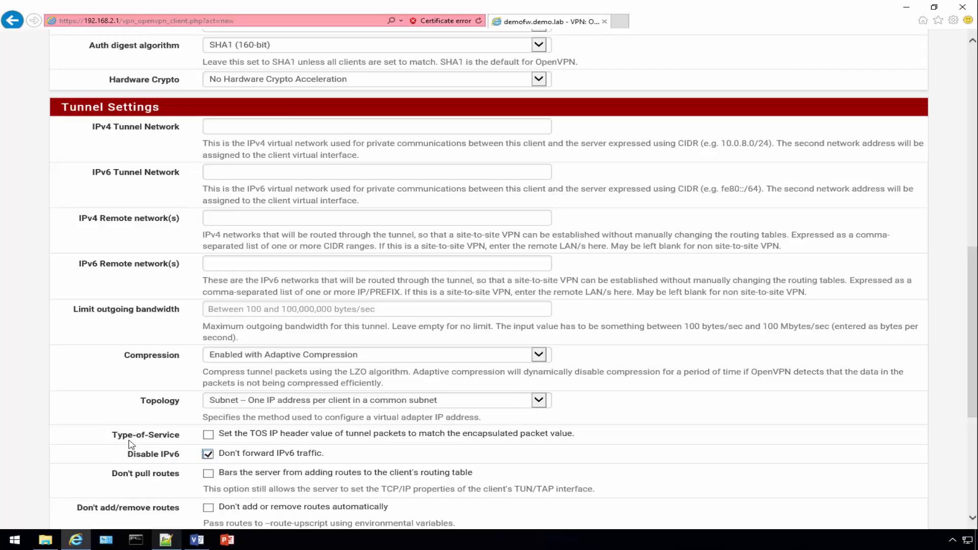
scroll("down", 3)
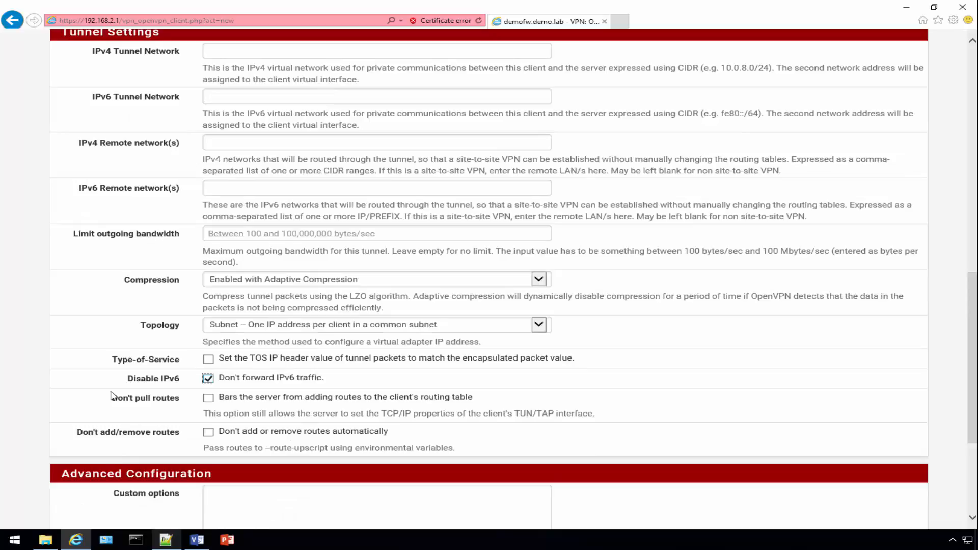
mouse_move(113, 386)
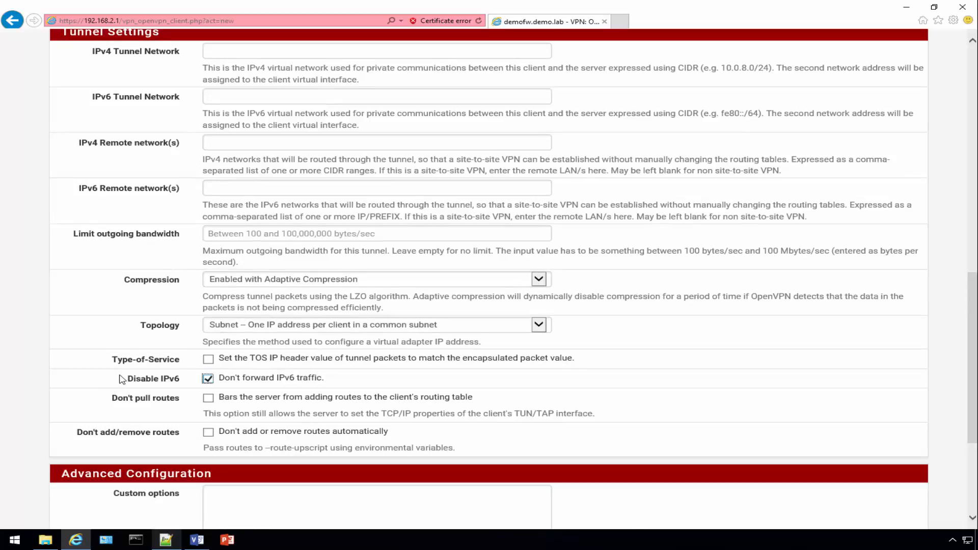
scroll("down", 3)
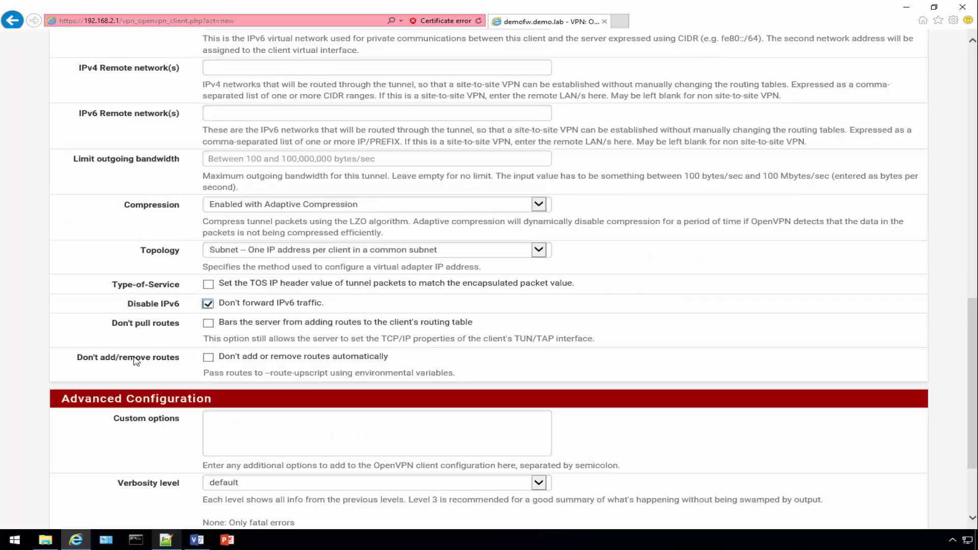
scroll("down", 3)
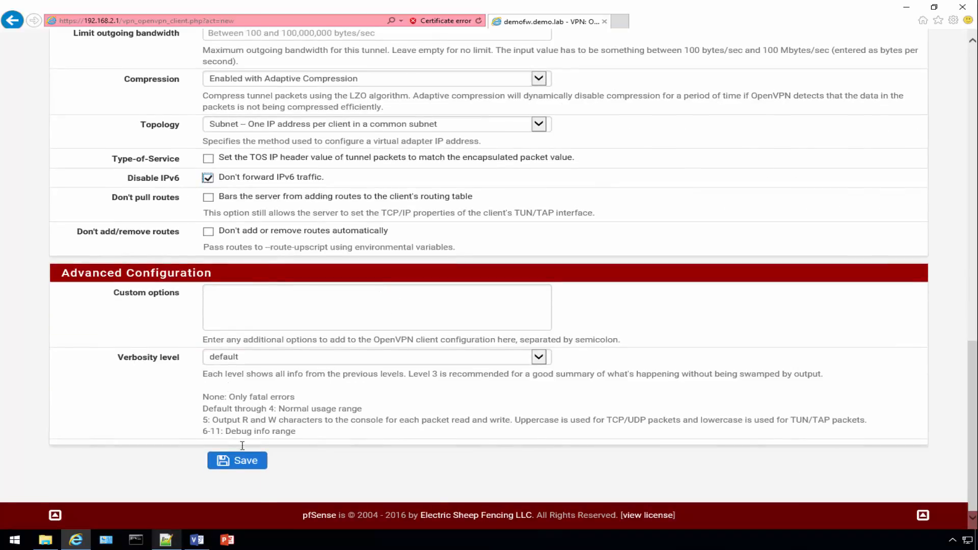
left_click(237, 460)
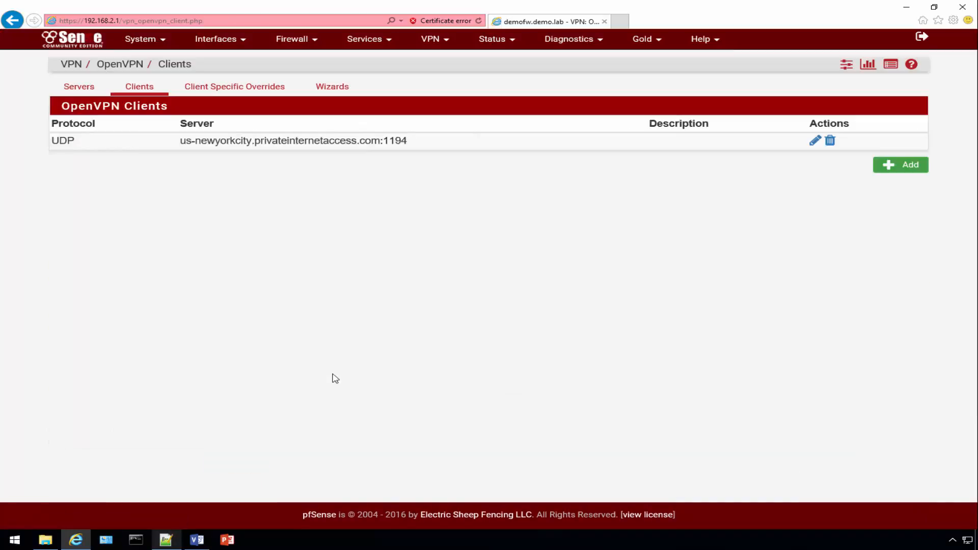
mouse_move(746, 179)
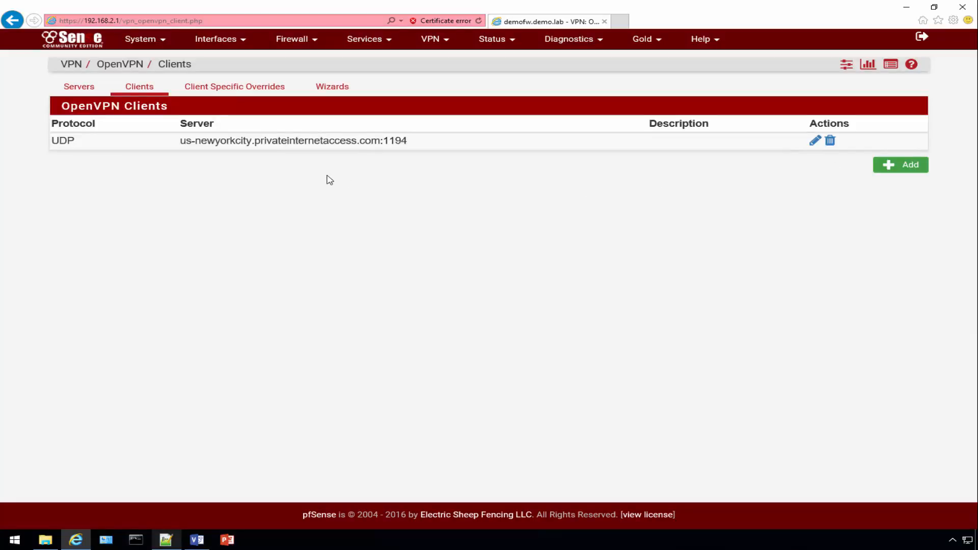
mouse_move(510, 47)
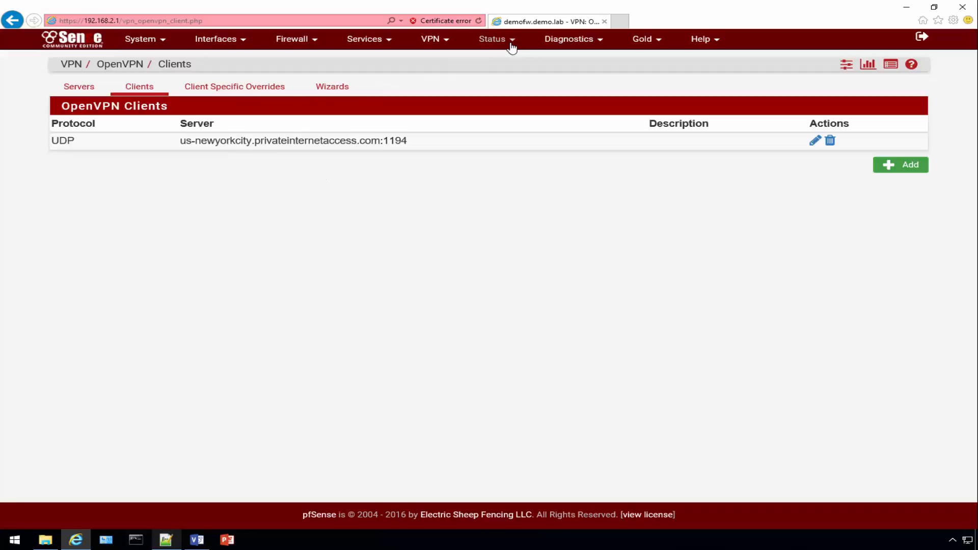
- Check Status > OpenVPN for the PIA client up with virtual address 10.106.1.6
left_click(495, 38)
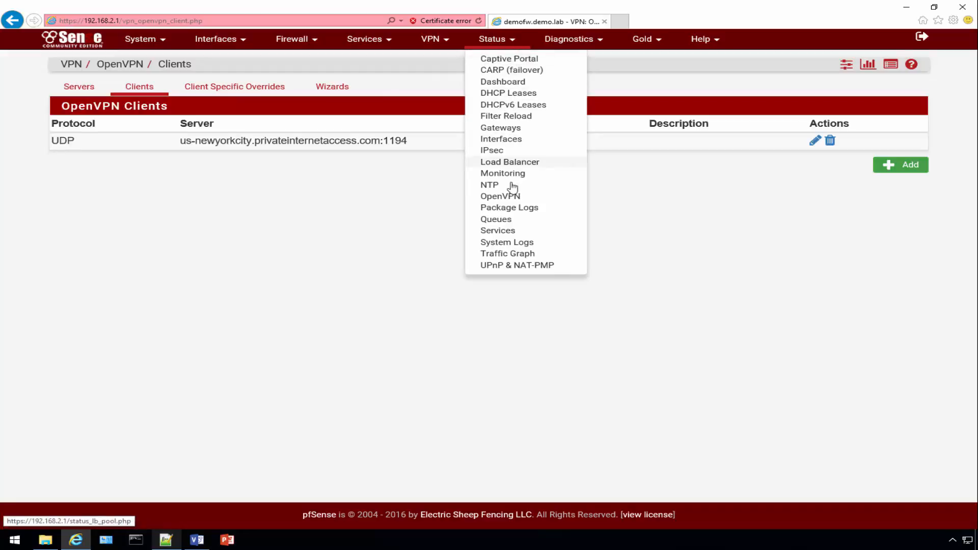
left_click(501, 196)
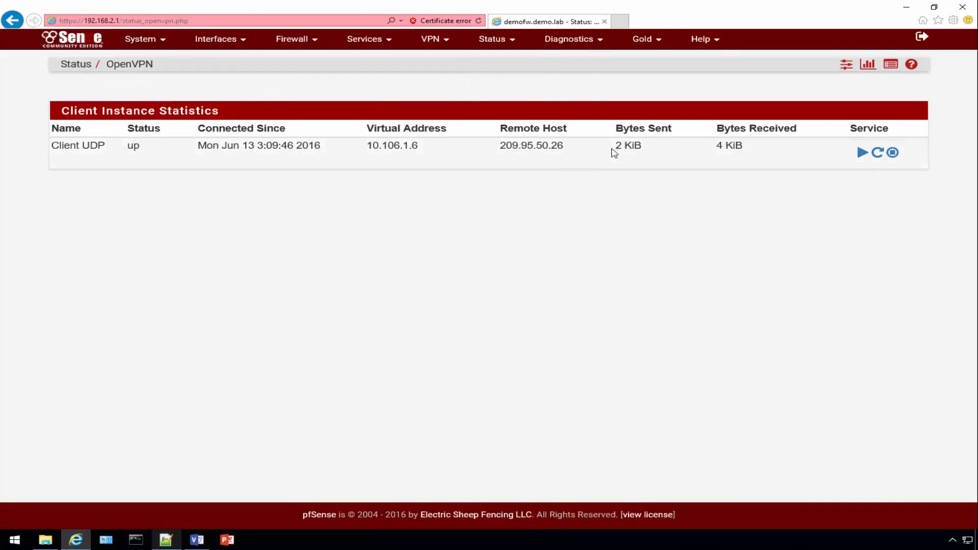
mouse_move(621, 162)
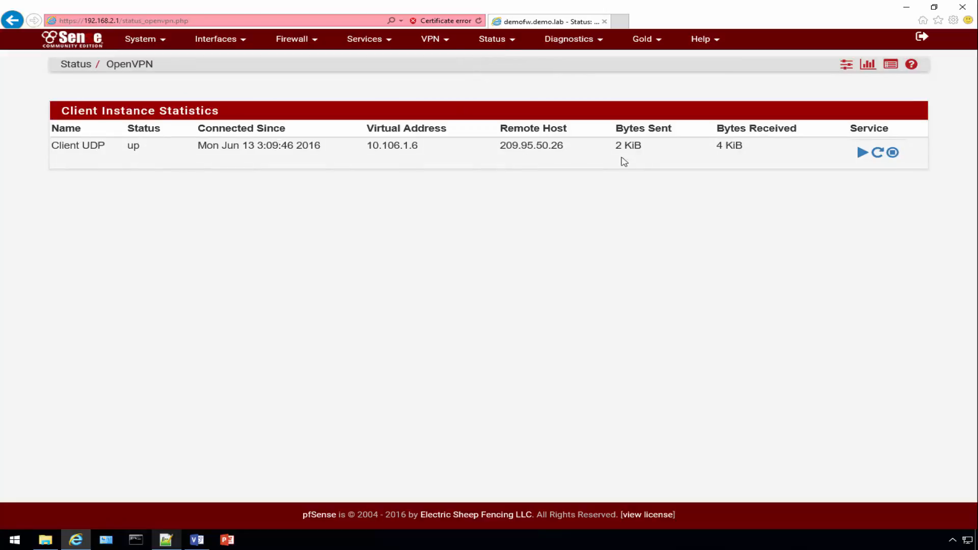
mouse_move(667, 217)
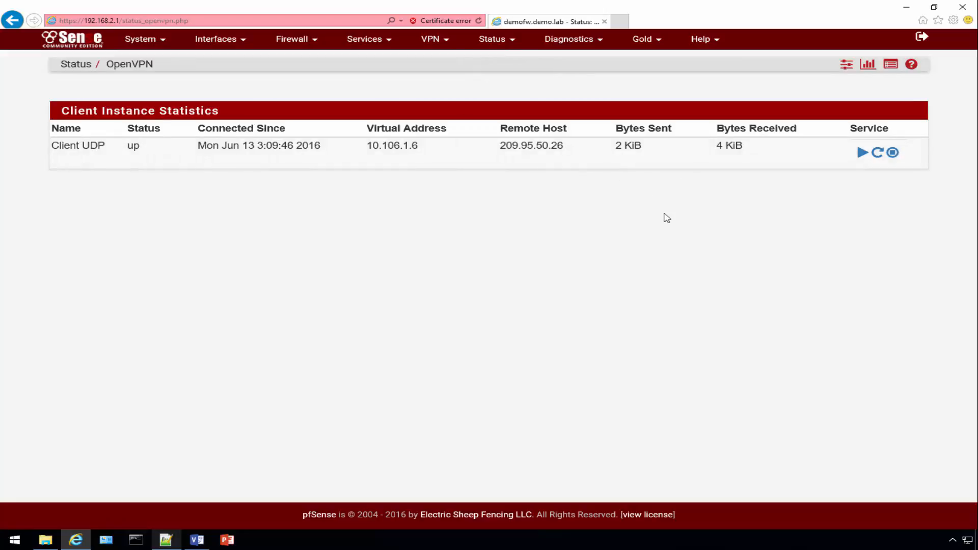
mouse_move(330, 190)
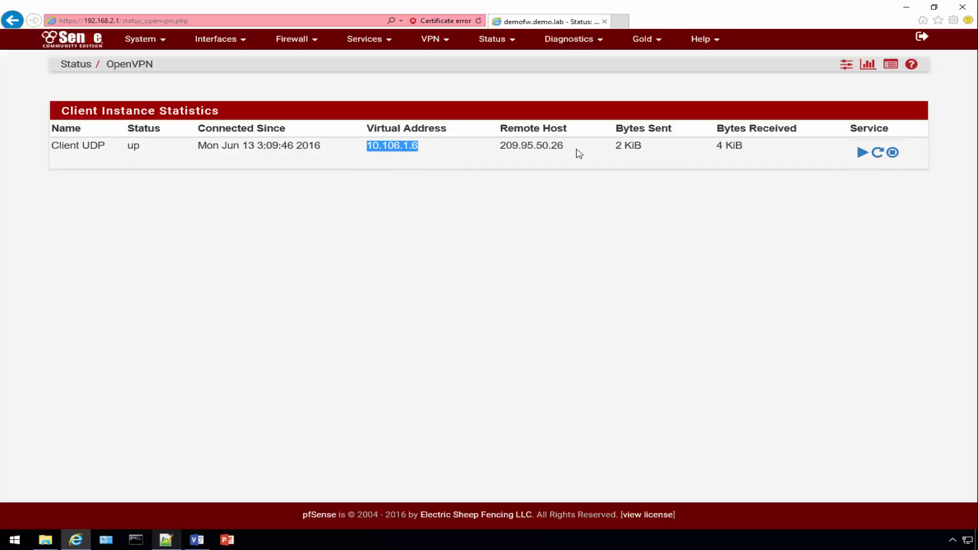
left_click(453, 186)
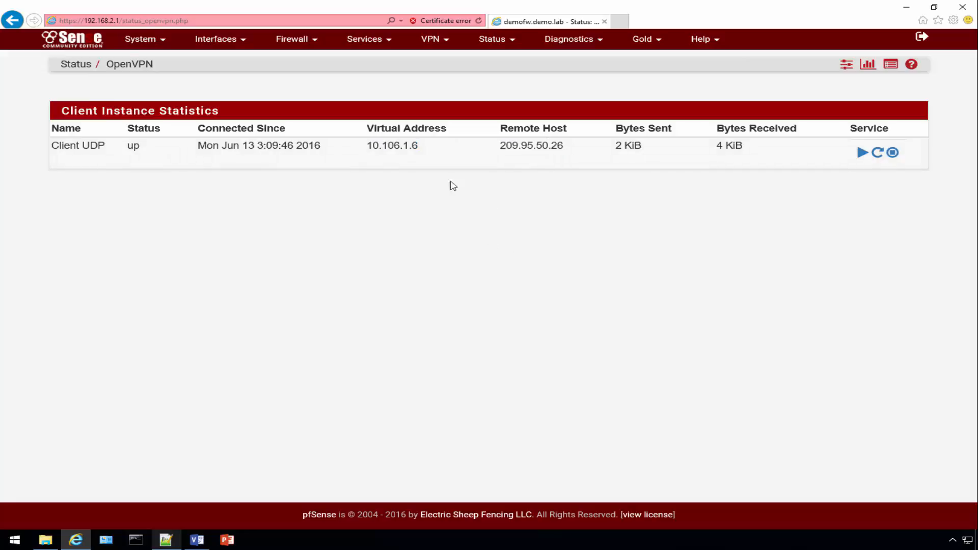
mouse_move(423, 169)
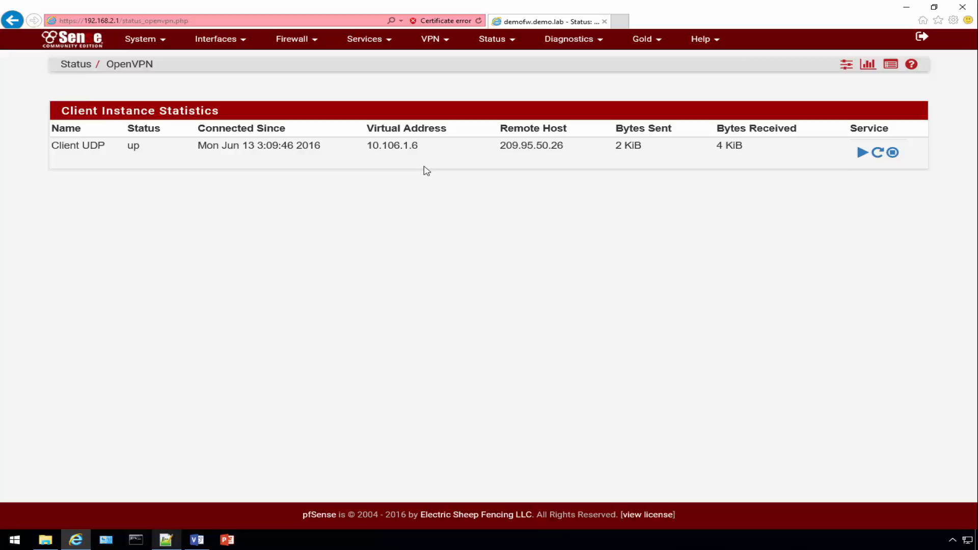
left_click(216, 39)
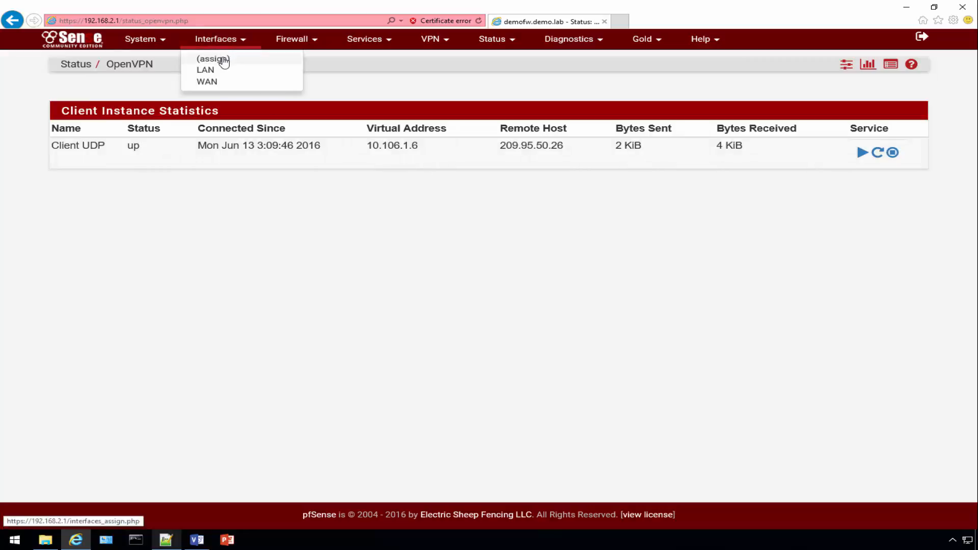
- Add the ovpnc1 port in interface assignments and open the new OPT1 interface
left_click(211, 58)
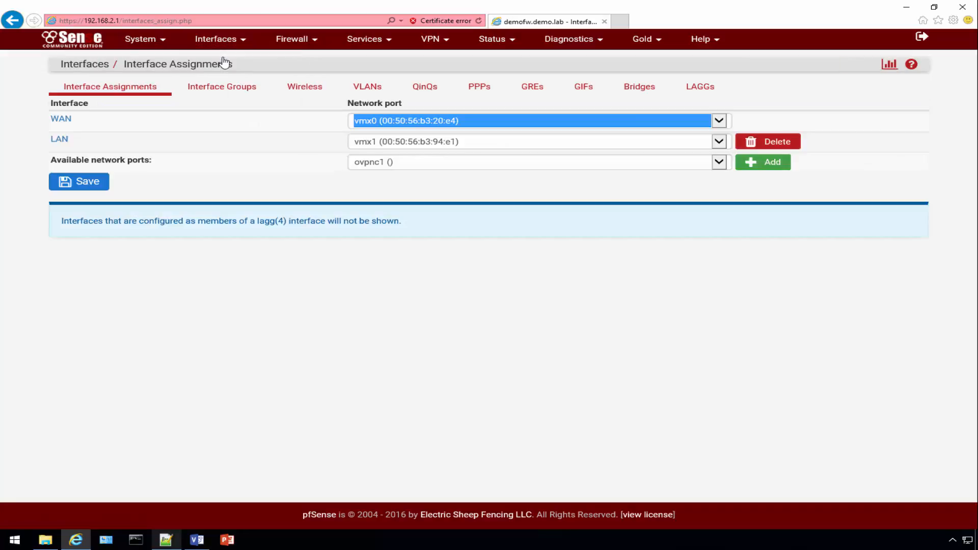
mouse_move(355, 191)
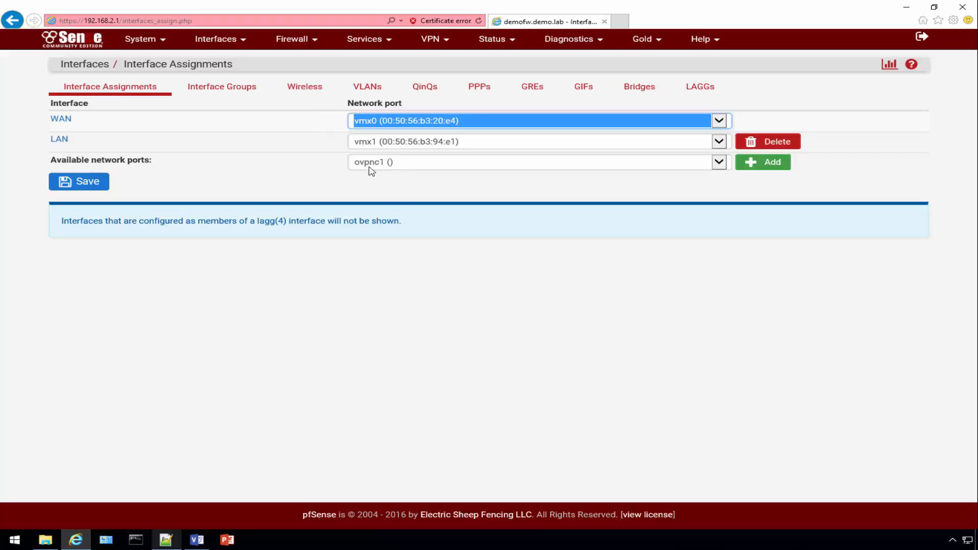
mouse_move(397, 173)
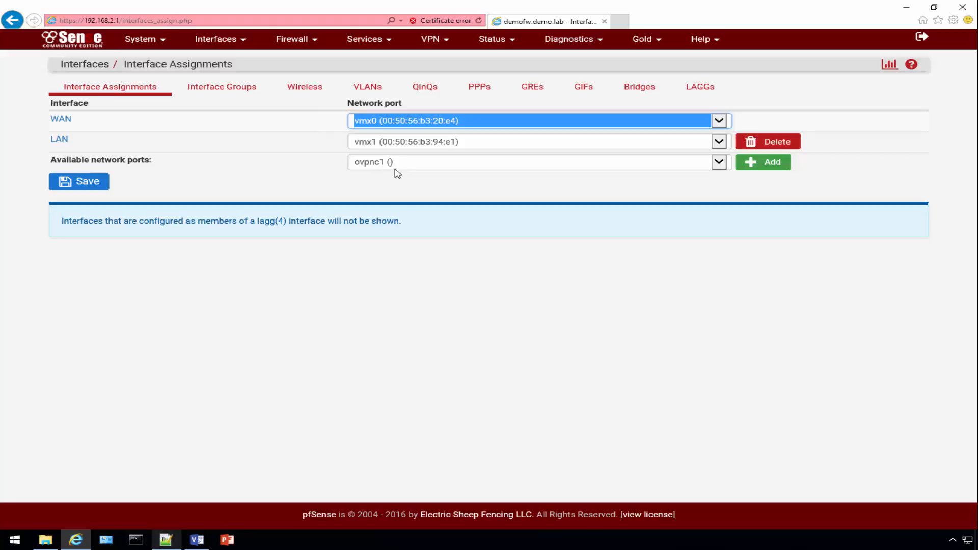
mouse_move(403, 178)
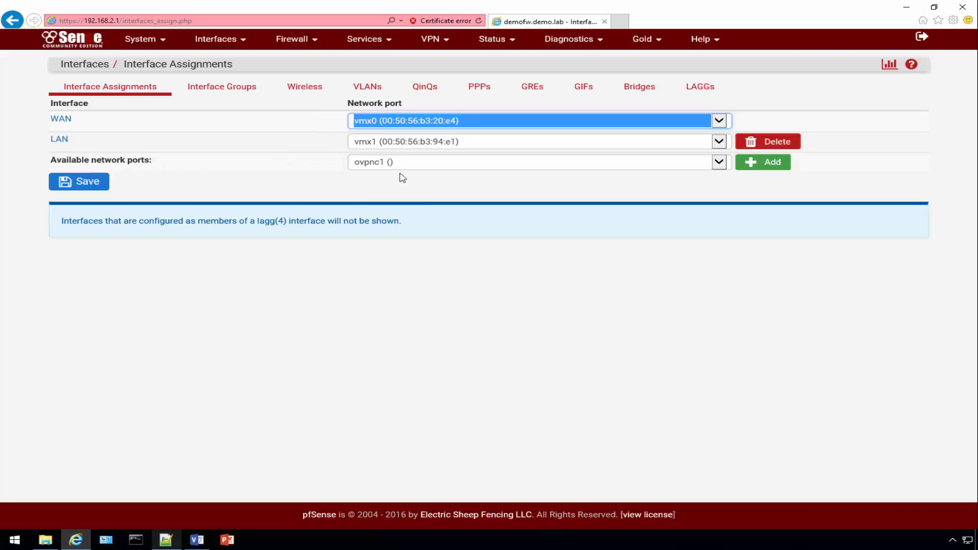
mouse_move(265, 164)
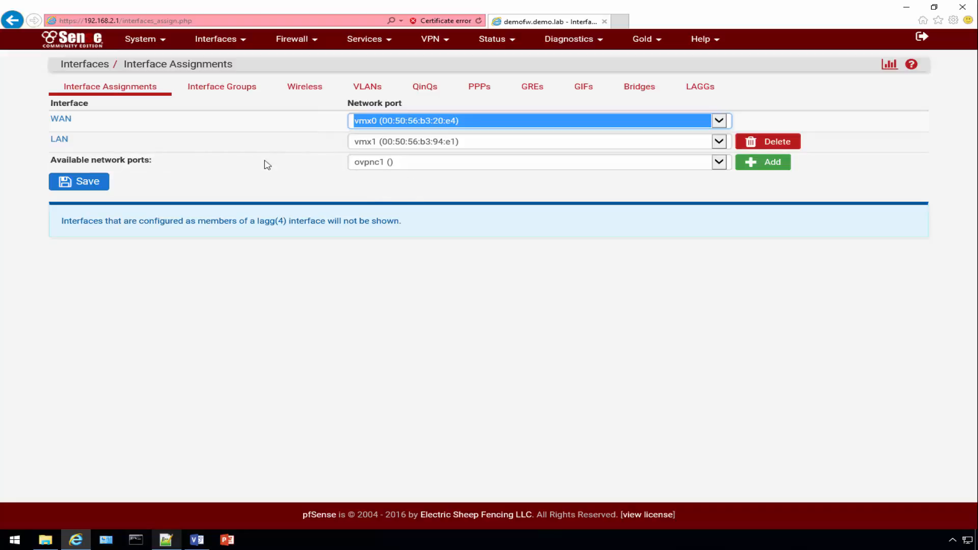
left_click(762, 162)
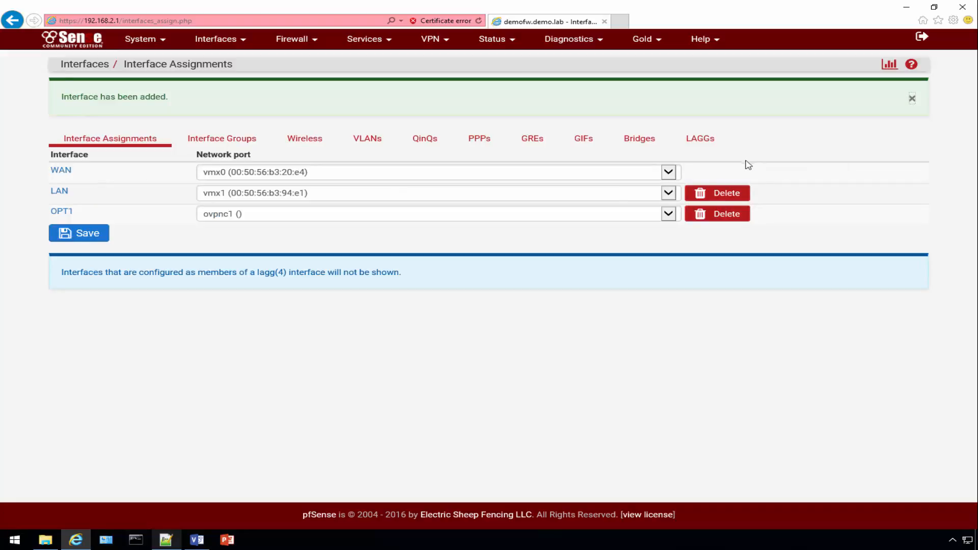
mouse_move(68, 217)
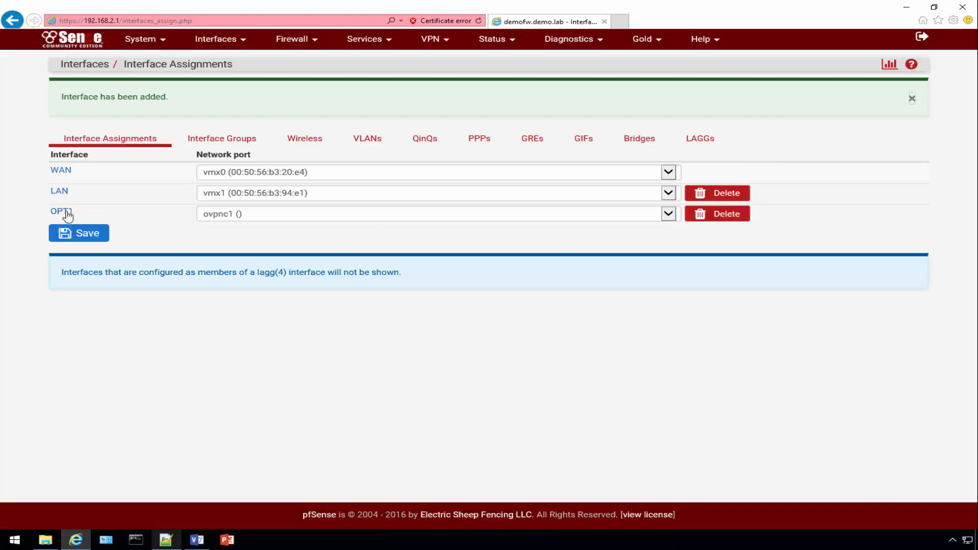
left_click(78, 234)
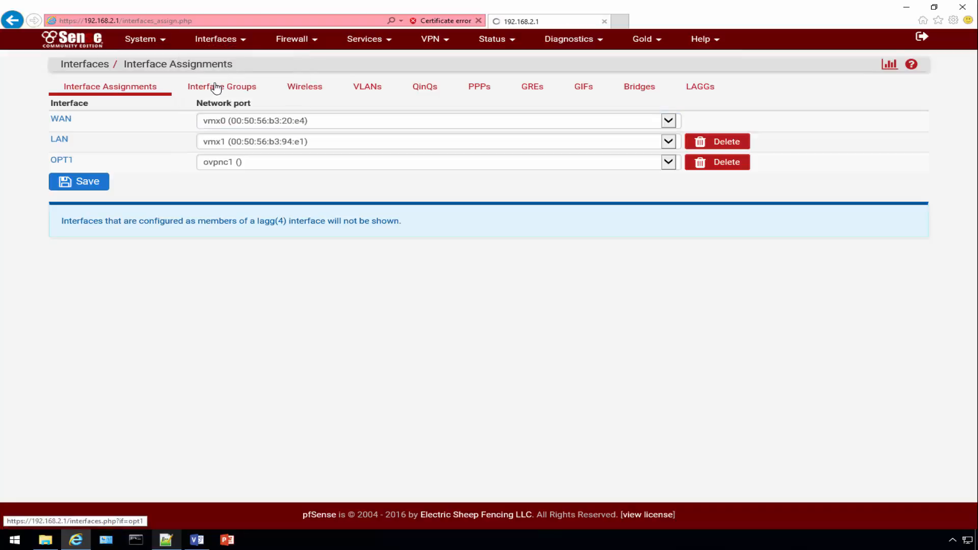
left_click(62, 159)
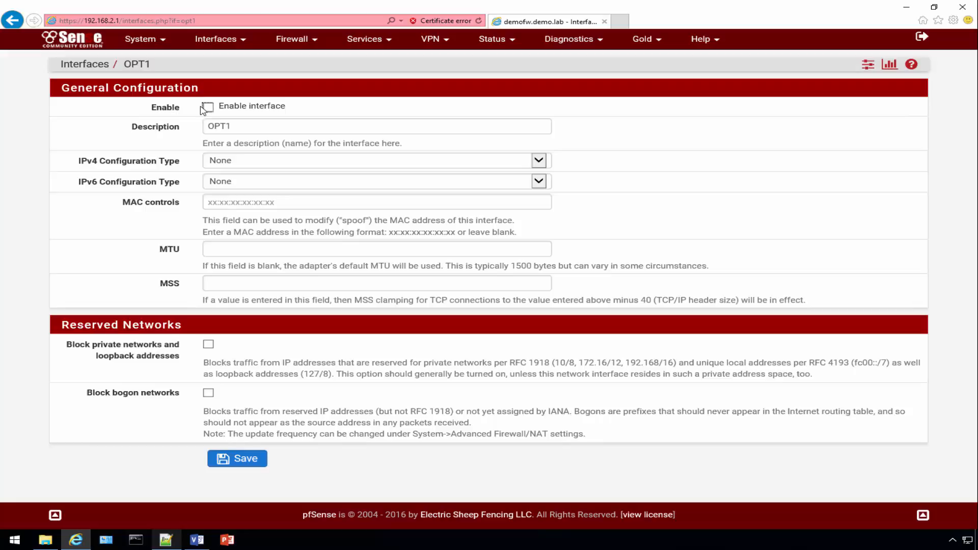
- Enable OPT1 with description VPN, then save and apply the interface changes
left_click(208, 105)
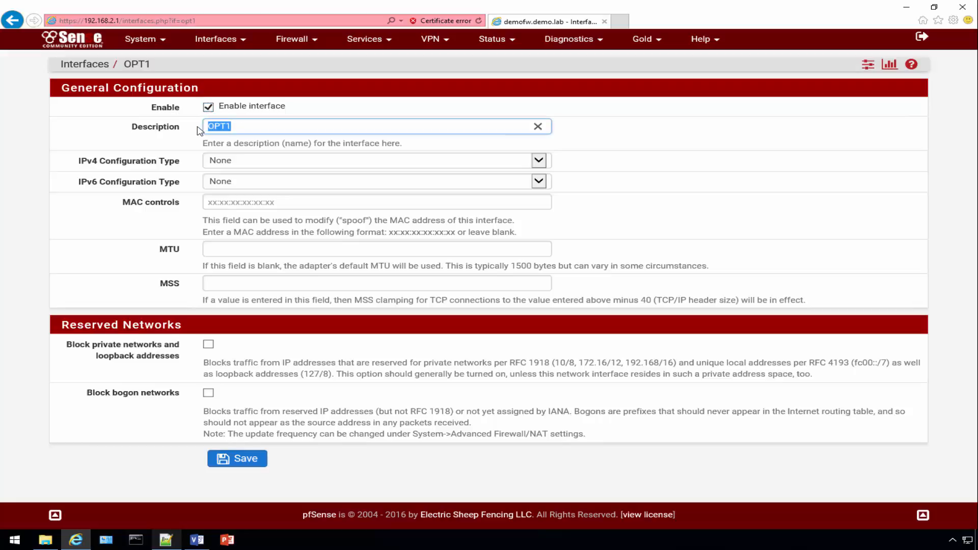
type("VPN")
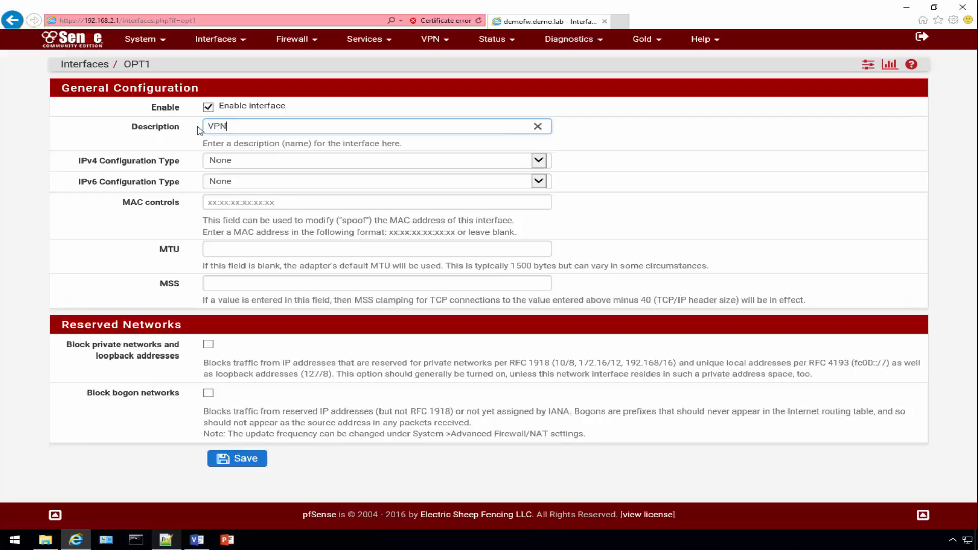
mouse_move(185, 112)
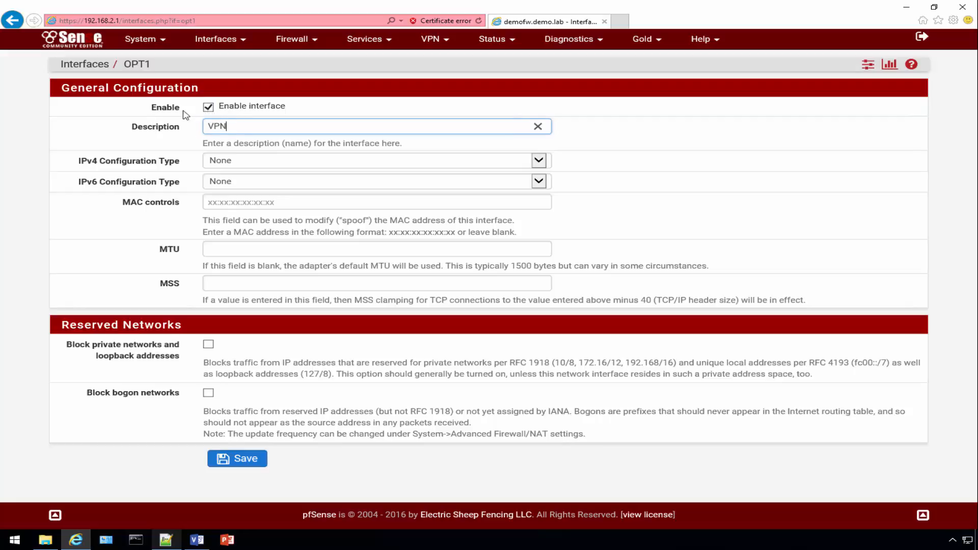
mouse_move(150, 154)
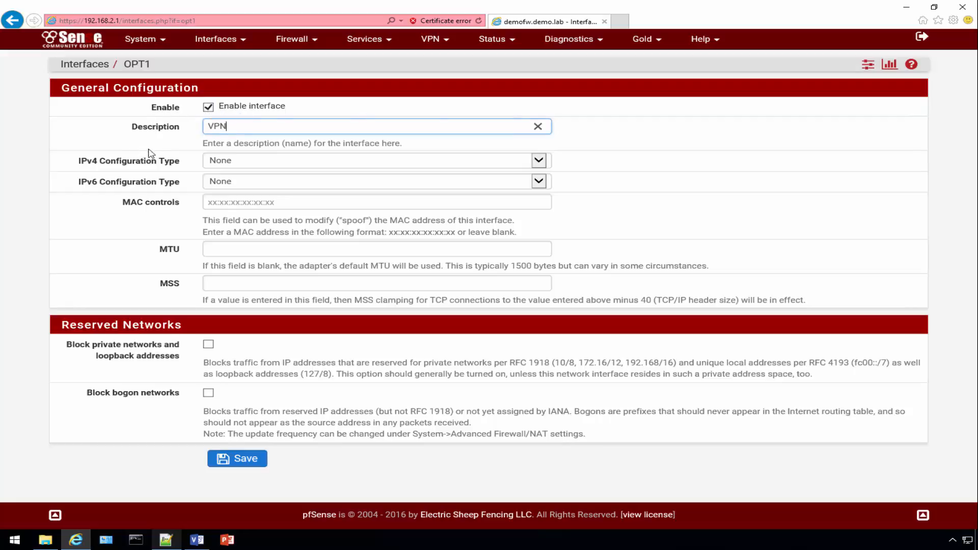
mouse_move(372, 371)
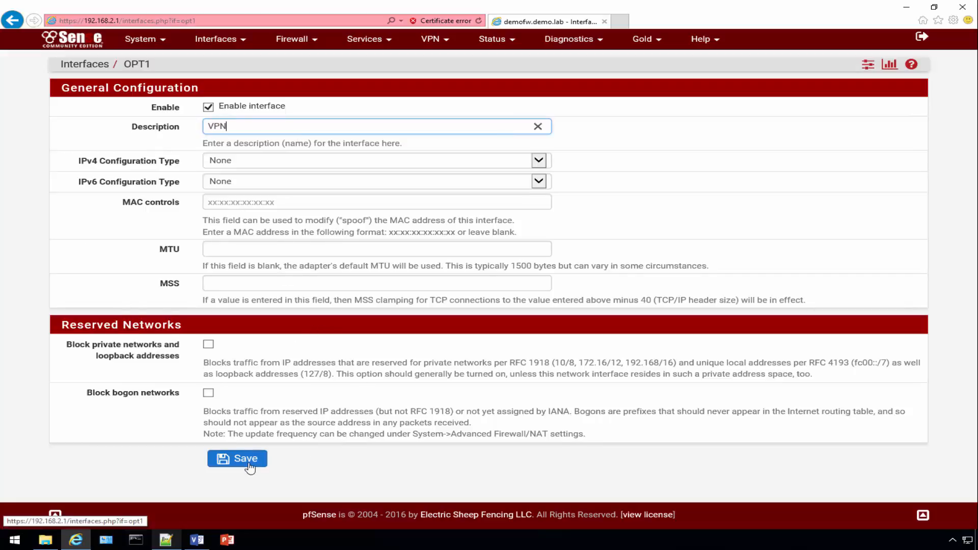
left_click(236, 459)
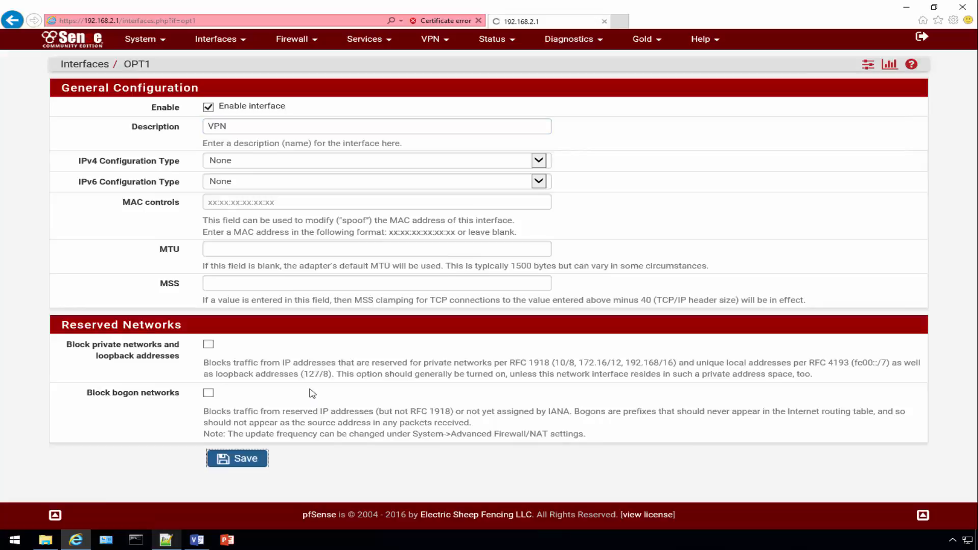
left_click(237, 458)
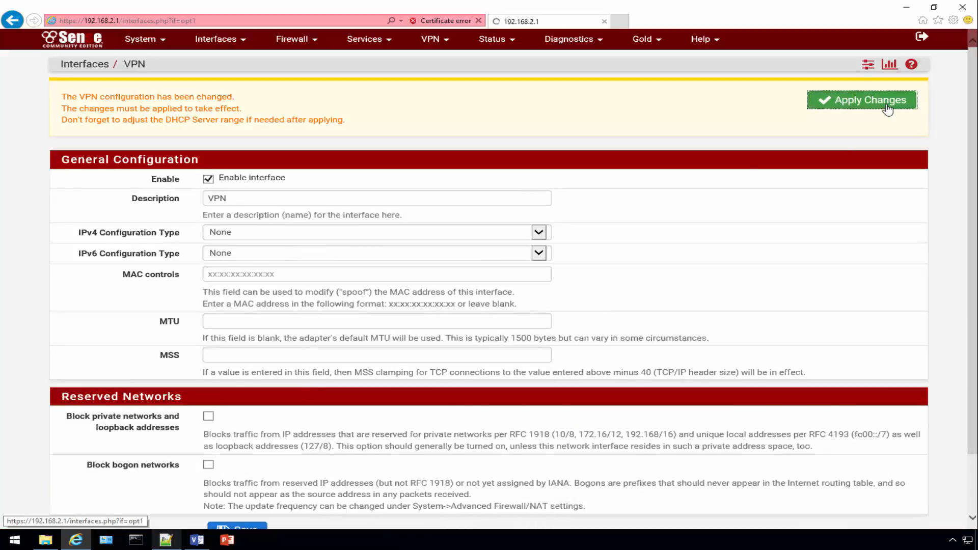
left_click(867, 100)
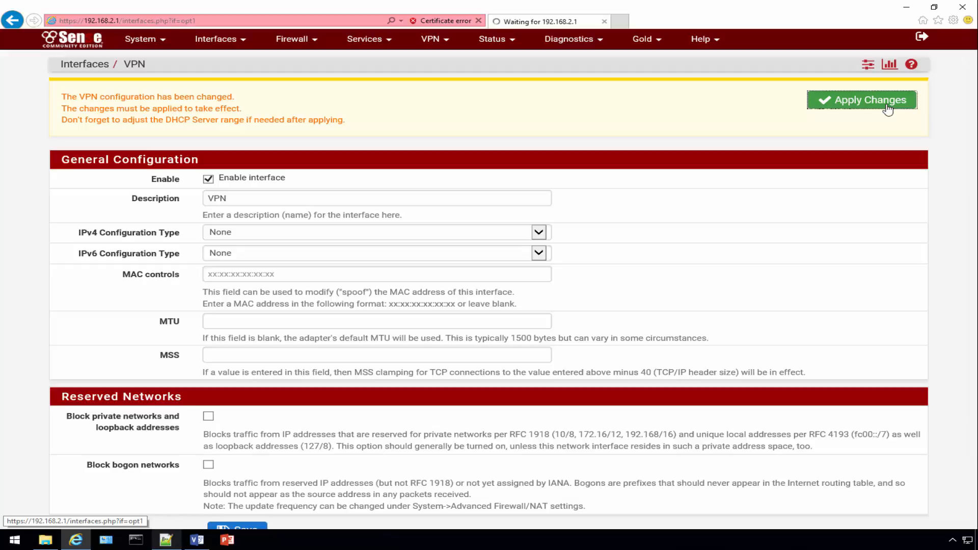
left_click(866, 100)
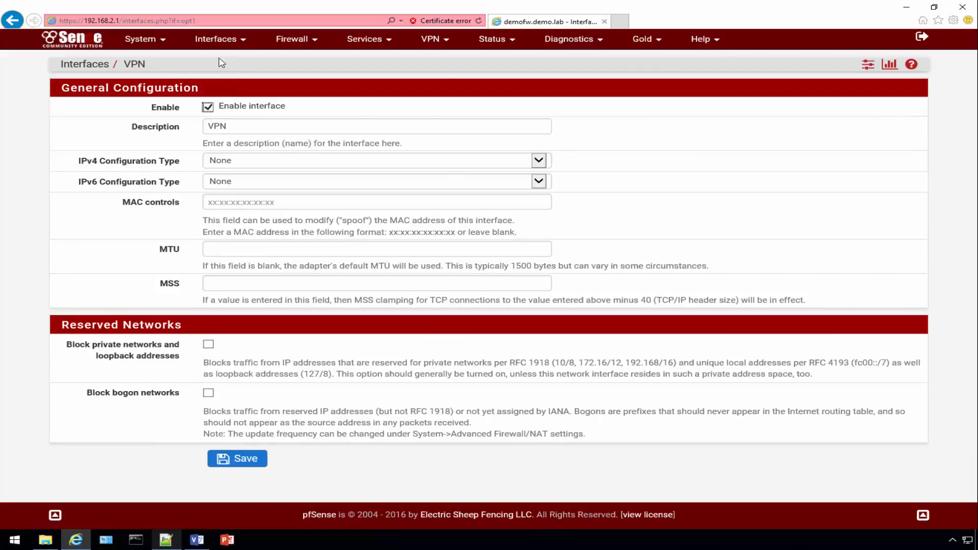
mouse_move(226, 53)
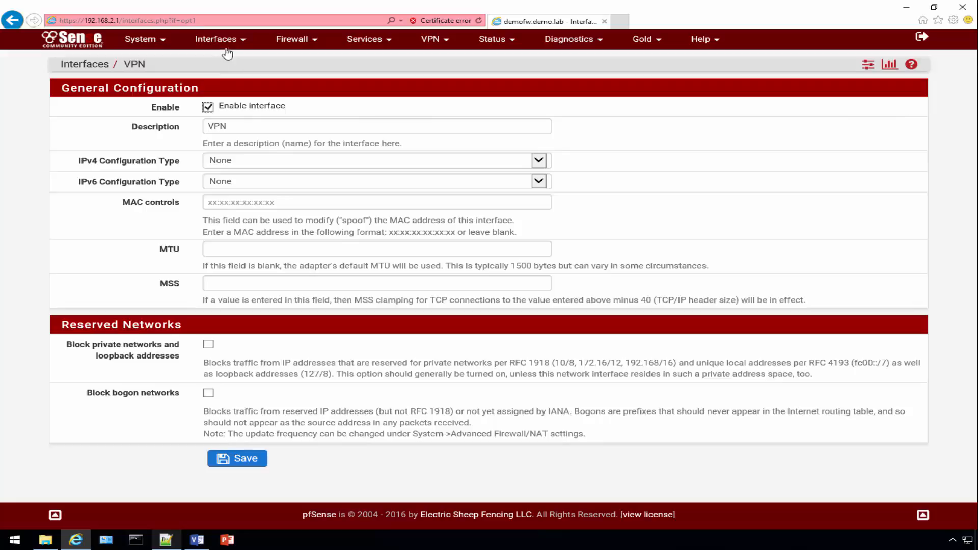
mouse_move(293, 61)
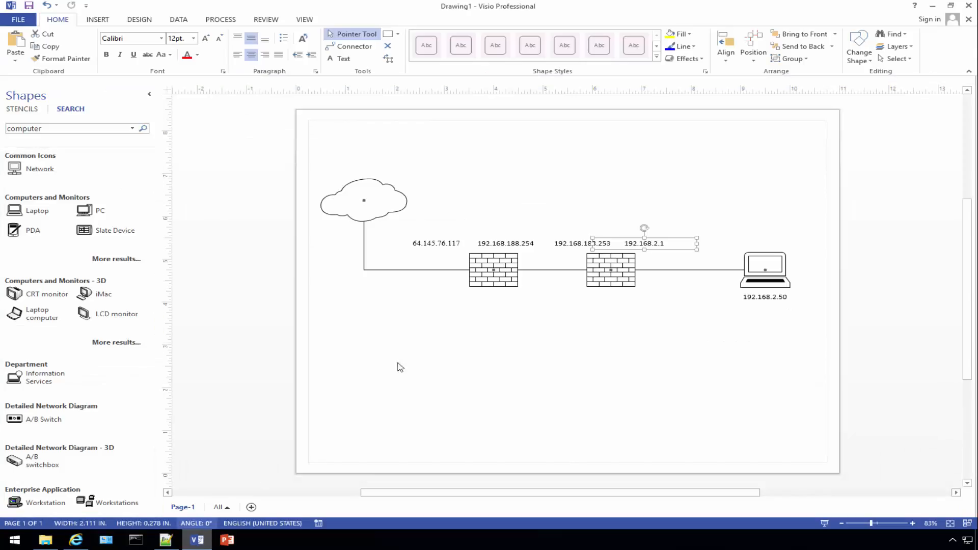
mouse_move(431, 258)
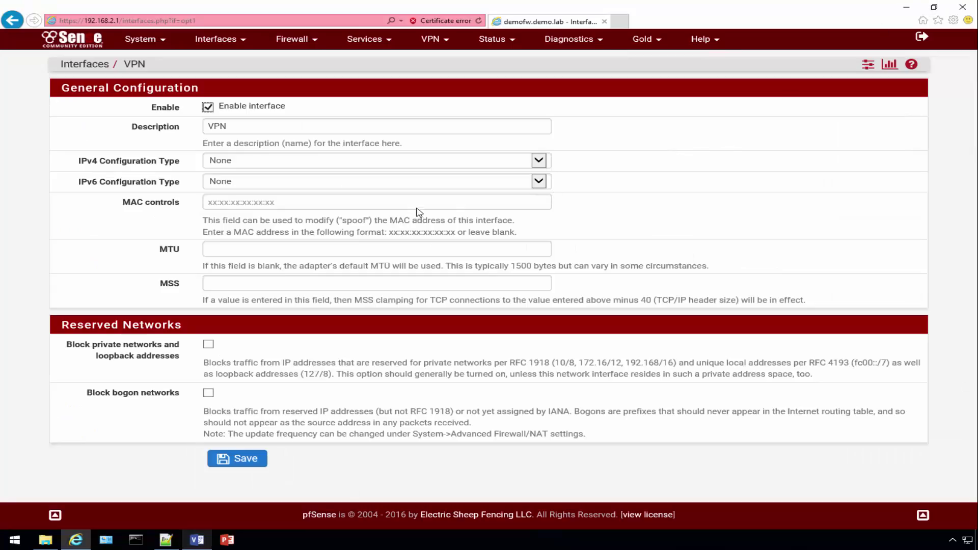
mouse_move(297, 79)
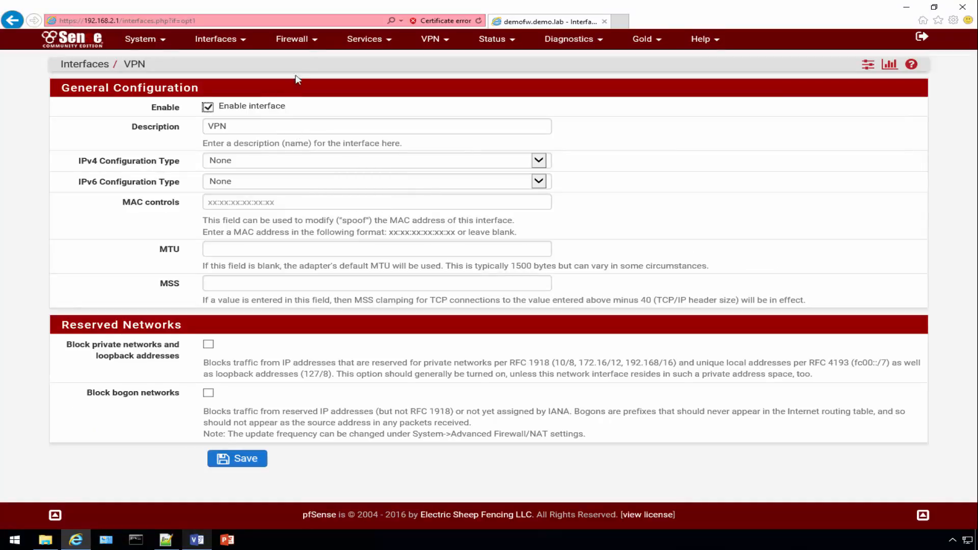
- Open the Firewall > NAT Port Forward page listing the WAN port 5555 rule
left_click(292, 39)
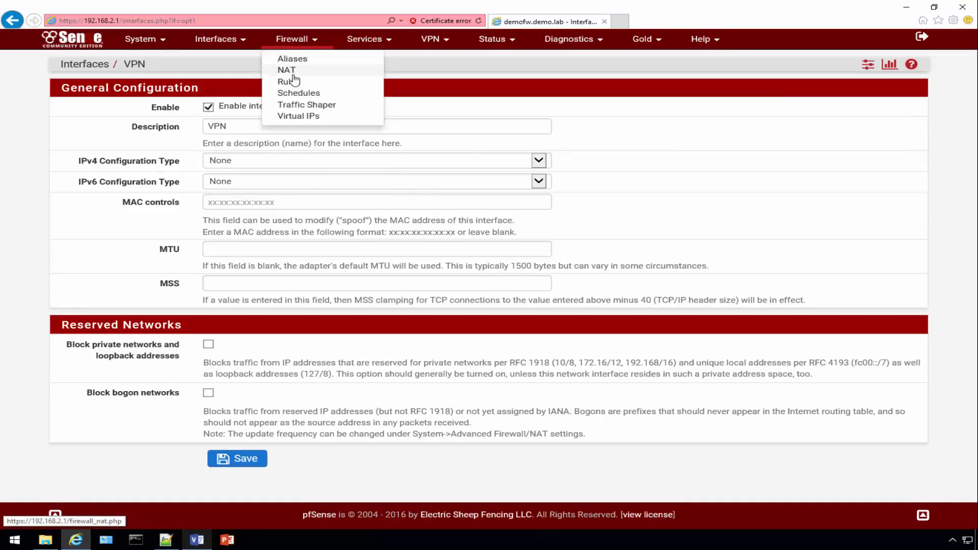
left_click(286, 70)
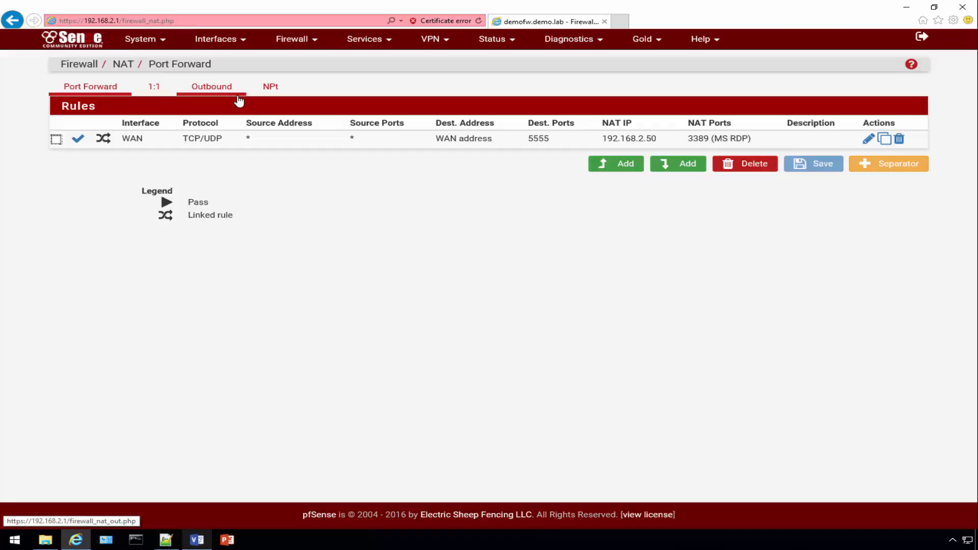
- Set outbound NAT to Manual Outbound NAT rule generation, save, and apply the change
left_click(211, 86)
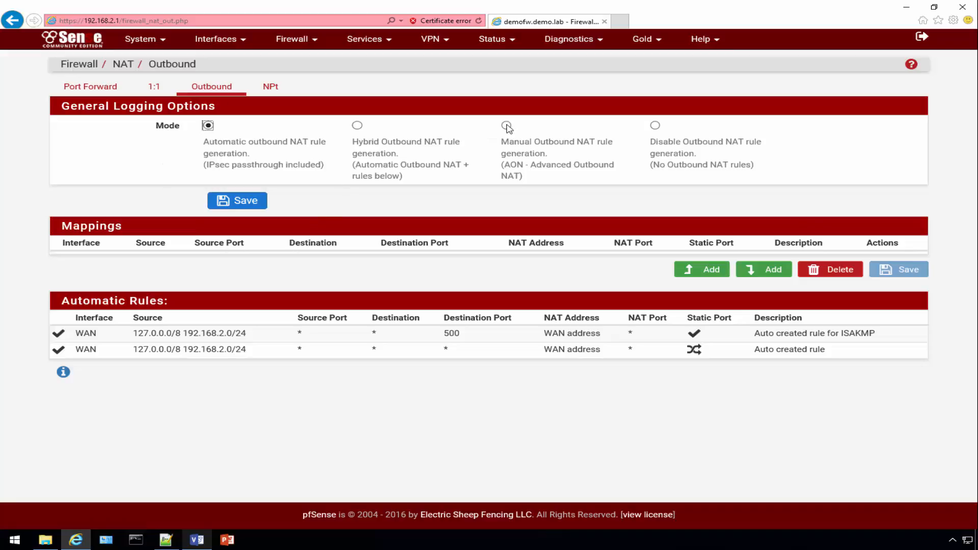
left_click(505, 125)
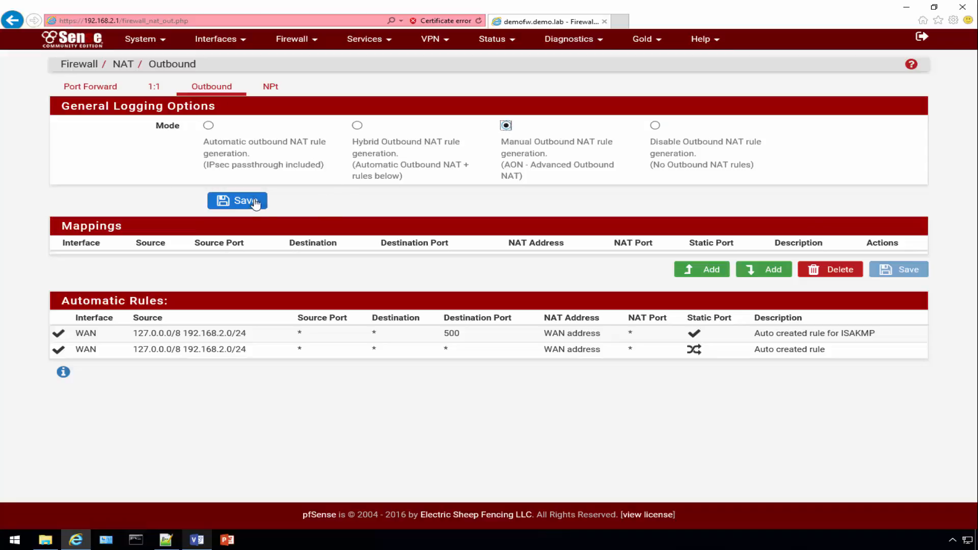
left_click(237, 201)
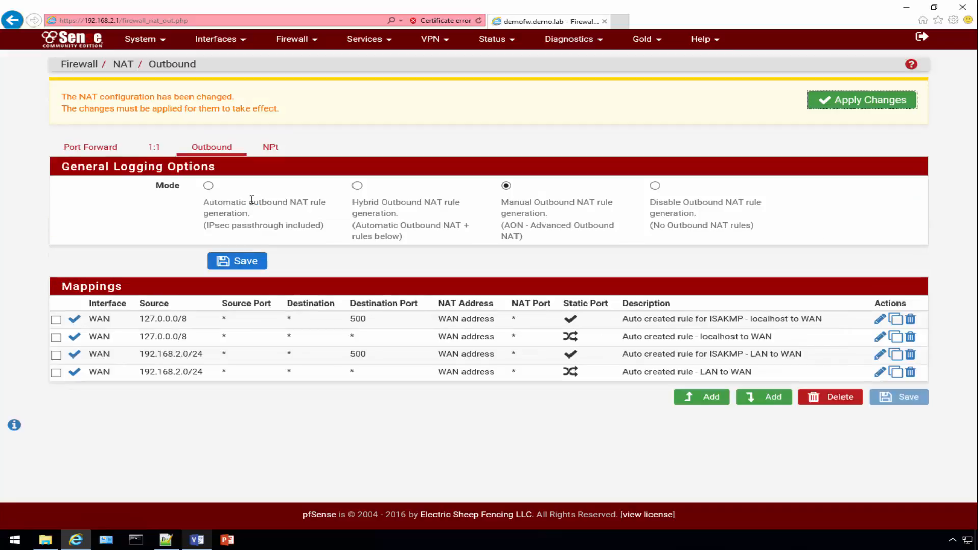
mouse_move(853, 100)
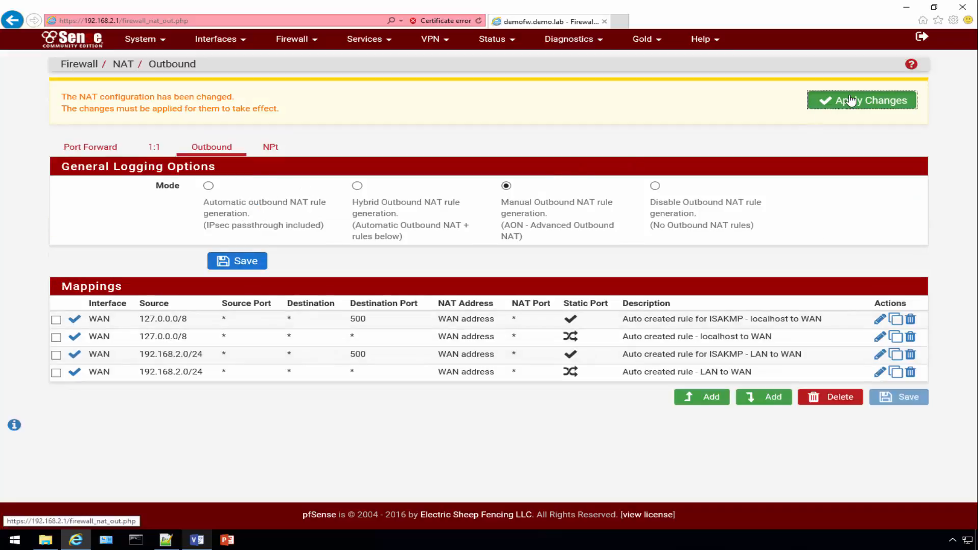
left_click(862, 100)
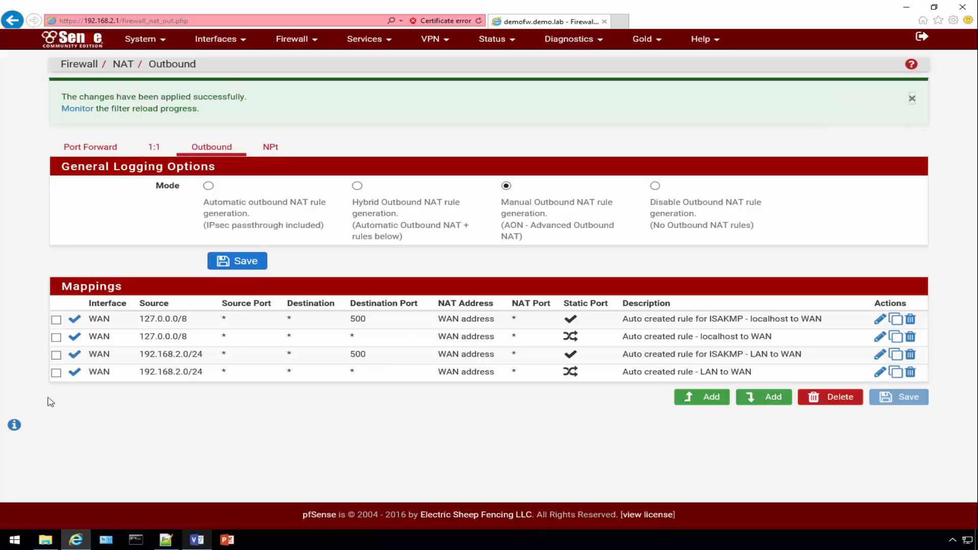
mouse_move(161, 362)
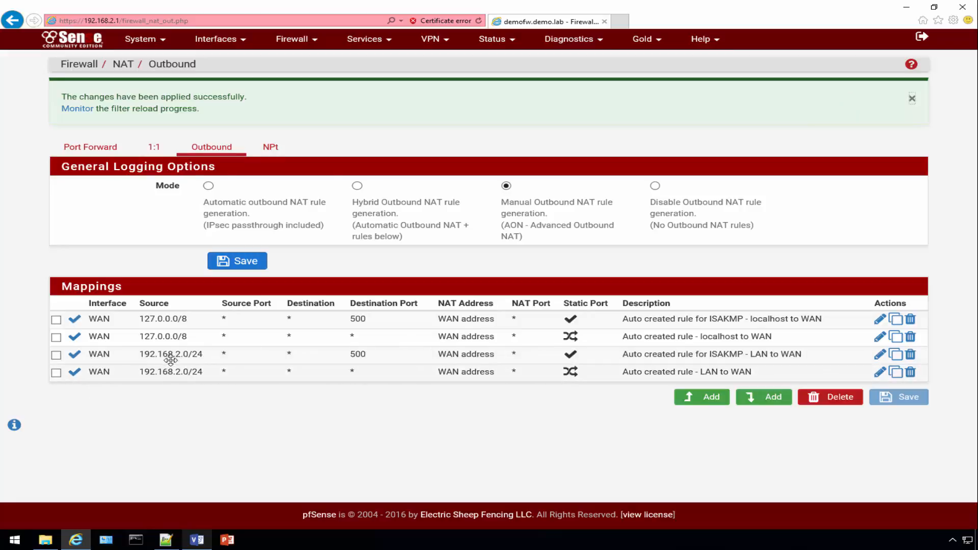
mouse_move(208, 355)
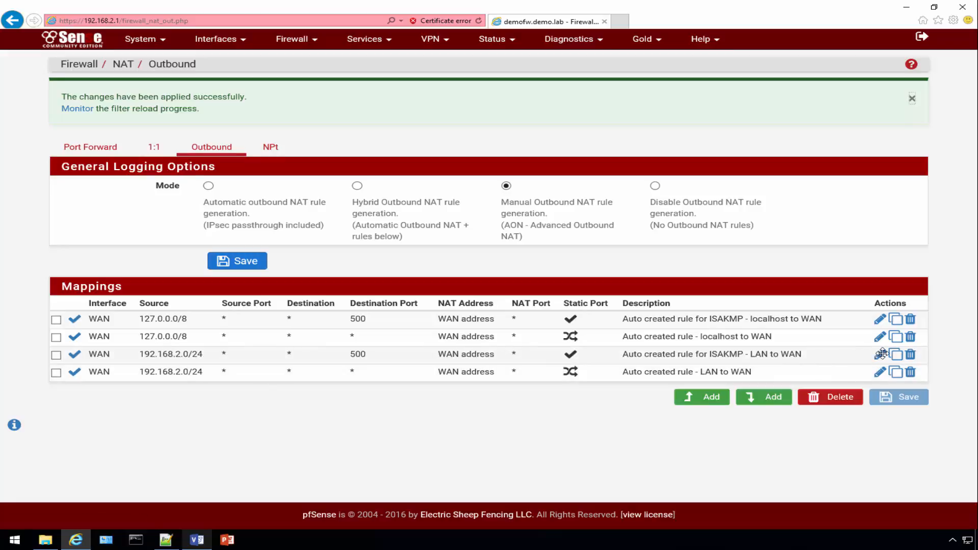
- Change the ISAKMP LAN-to-WAN mapping's interface to VPN and save it
left_click(880, 353)
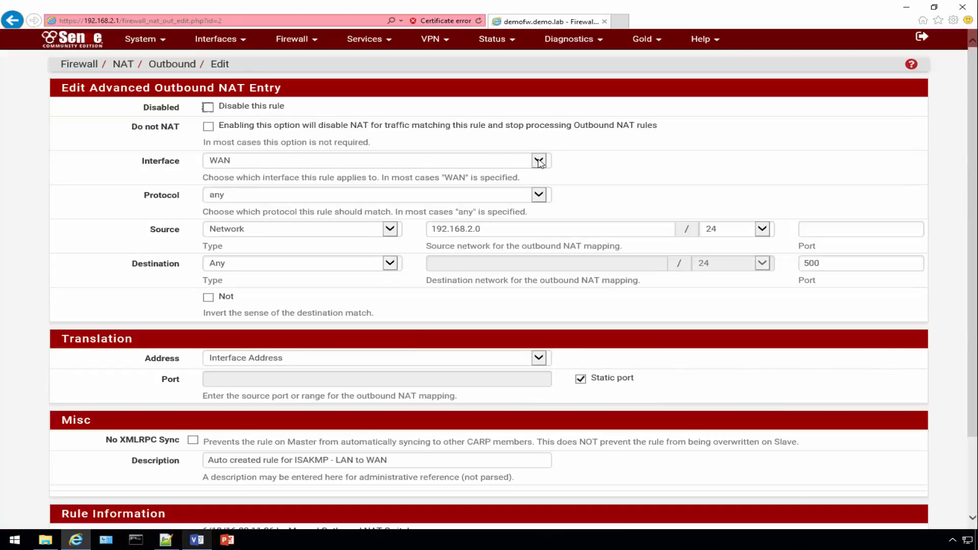
left_click(538, 160)
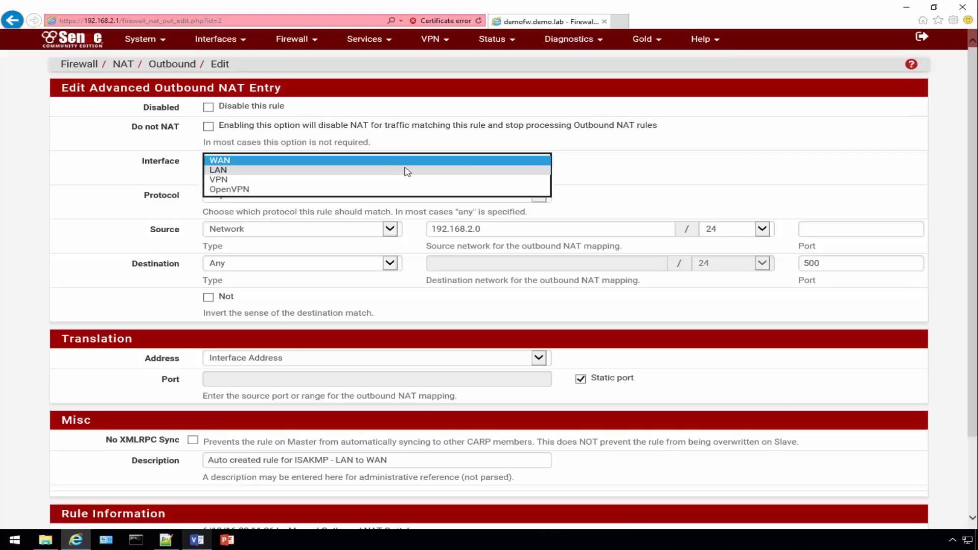
mouse_move(218, 179)
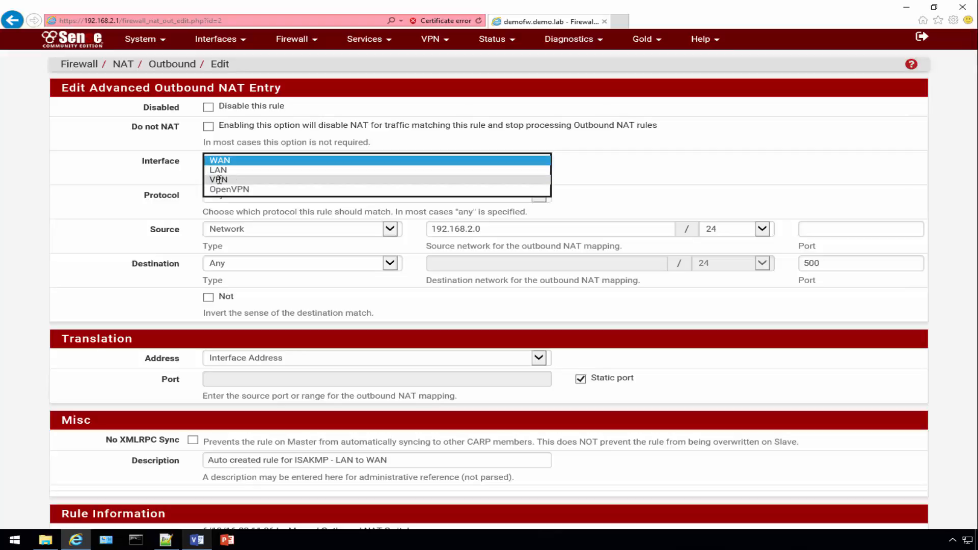
left_click(218, 179)
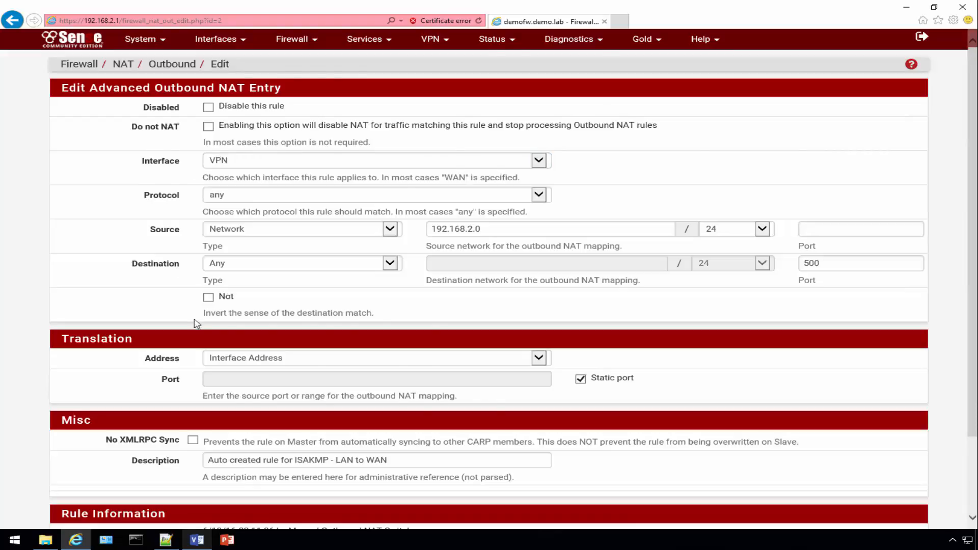
scroll("down", 3)
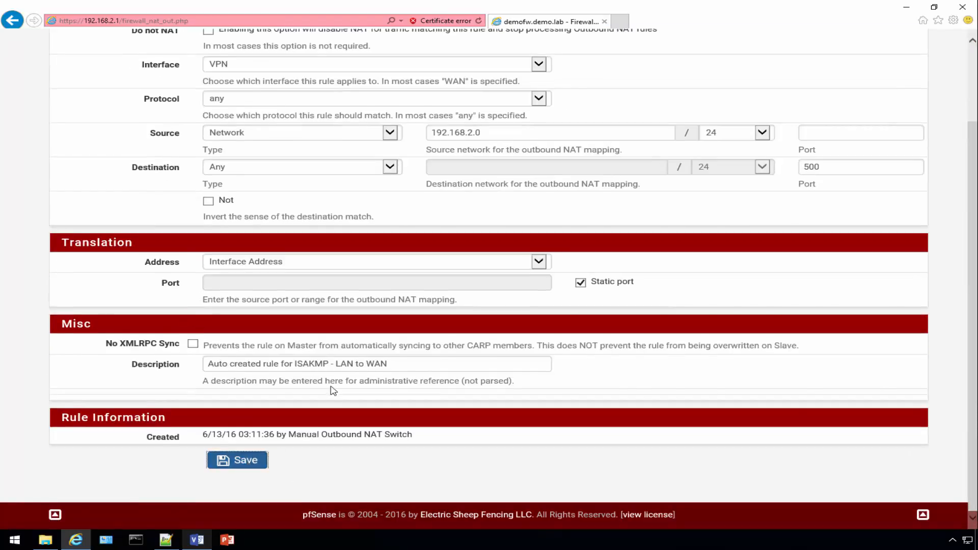
left_click(236, 460)
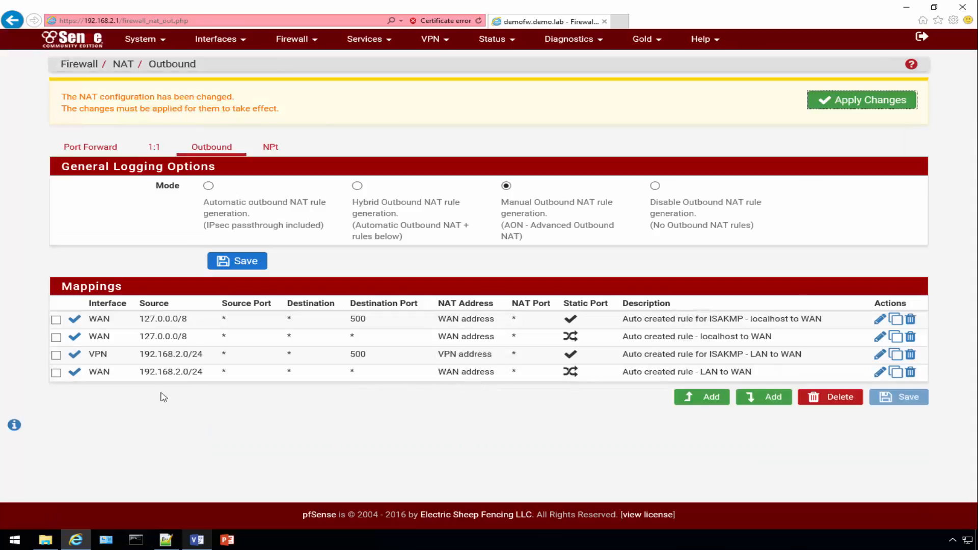
mouse_move(880, 372)
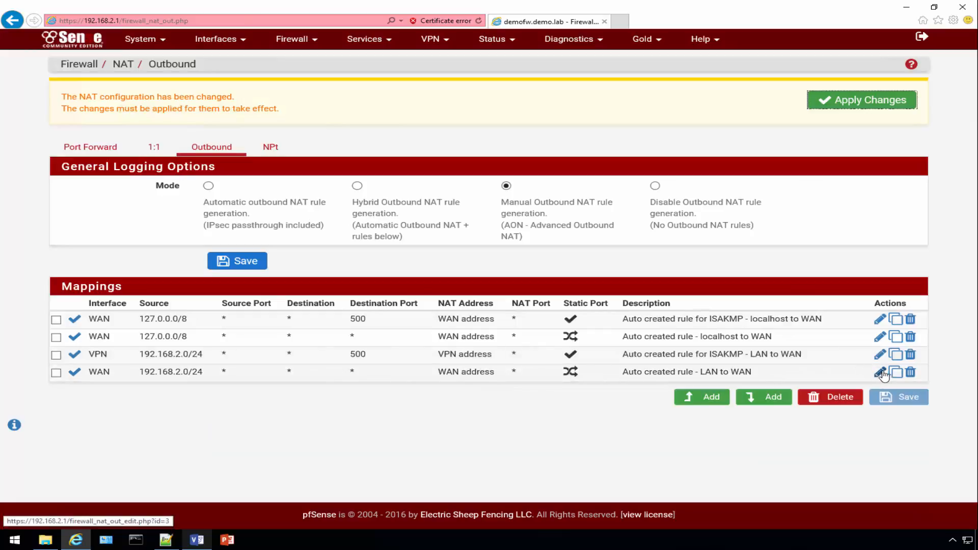
- Update the other LAN-to-WAN mapping, apply the outbound NAT changes, and dismiss the notice
left_click(880, 371)
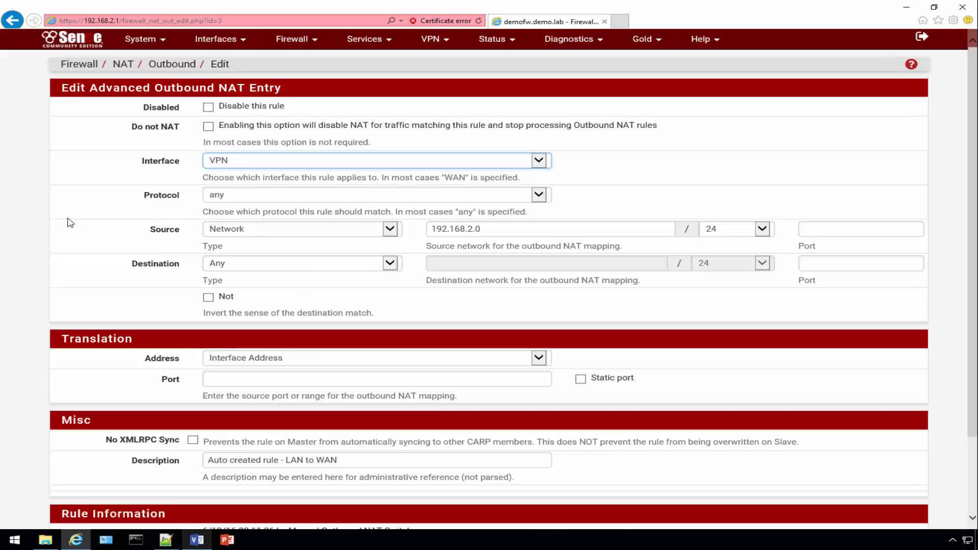
scroll("down", 3)
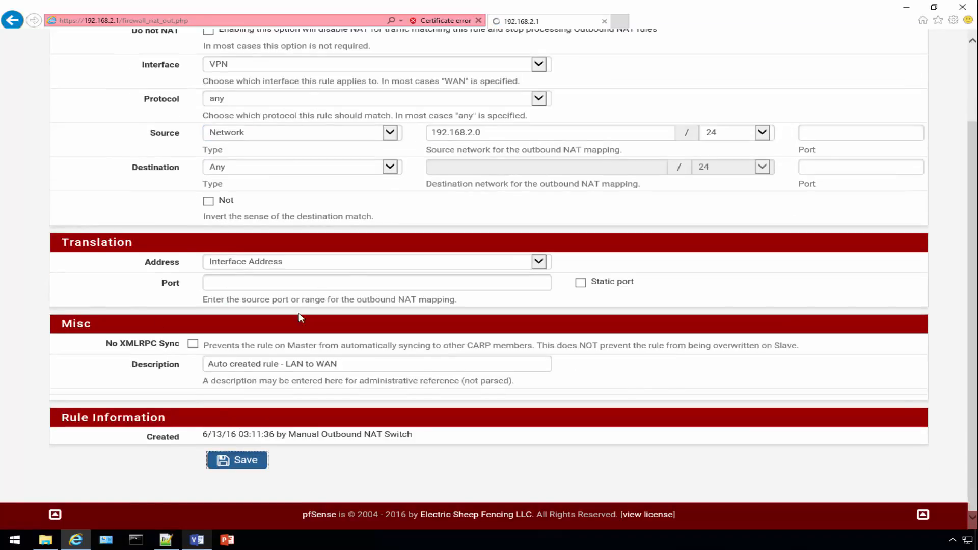
left_click(236, 459)
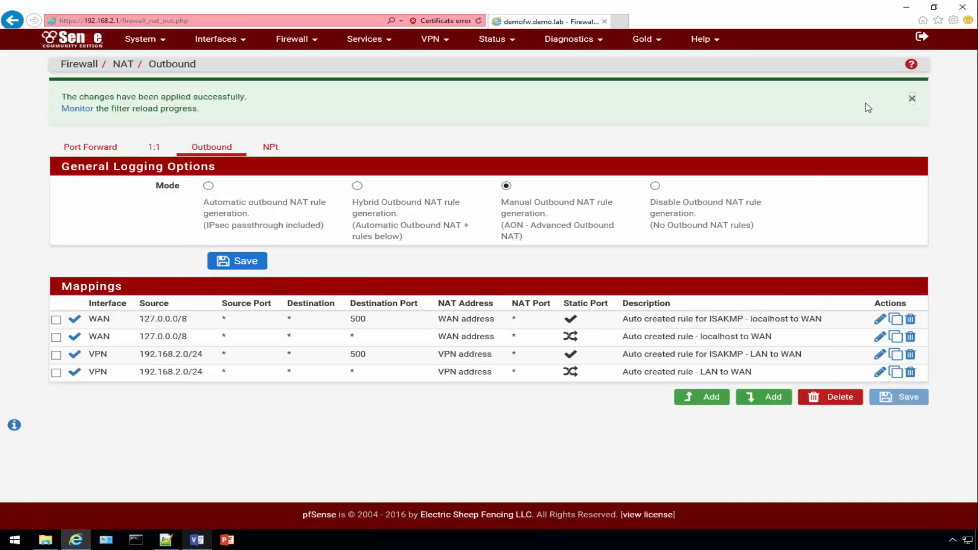
left_click(910, 99)
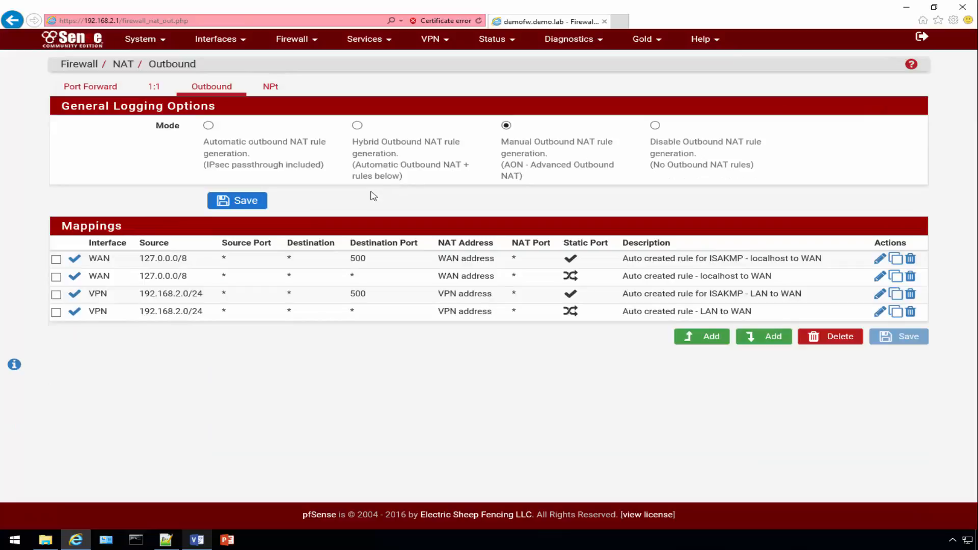
mouse_move(241, 44)
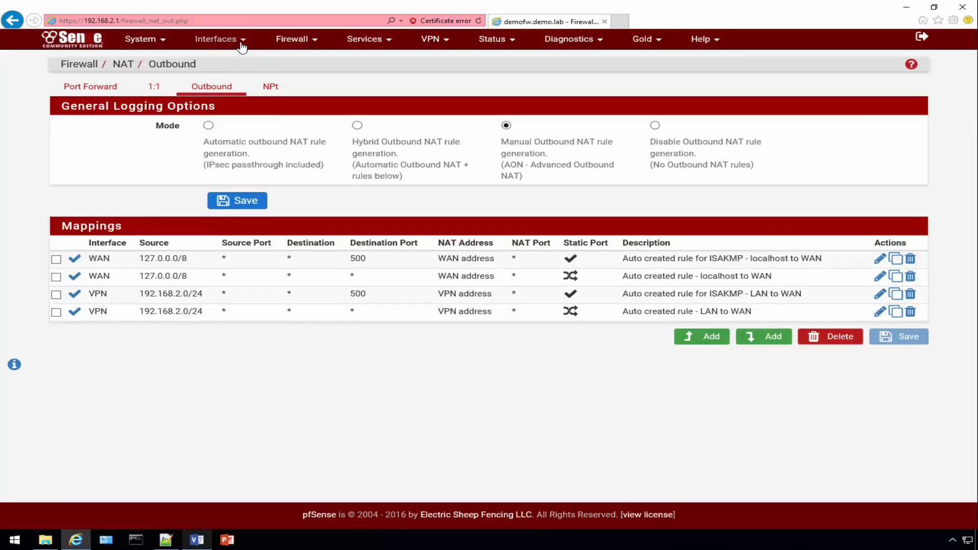
- Open the LAN firewall rules and edit the default allow LAN to any rule
left_click(291, 39)
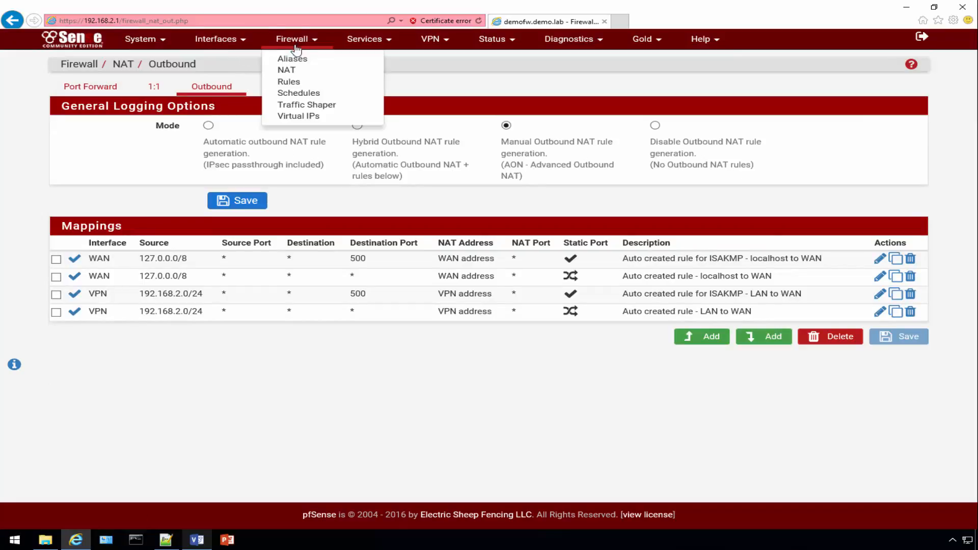
left_click(288, 81)
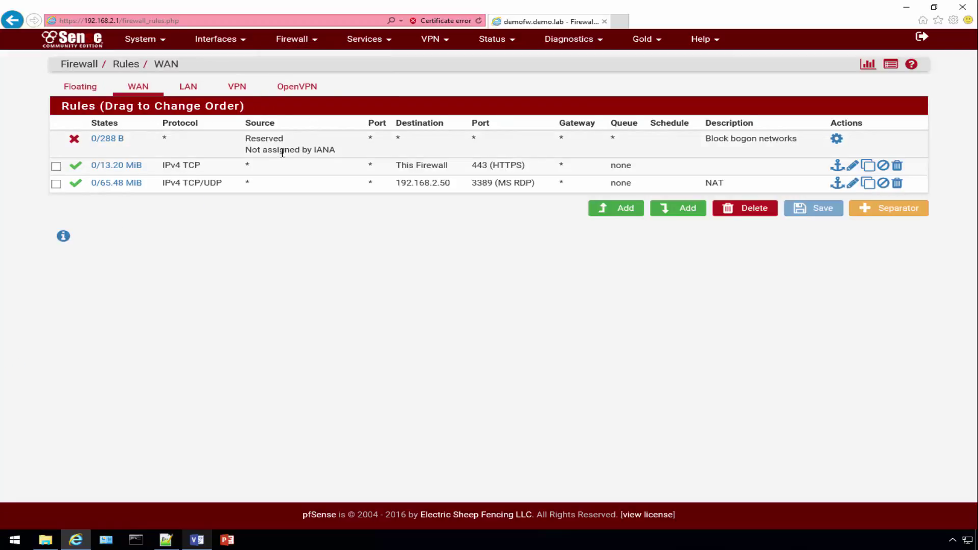
mouse_move(193, 92)
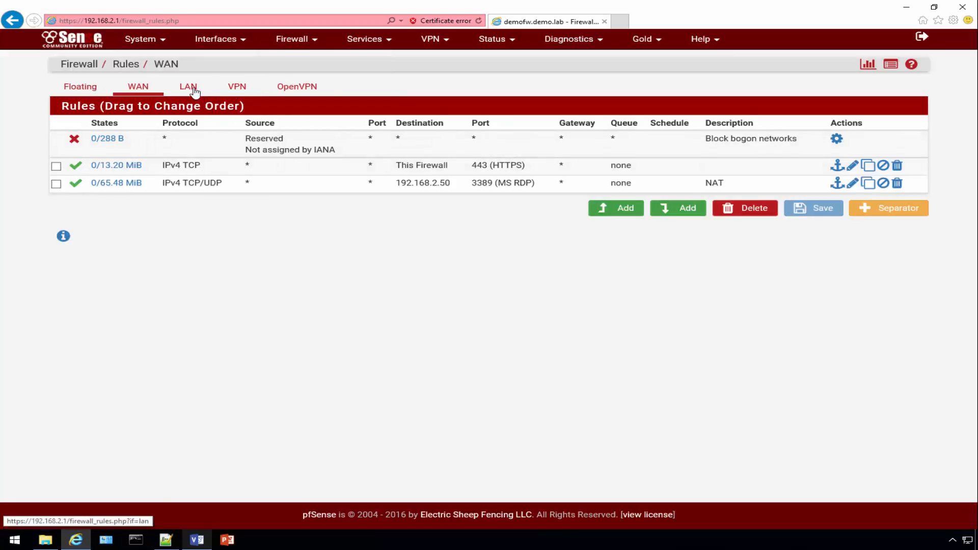
left_click(188, 86)
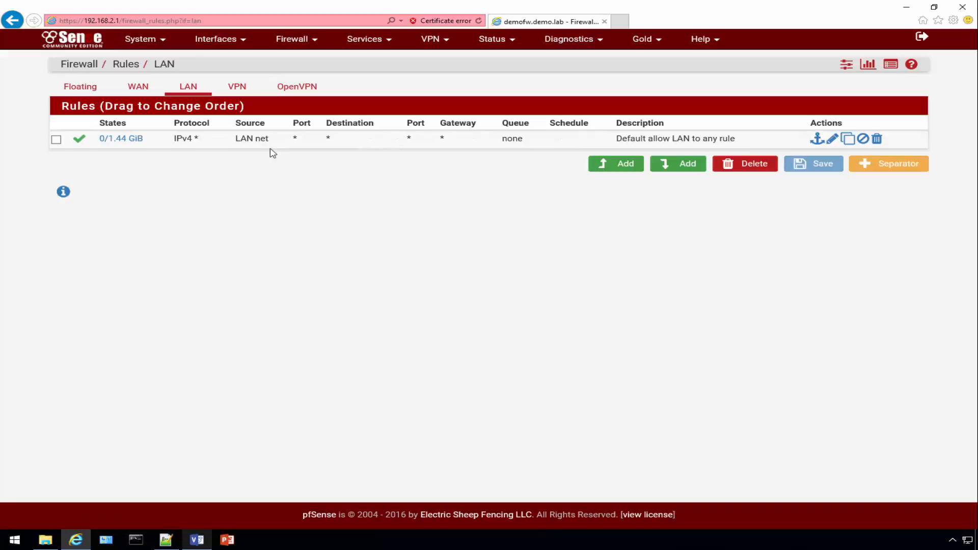
mouse_move(833, 139)
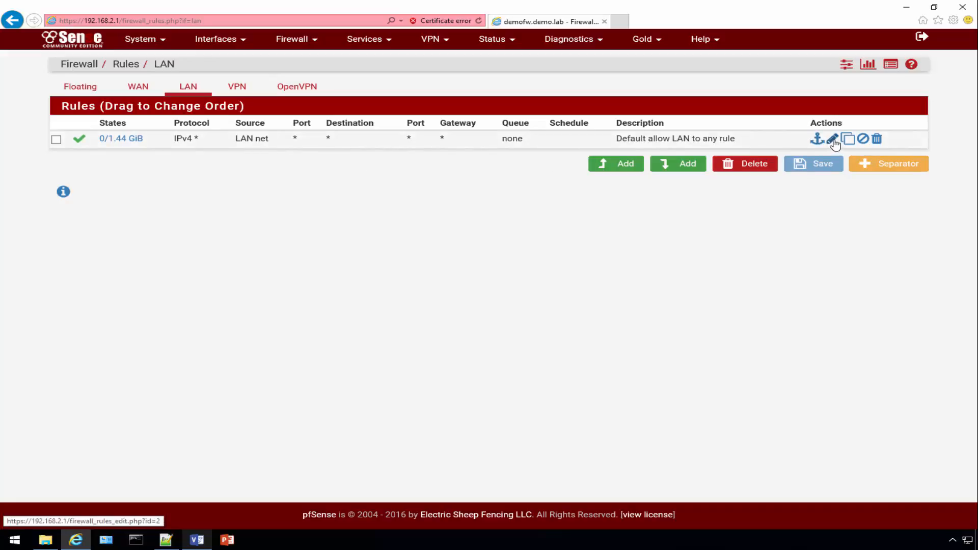
left_click(832, 138)
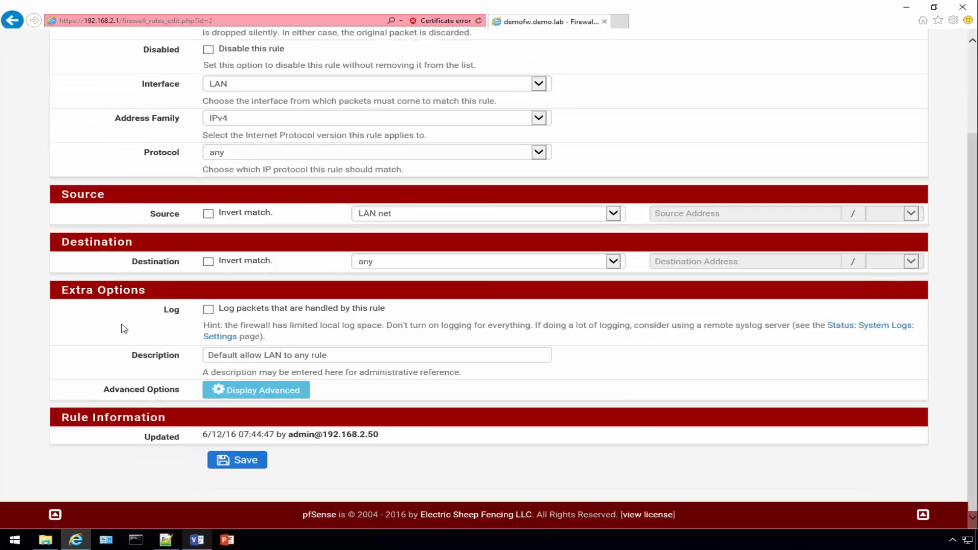
- Set the rule's gateway to VPN_VPNV4, save, and apply the firewall changes
left_click(255, 390)
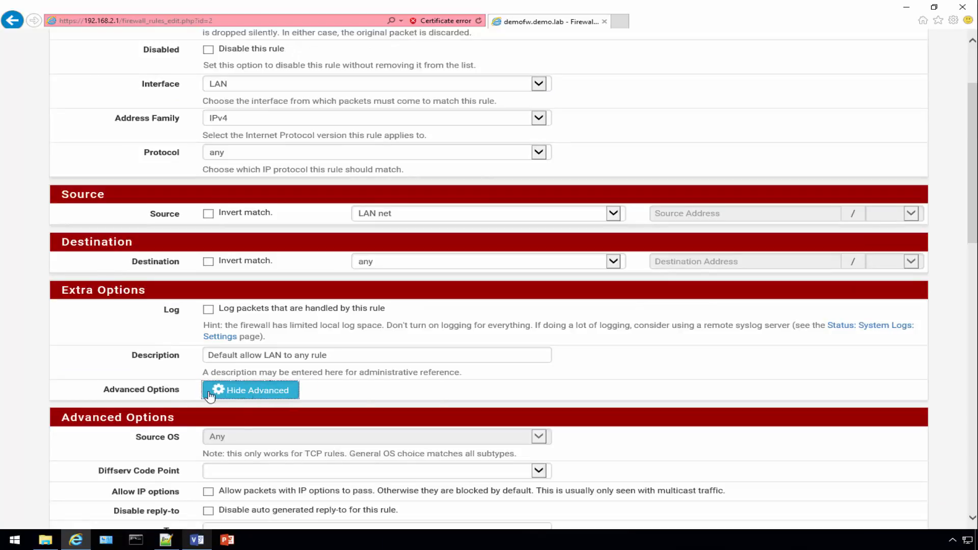
scroll("down", 3)
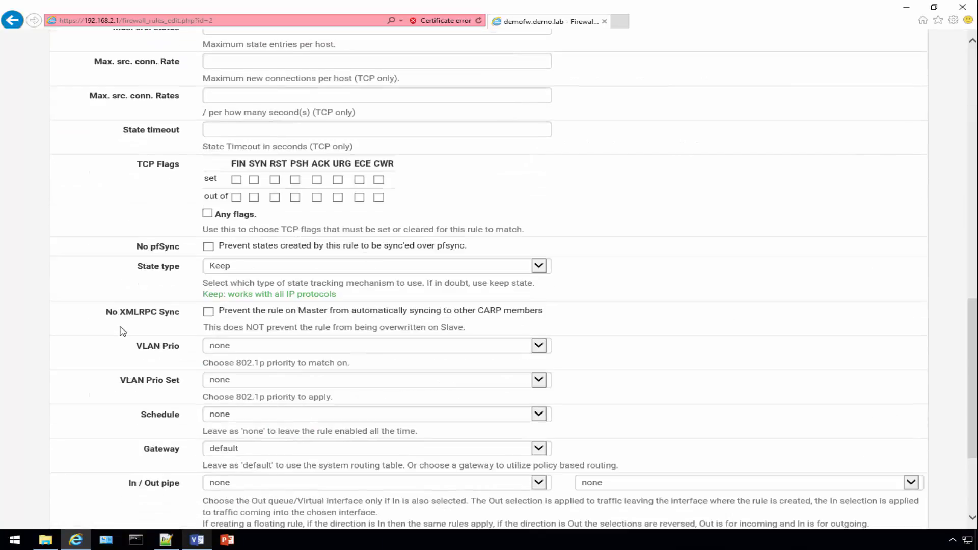
scroll("down", 3)
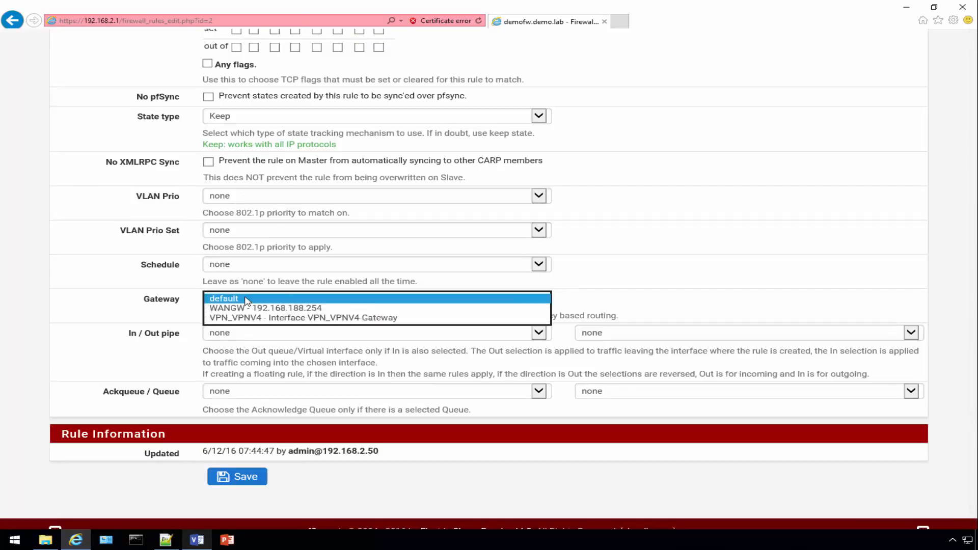
mouse_move(312, 312)
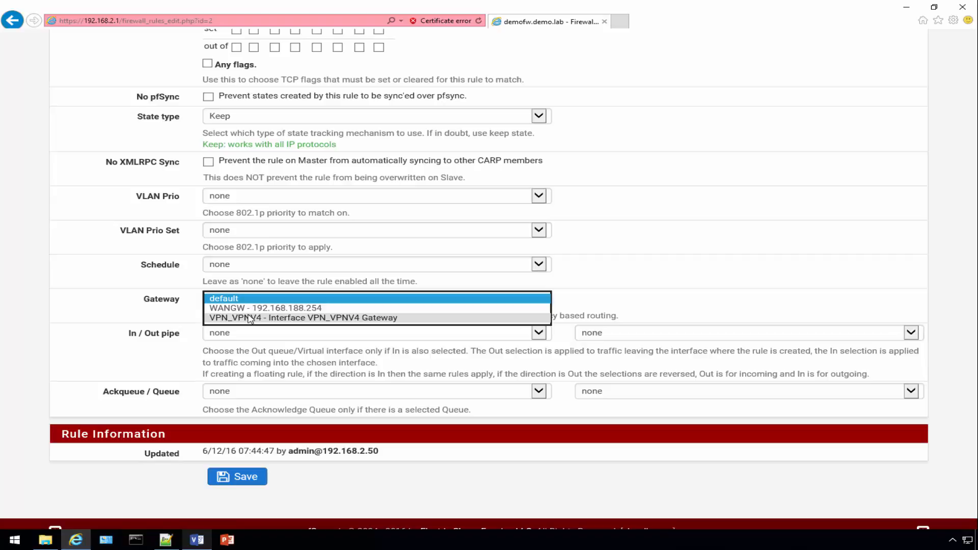
left_click(309, 318)
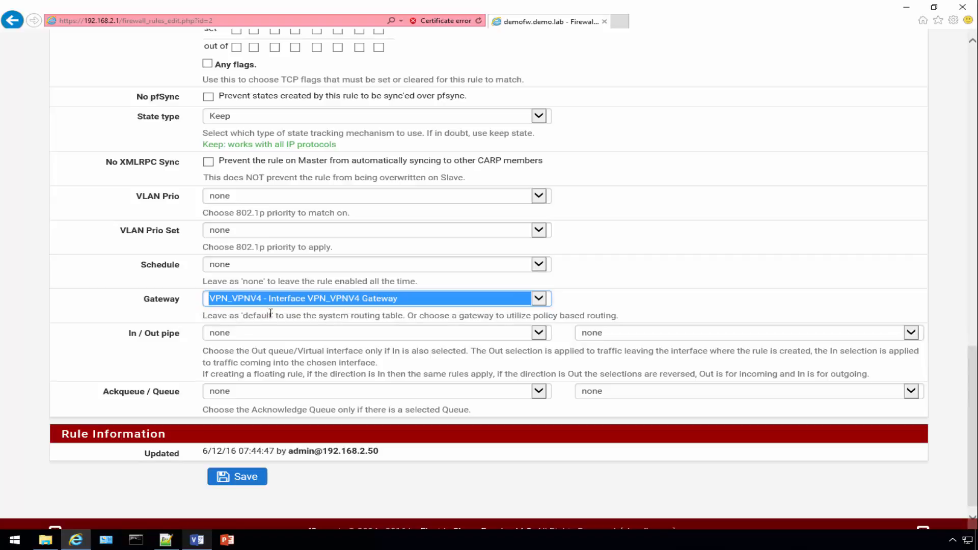
left_click(237, 476)
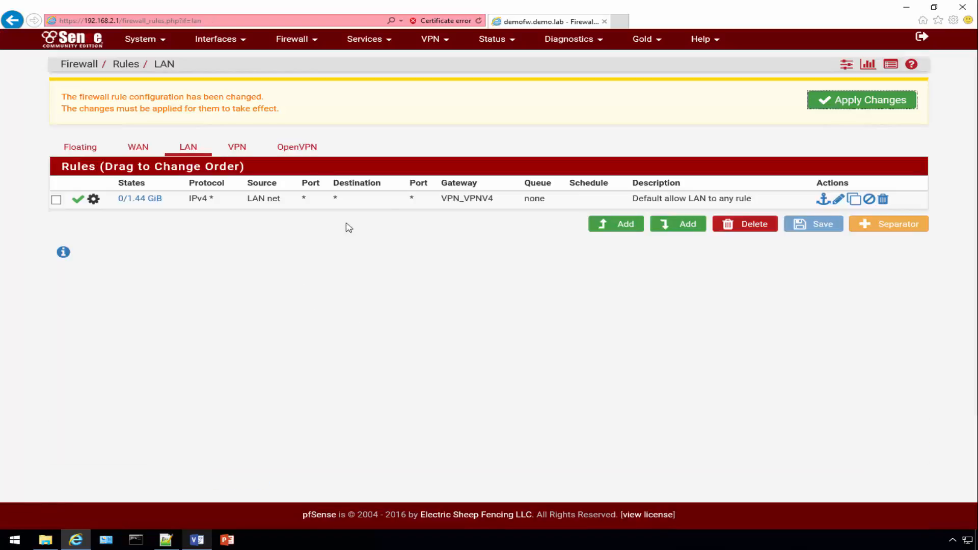
left_click(862, 99)
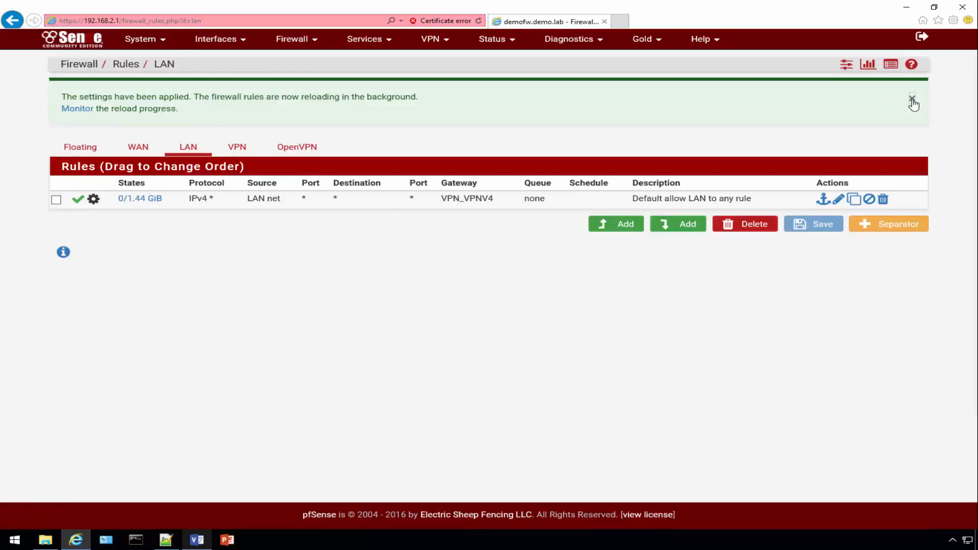
left_click(912, 95)
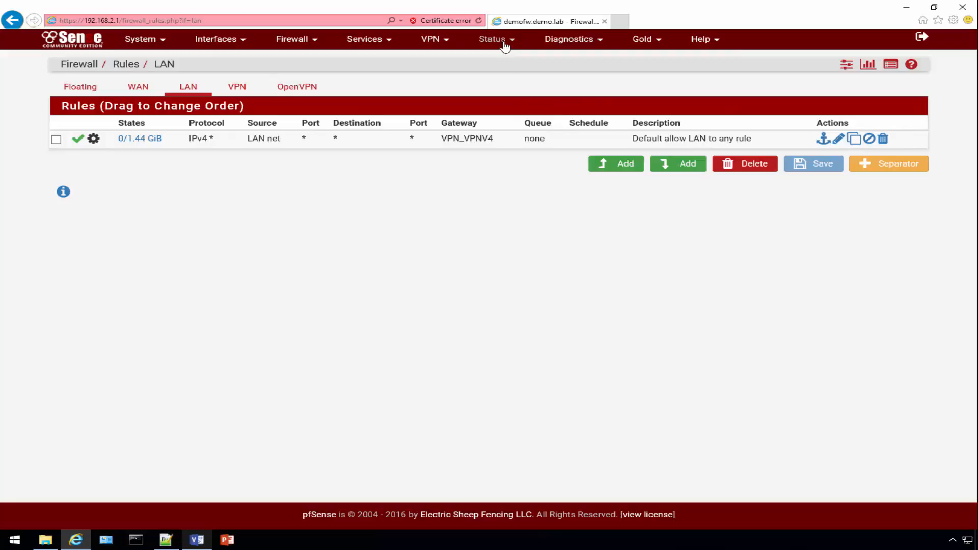
- Open Status > OpenVPN and restart the UDP client's OpenVPN service
left_click(493, 39)
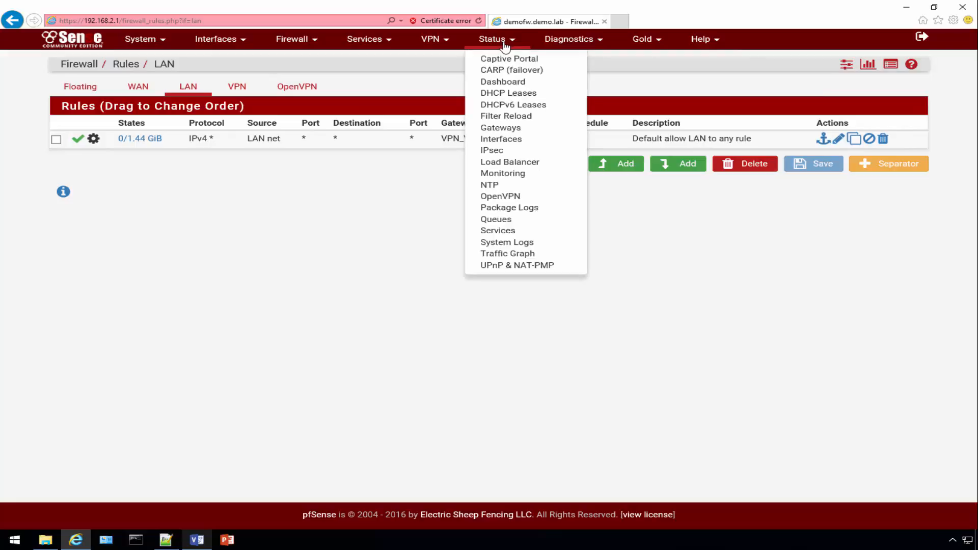
mouse_move(507, 199)
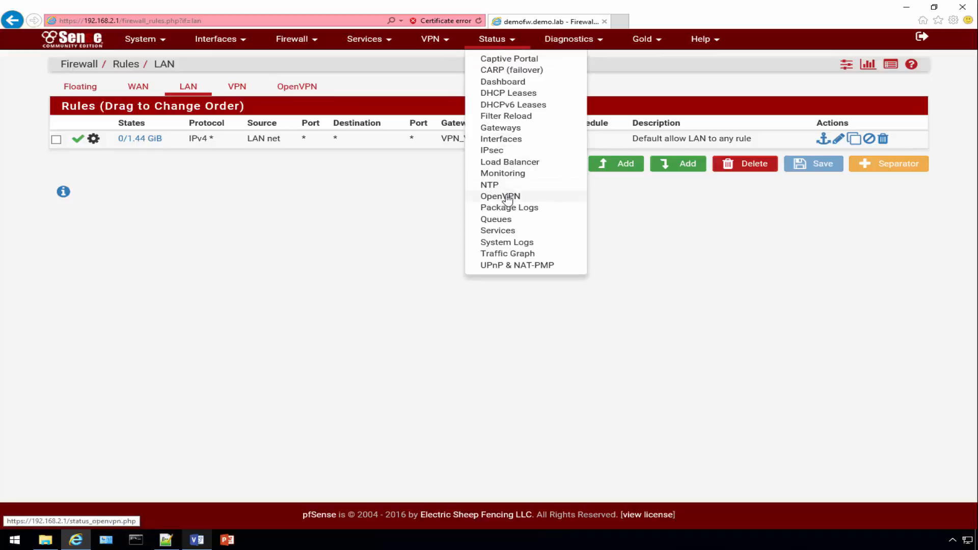
left_click(499, 196)
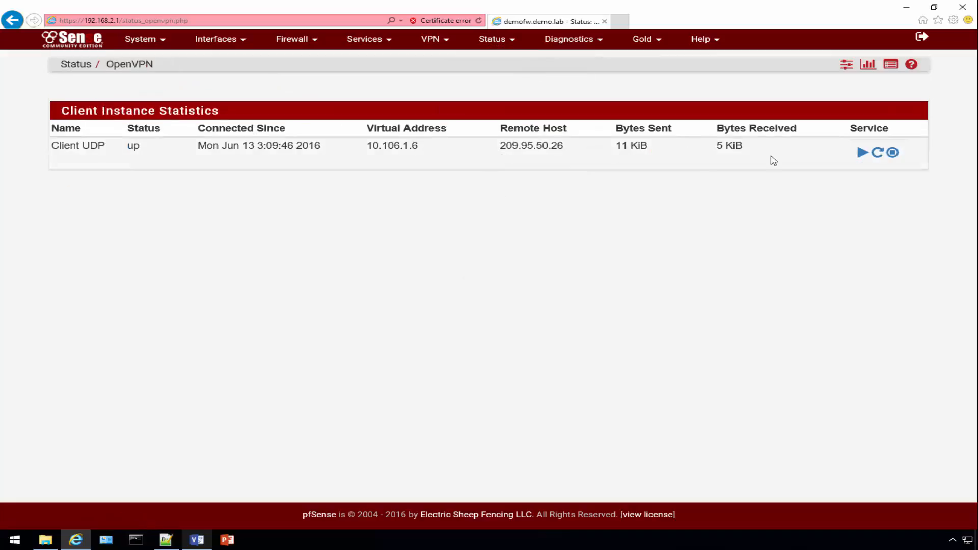
mouse_move(878, 156)
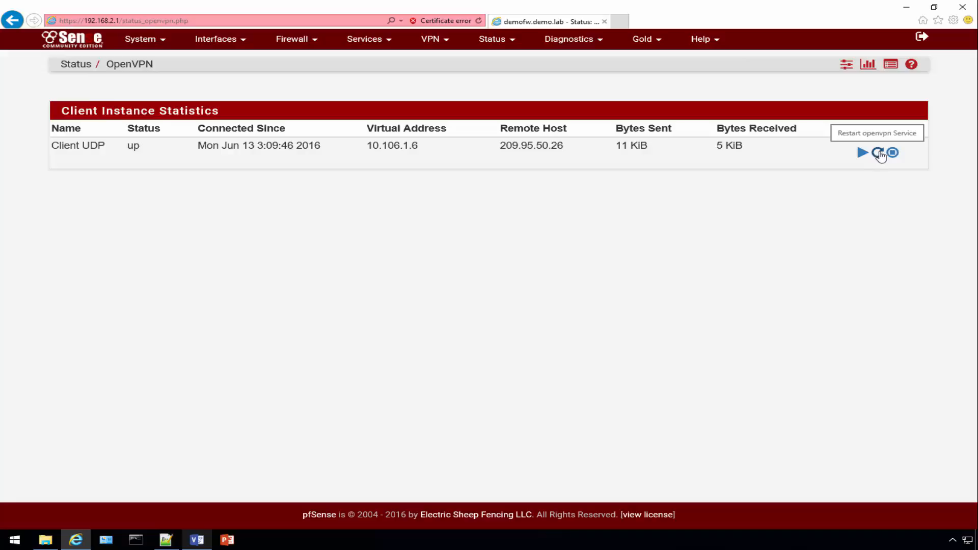
mouse_move(878, 161)
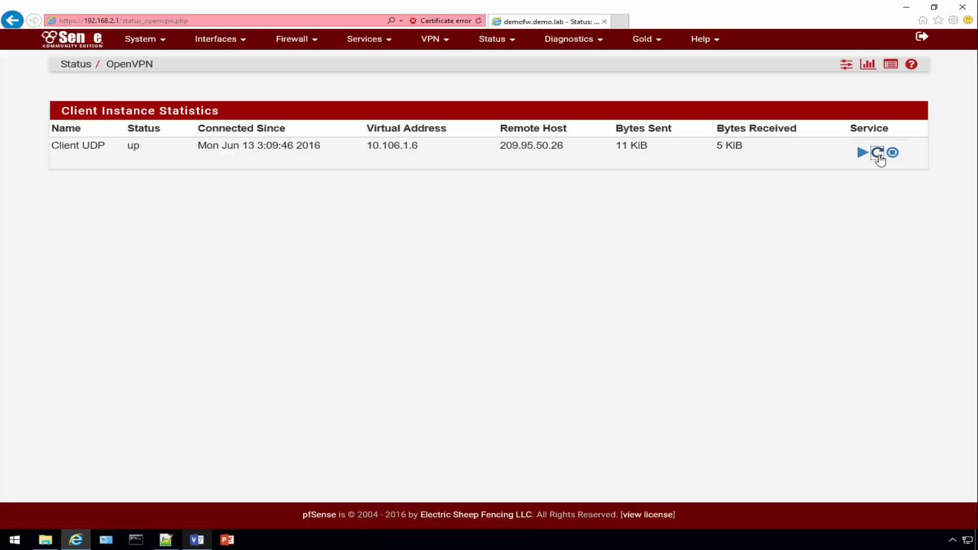
left_click(877, 153)
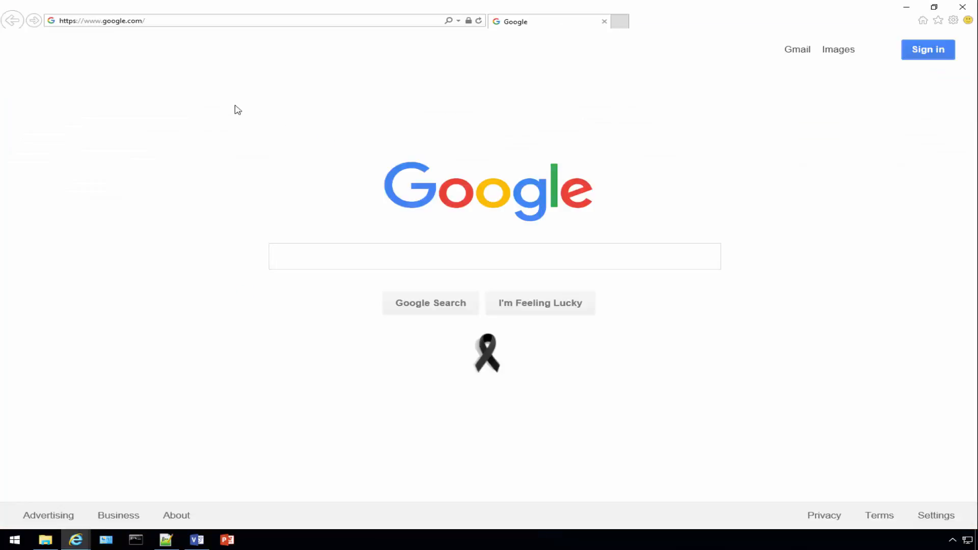
- Search Google for 'what is my ip', showing public IP 209.95.50.26
type("what is my i")
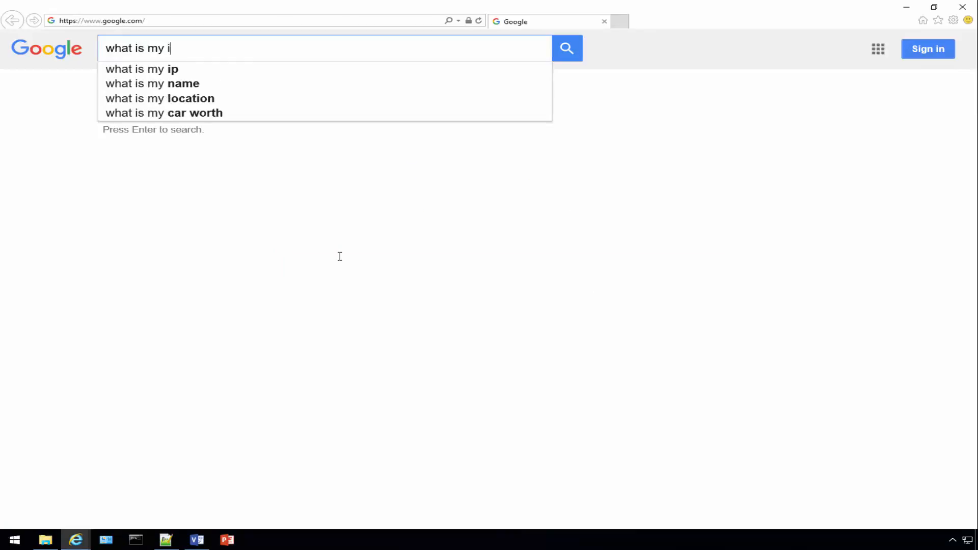
left_click(141, 69)
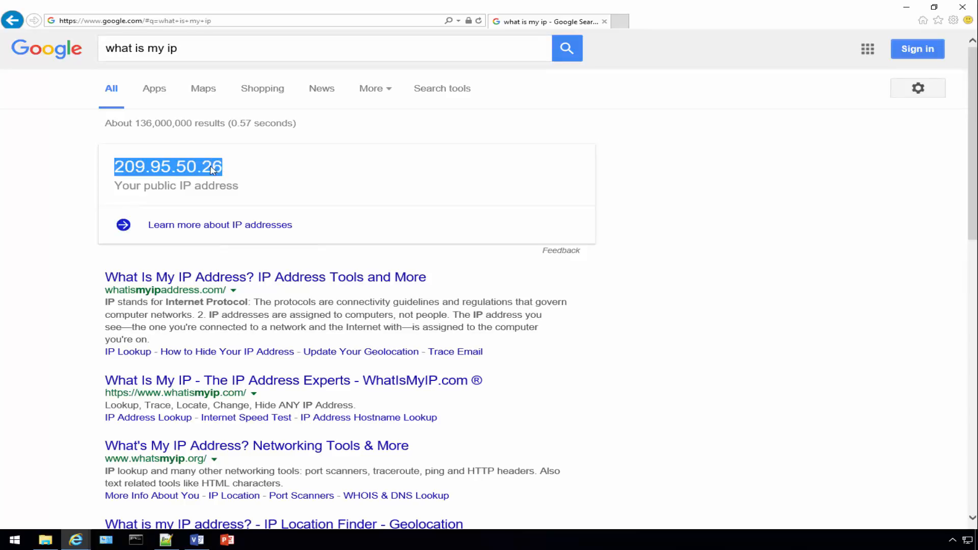
mouse_move(519, 332)
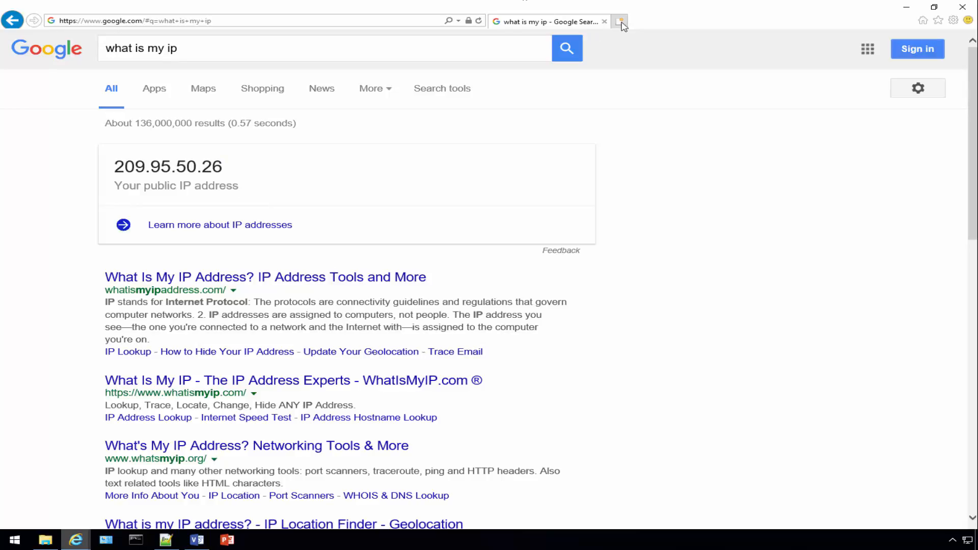
mouse_move(622, 22)
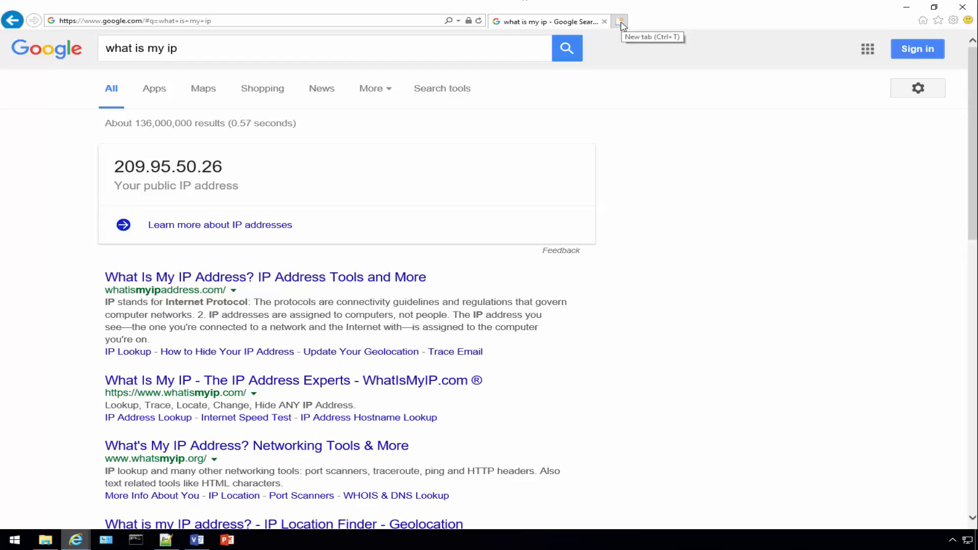
- Run the dnsleak.com test in a new tab, confirming no leak, then close it
left_click(623, 21)
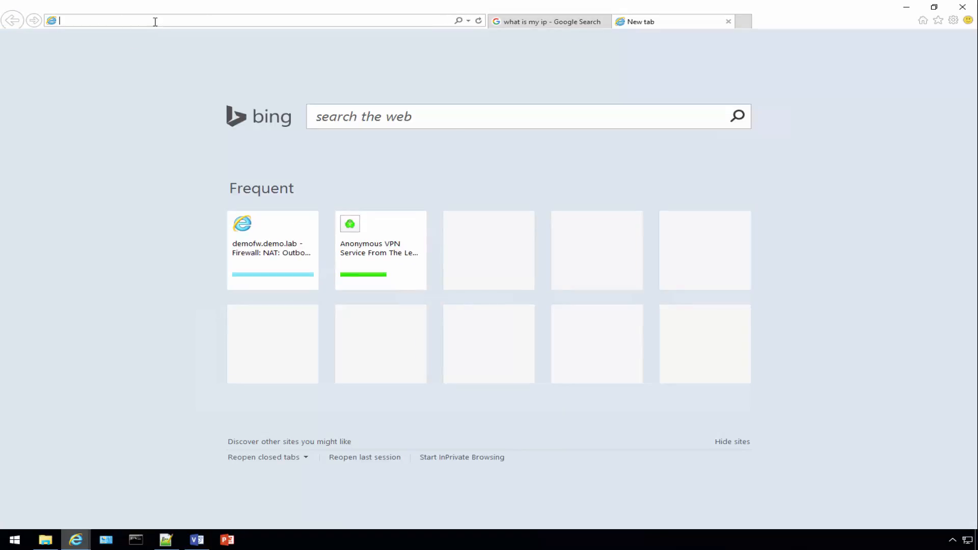
type("dnsleak.com/")
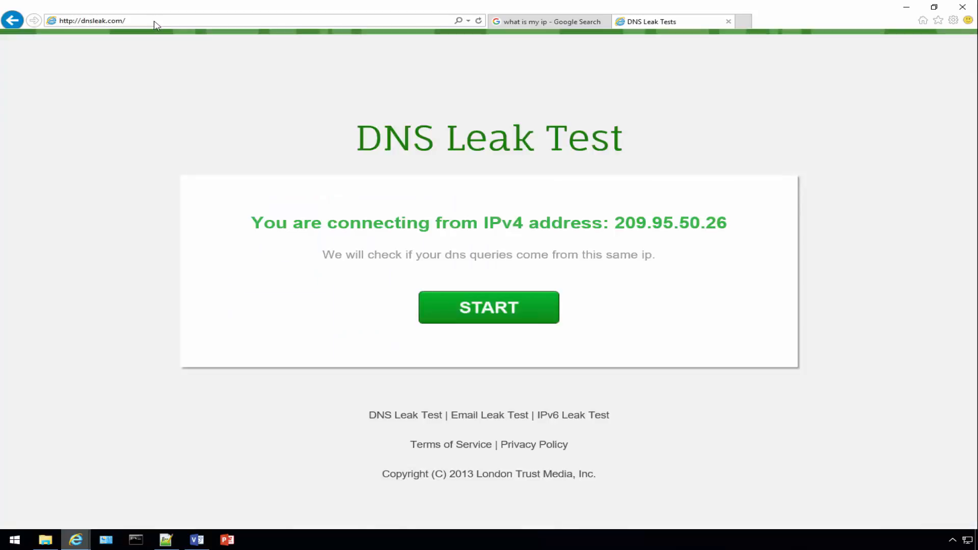
mouse_move(495, 318)
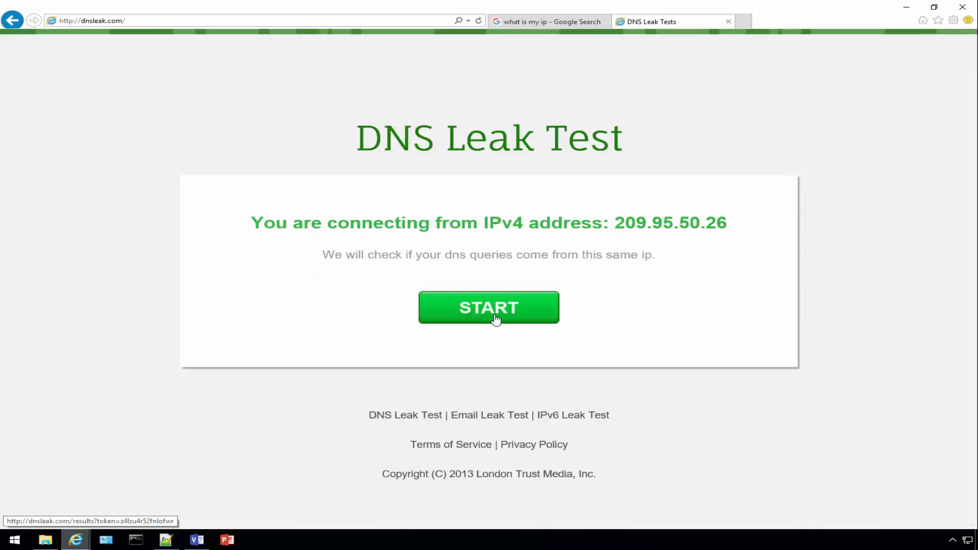
left_click(488, 307)
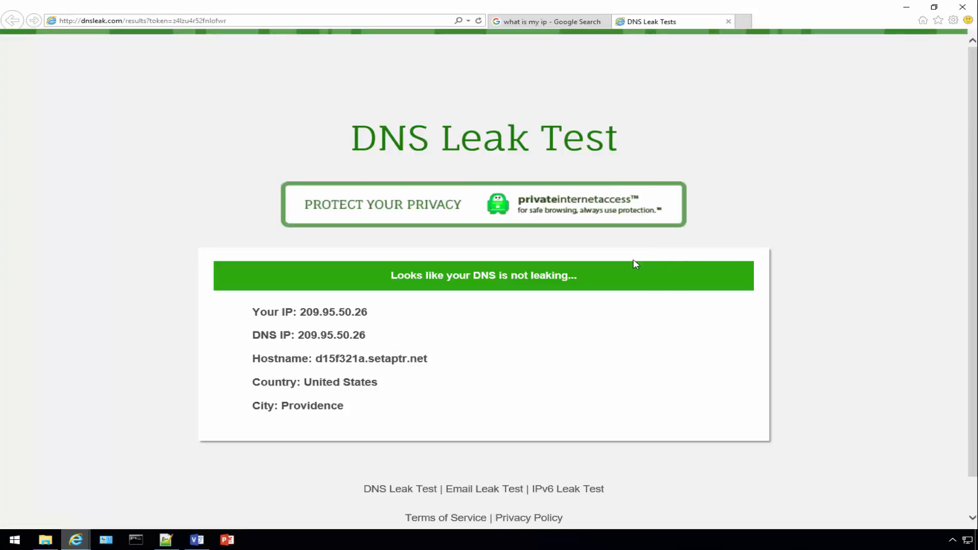
mouse_move(463, 334)
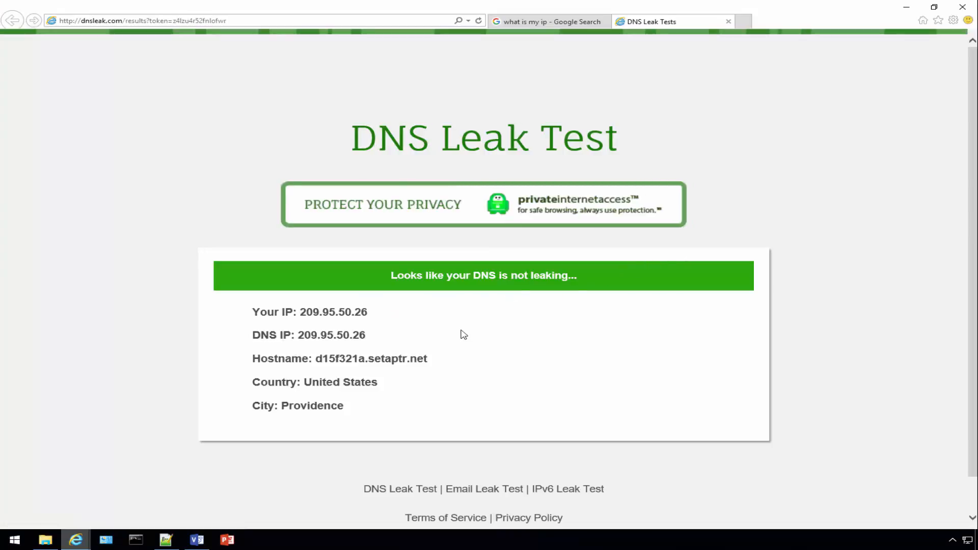
mouse_move(443, 330)
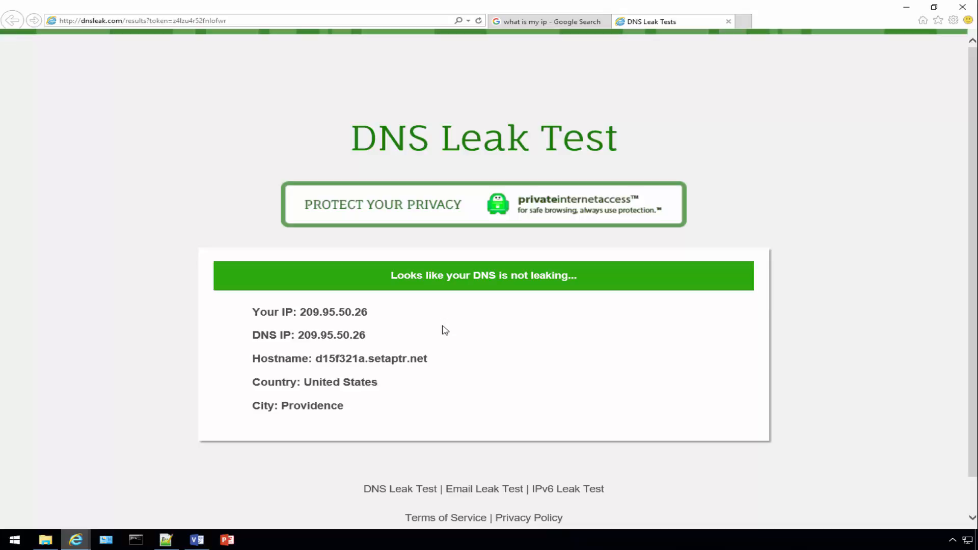
left_click(553, 21)
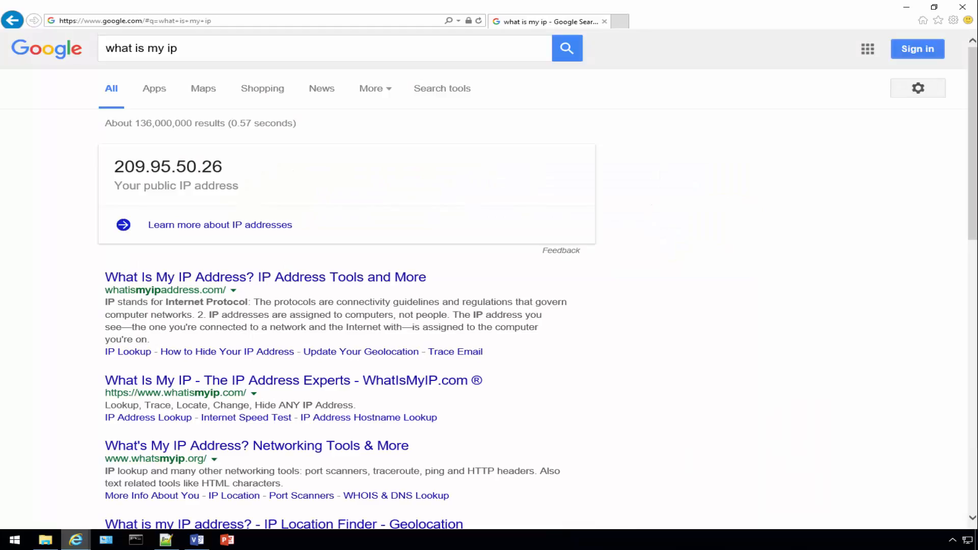